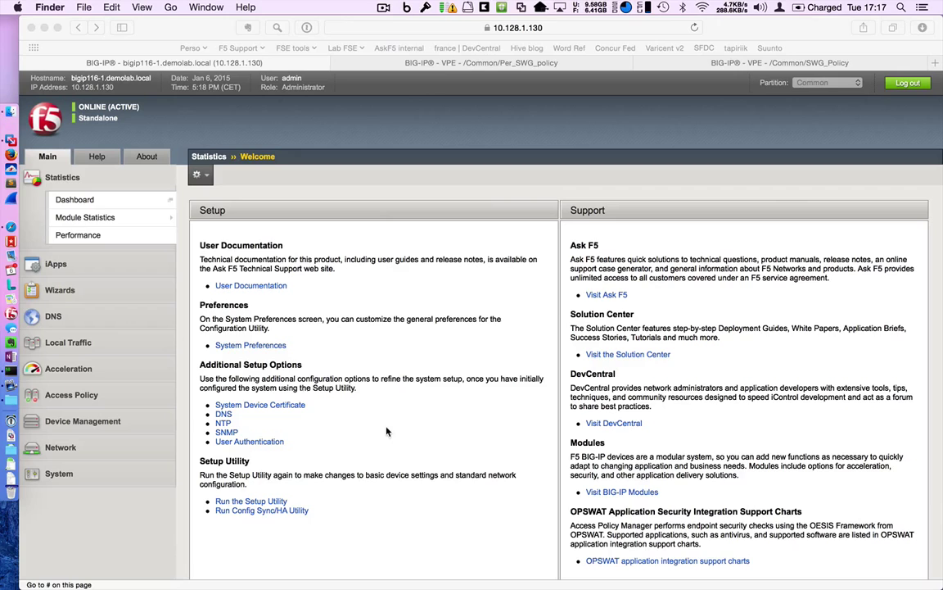
mouse_move(128, 269)
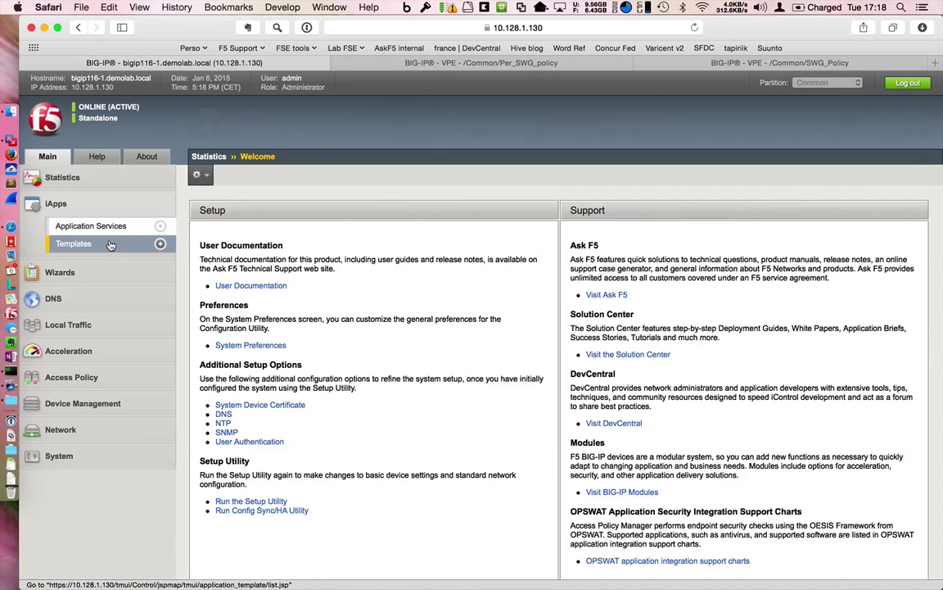
Show all iApps templates on one page and locate f5.secure_web_gateway.v1.1.0
left_click(72, 242)
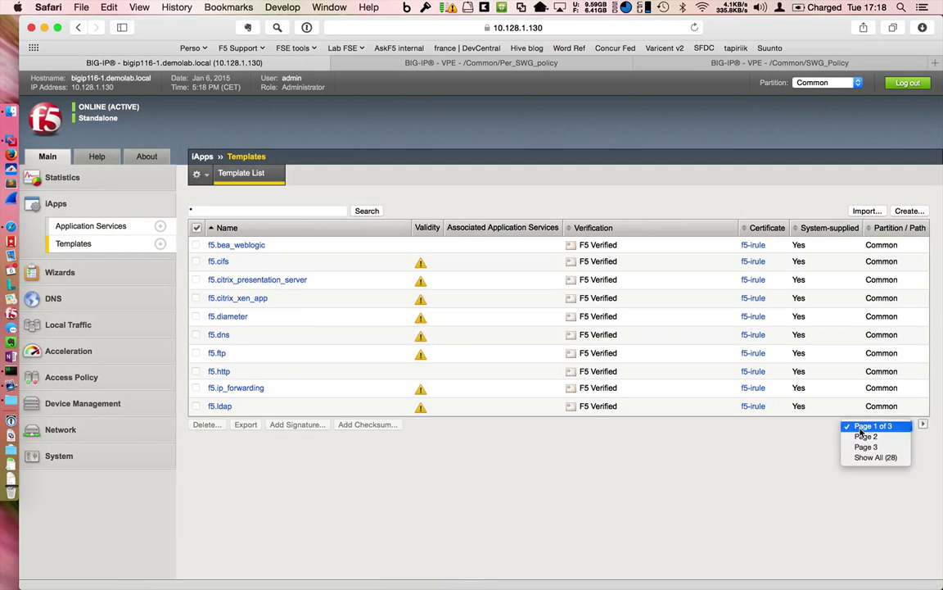
left_click(875, 456)
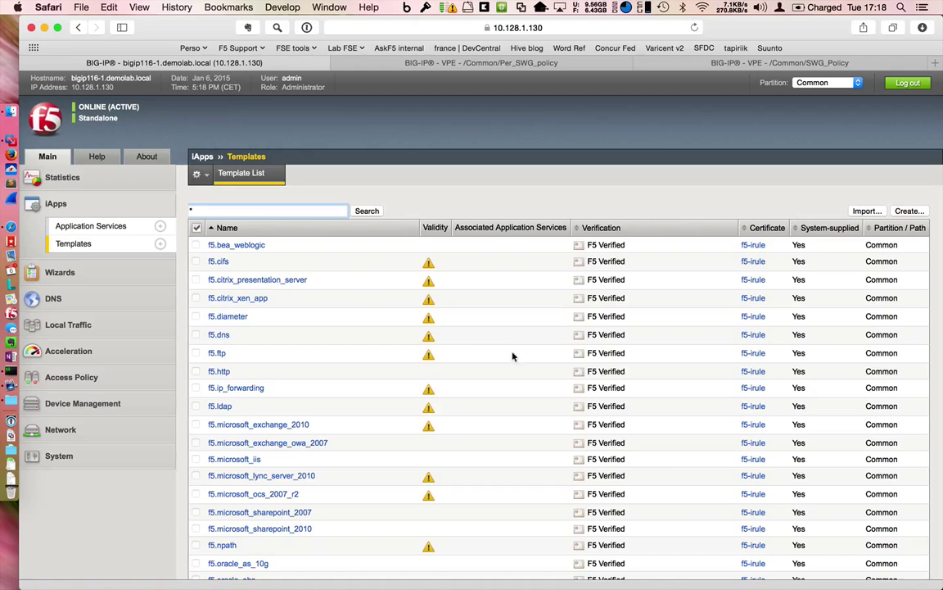
scroll("down", 3)
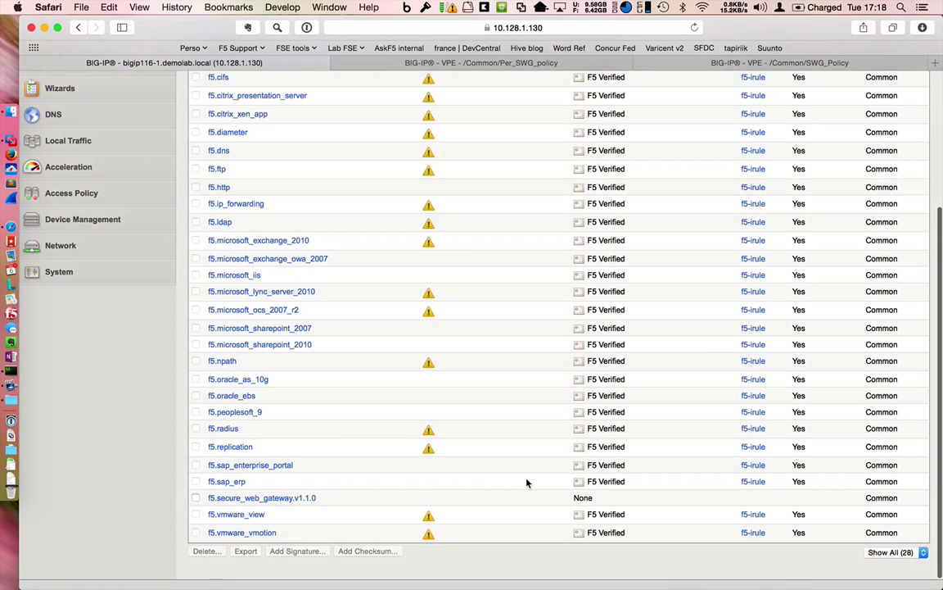
mouse_move(320, 502)
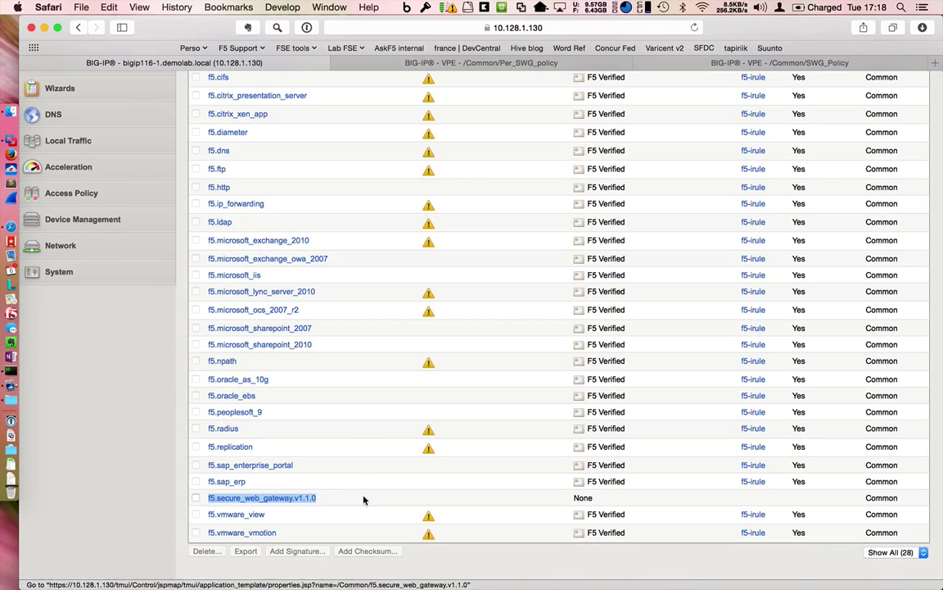
mouse_move(359, 506)
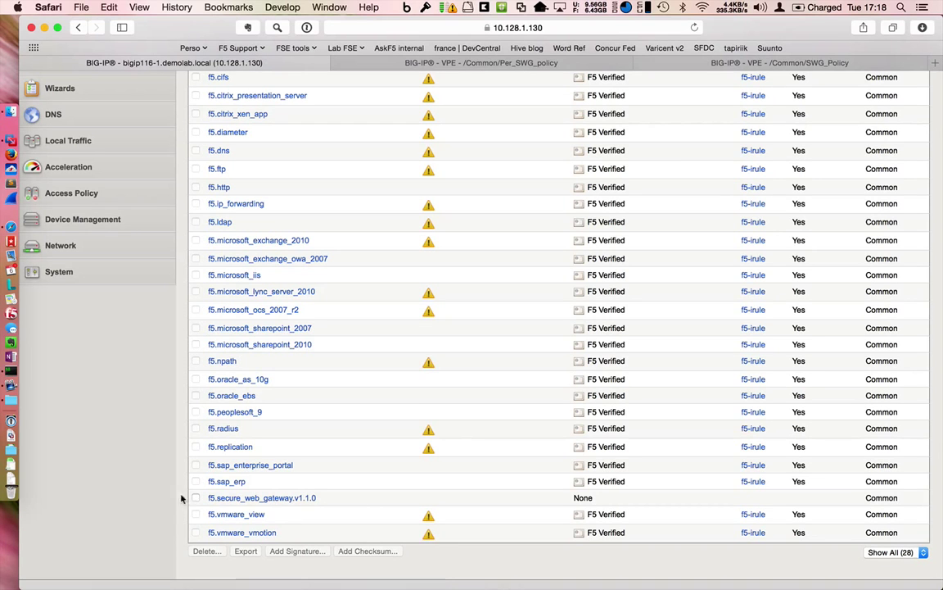
left_click(72, 242)
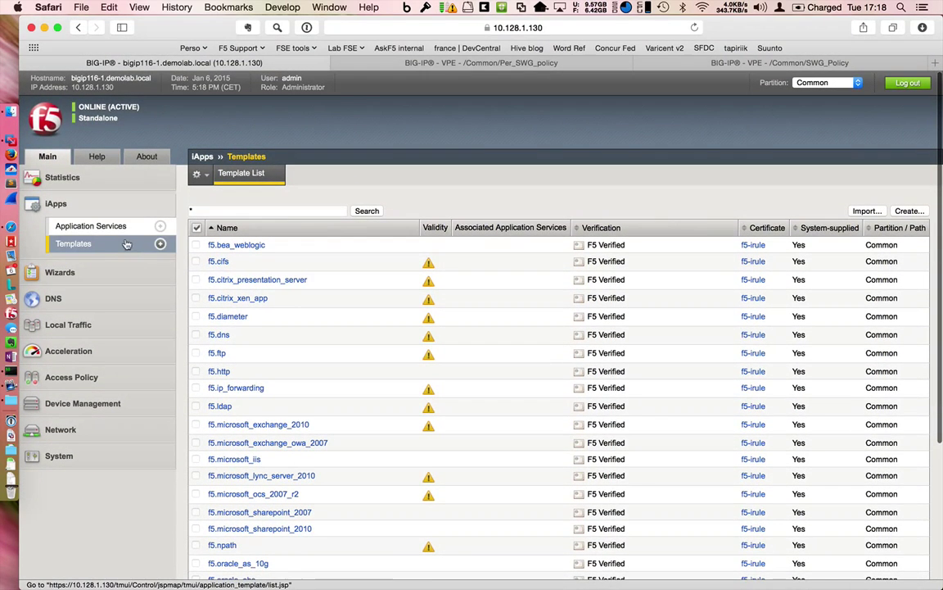
mouse_move(377, 473)
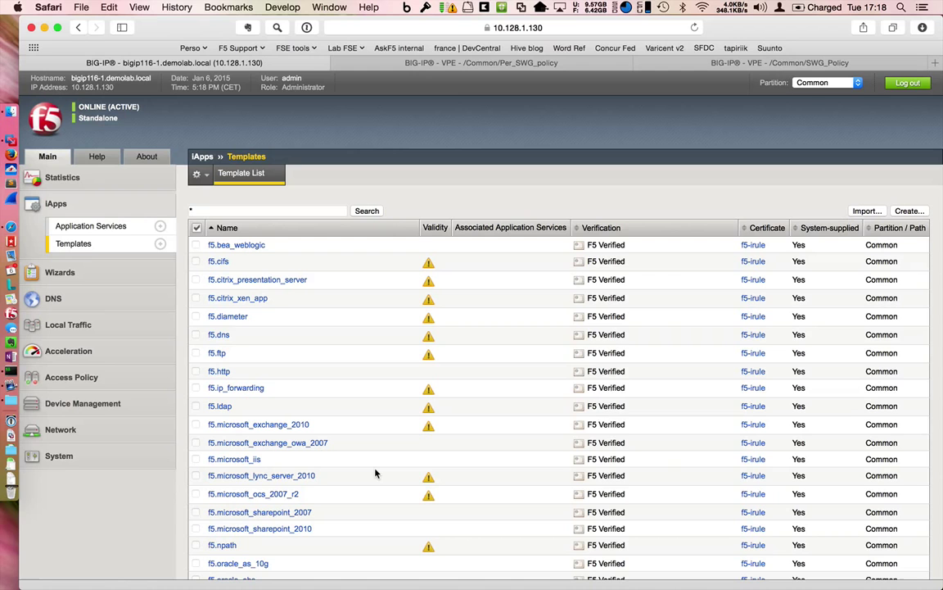
mouse_move(141, 395)
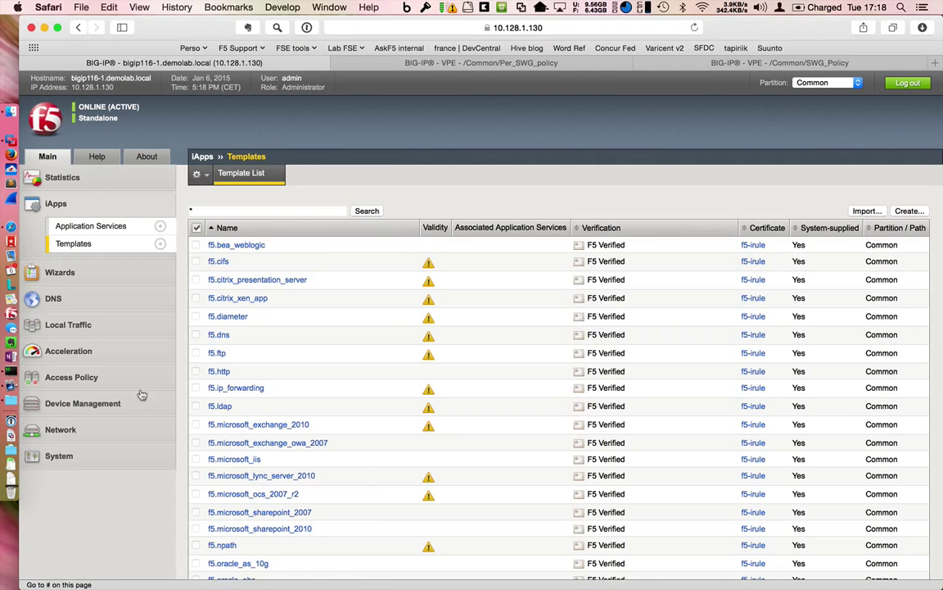
List the access profiles, including SWG_Policy, under Access Policy
left_click(72, 377)
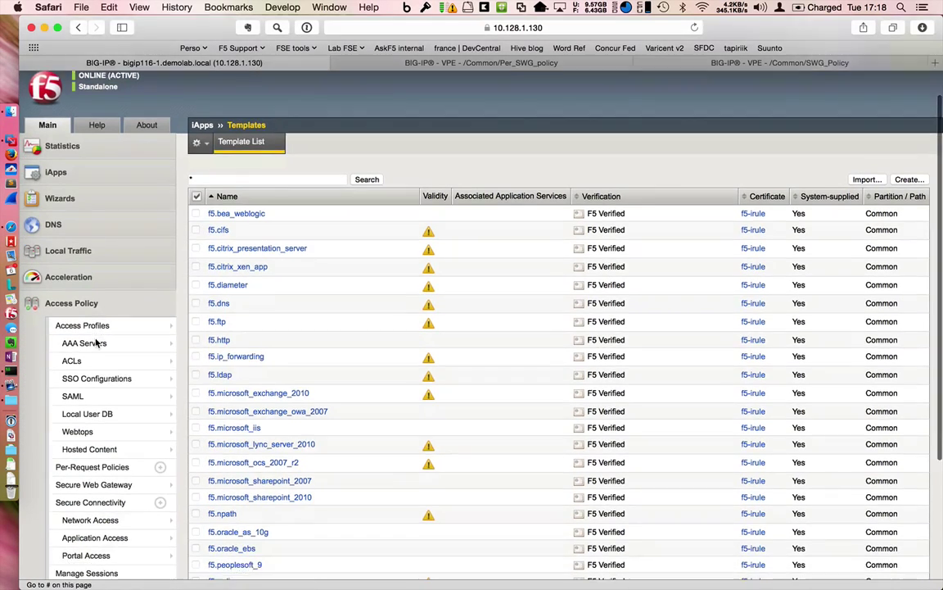
left_click(82, 324)
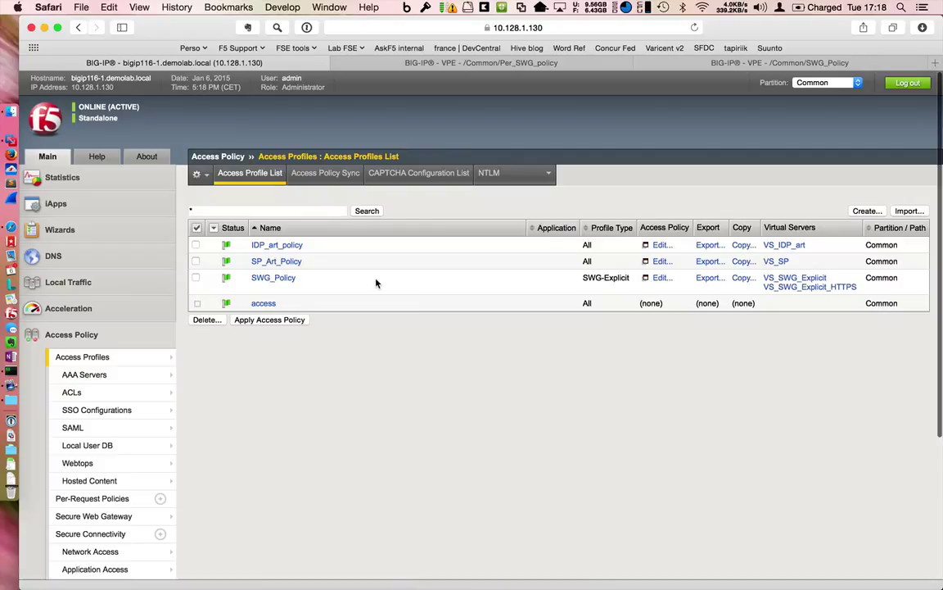
mouse_move(661, 278)
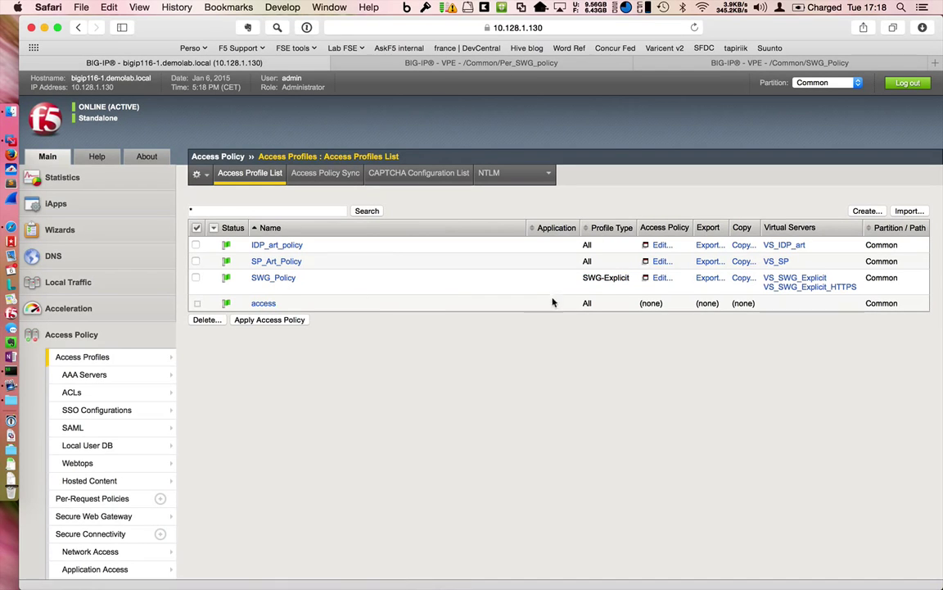
left_click(662, 276)
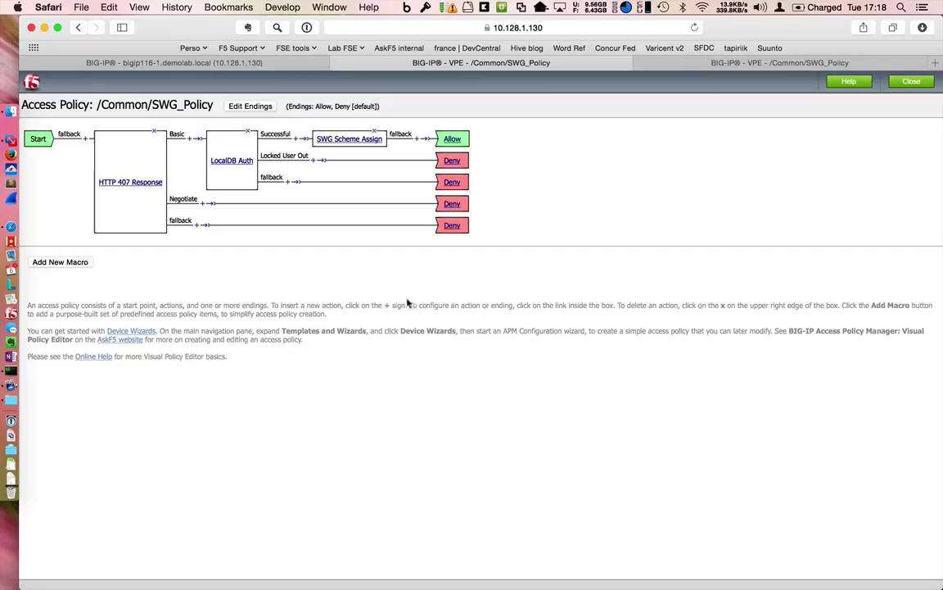
mouse_move(311, 306)
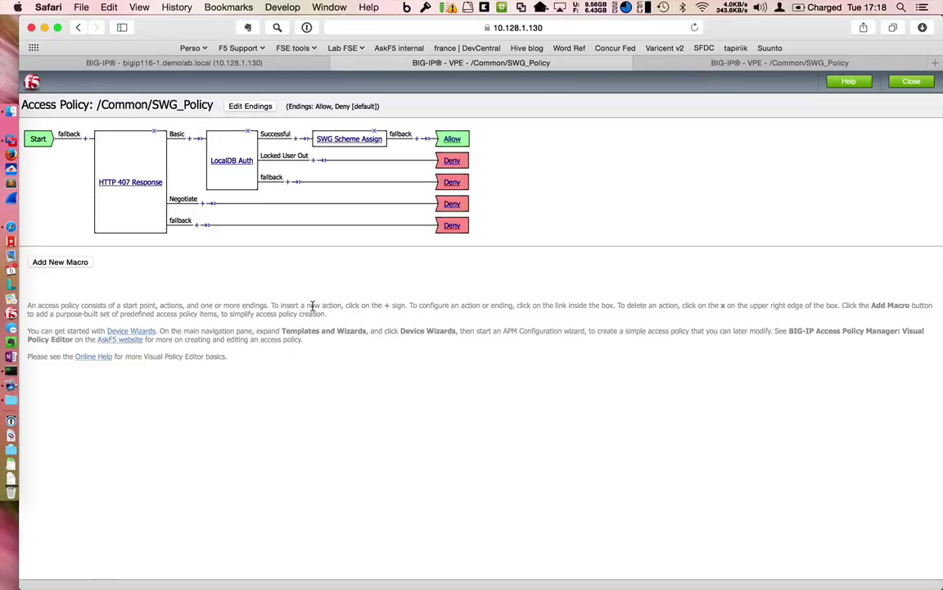
mouse_move(239, 253)
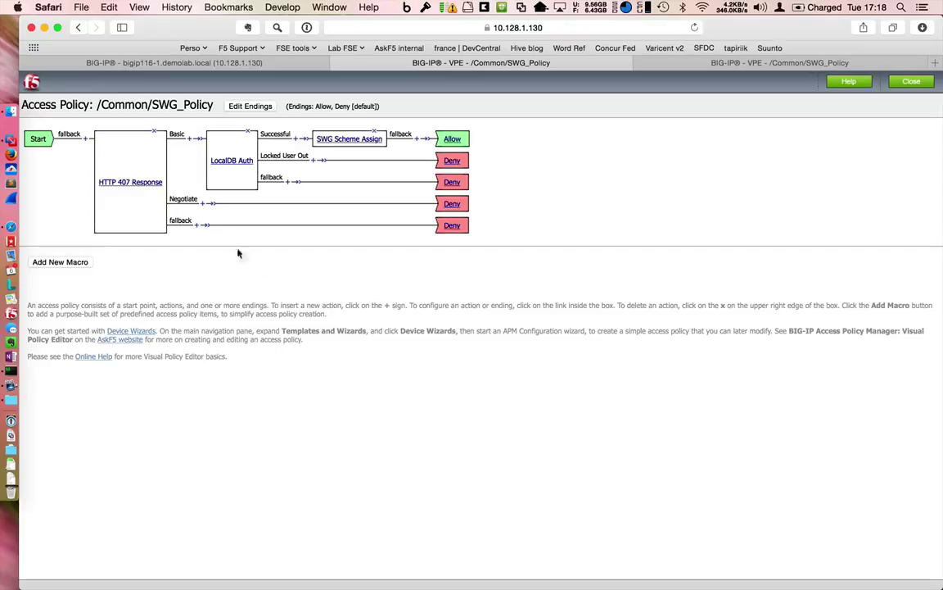
mouse_move(151, 207)
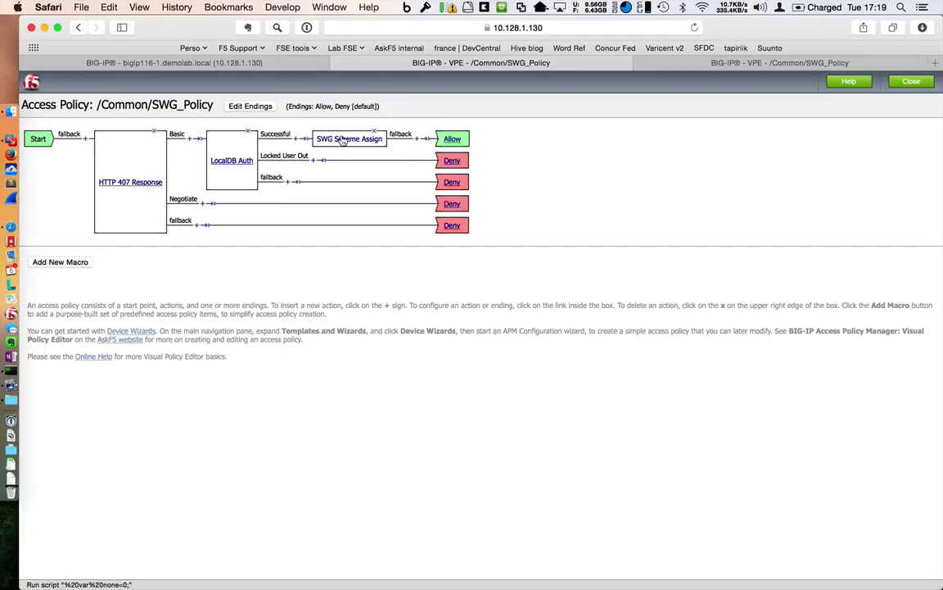
mouse_move(351, 138)
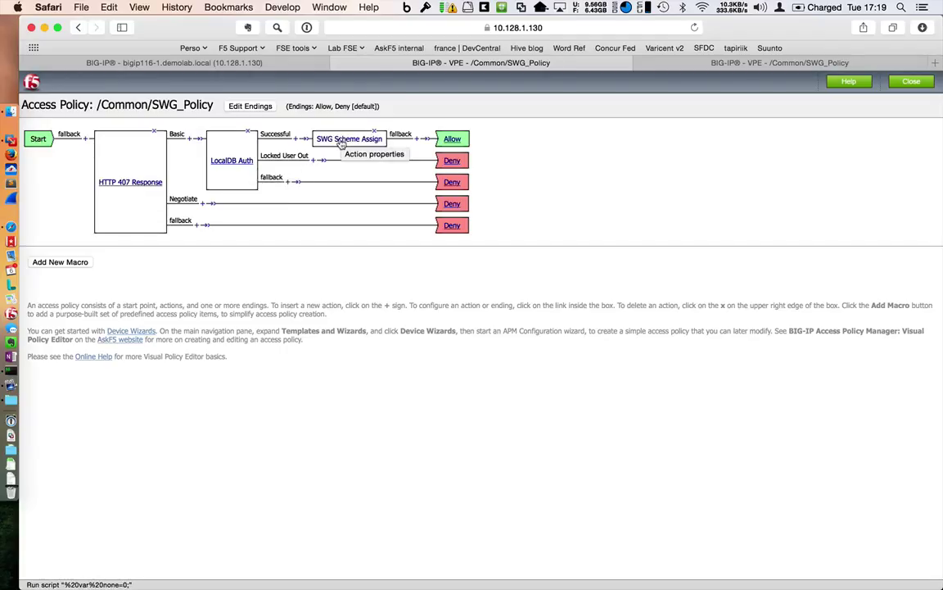
left_click(350, 138)
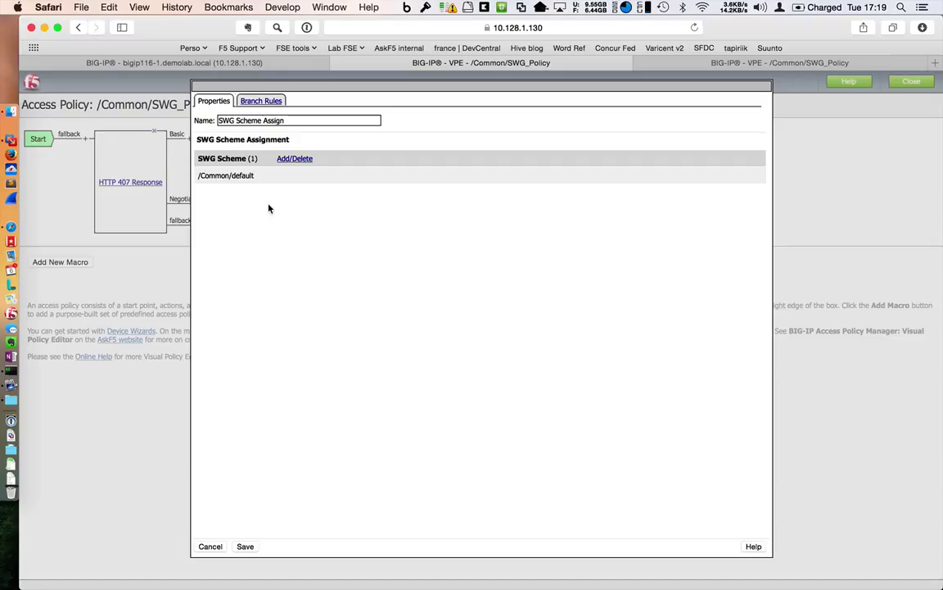
mouse_move(272, 266)
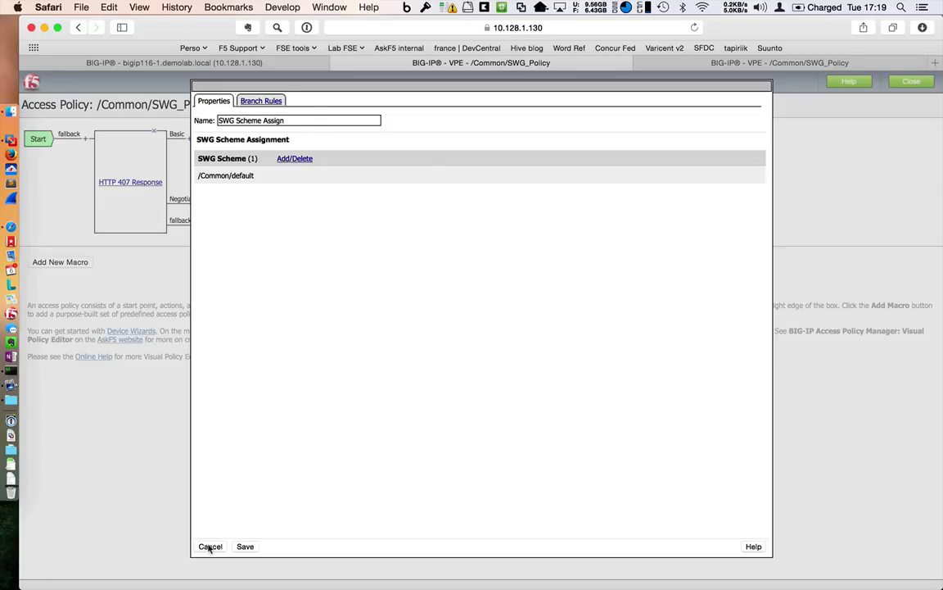
left_click(245, 547)
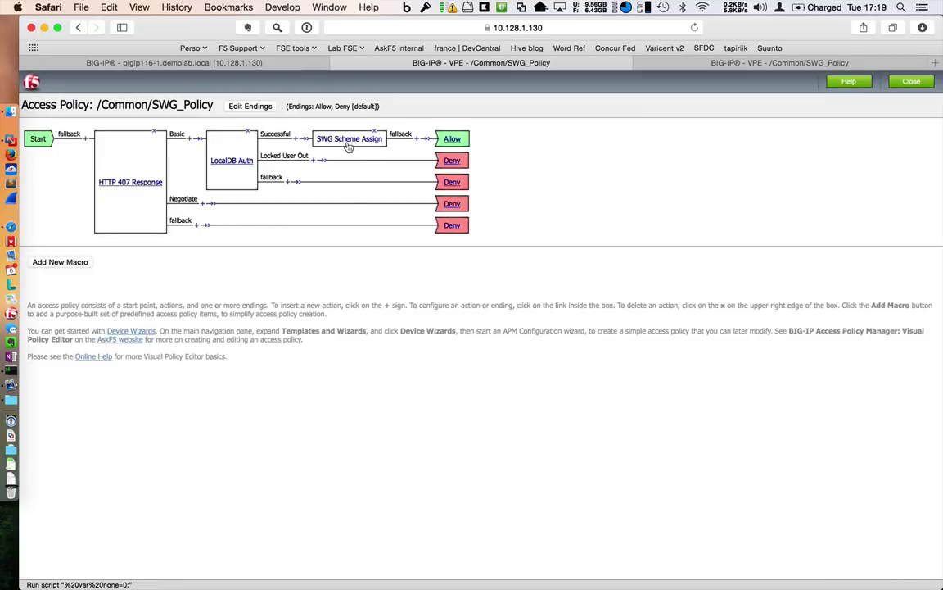
mouse_move(377, 191)
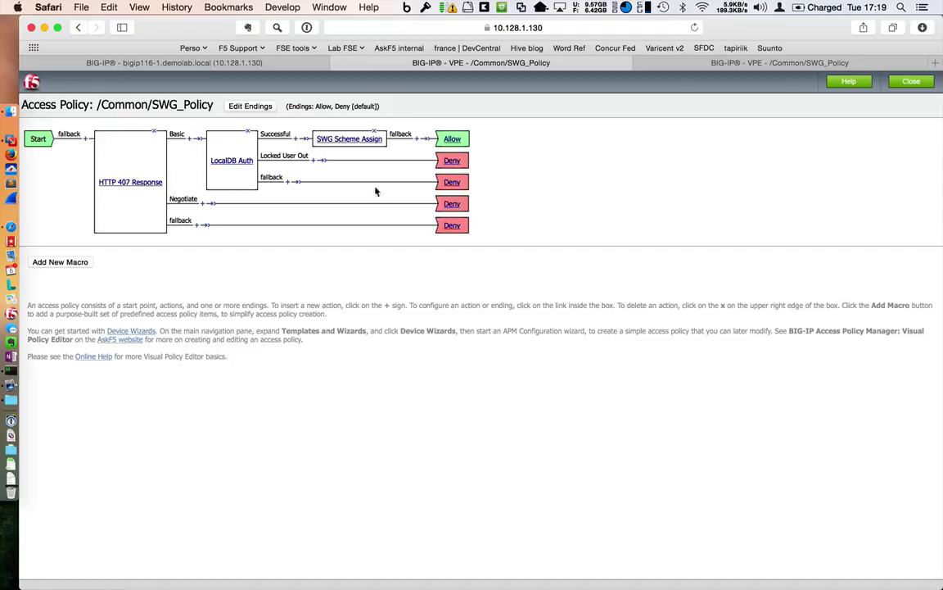
mouse_move(272, 206)
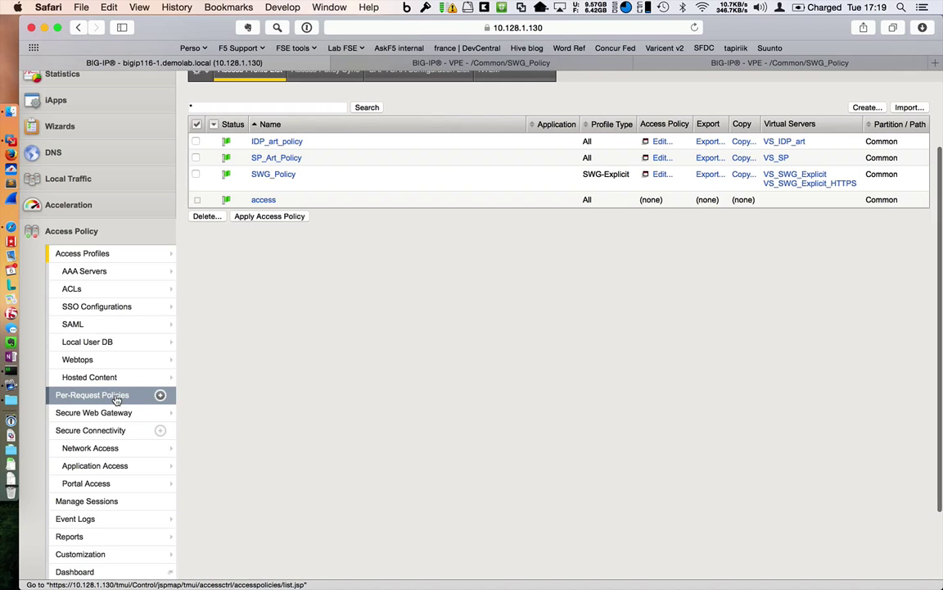
left_click(91, 394)
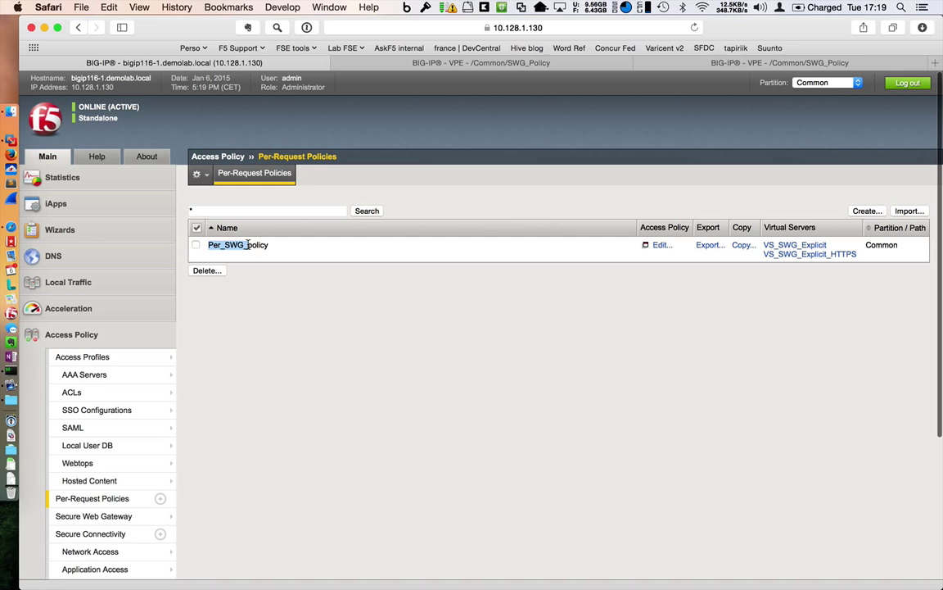
mouse_move(668, 266)
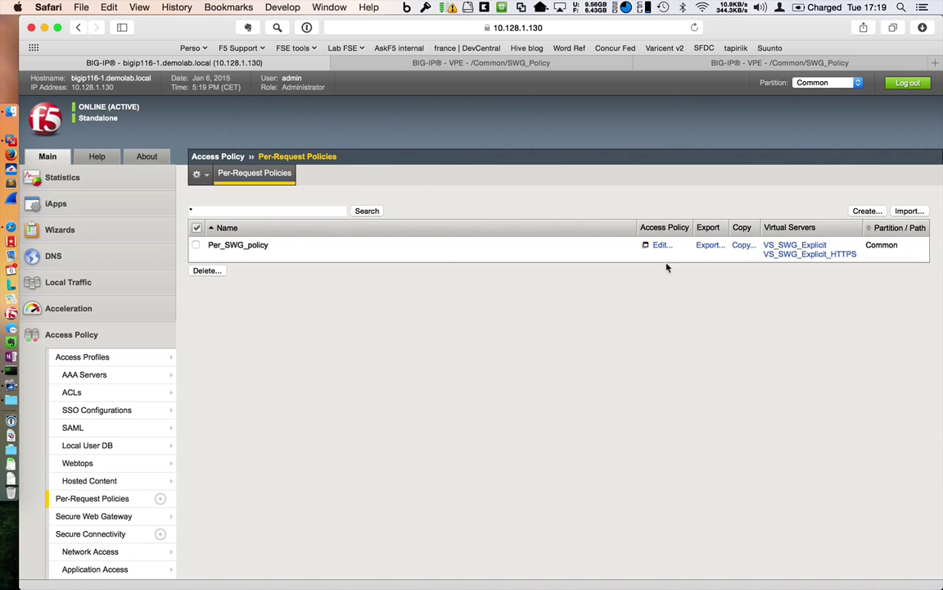
left_click(662, 245)
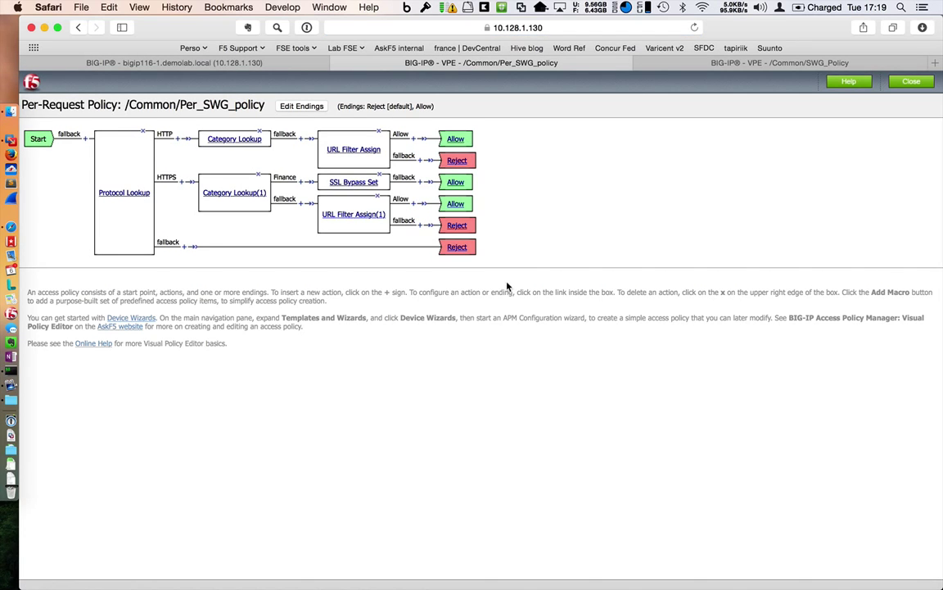
mouse_move(295, 327)
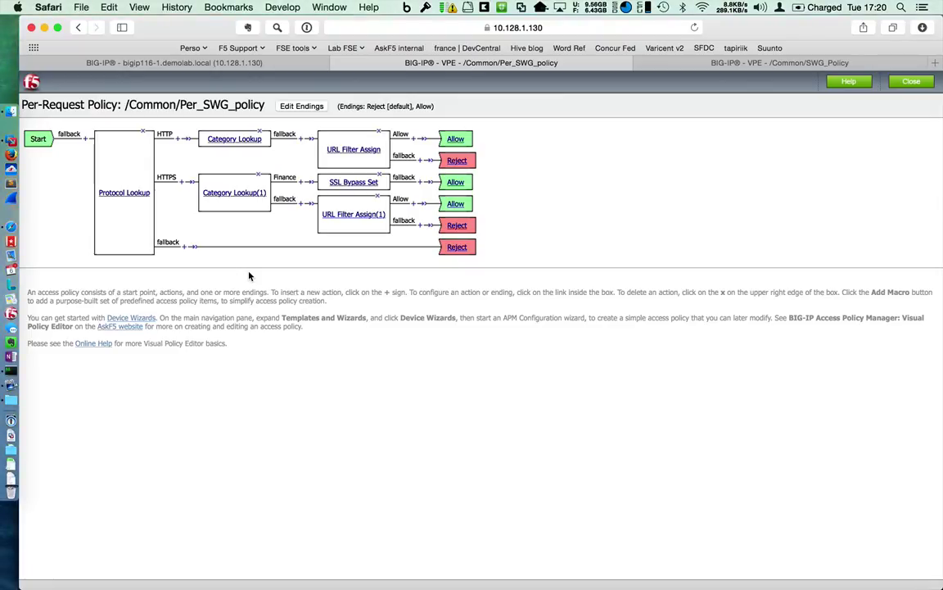
mouse_move(155, 187)
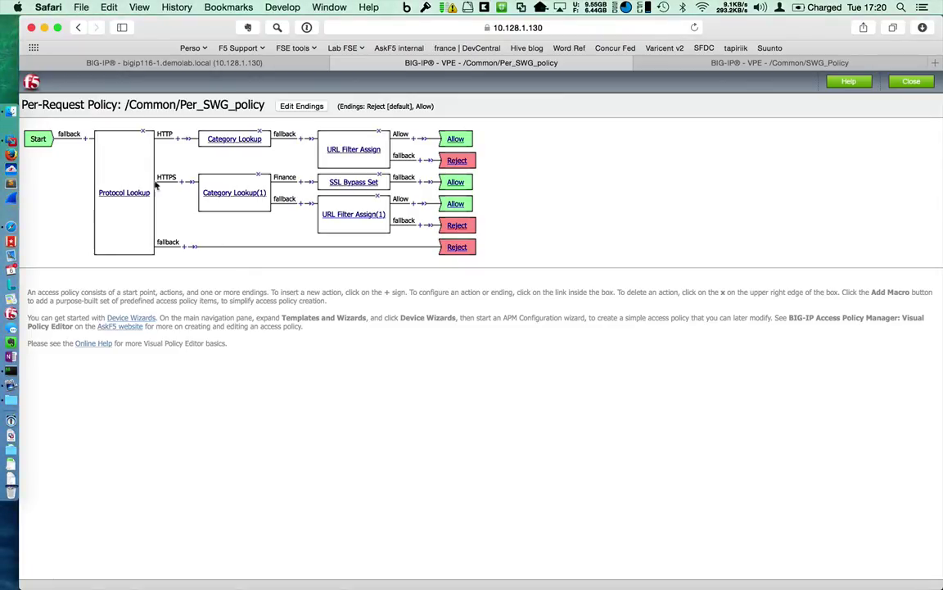
mouse_move(144, 236)
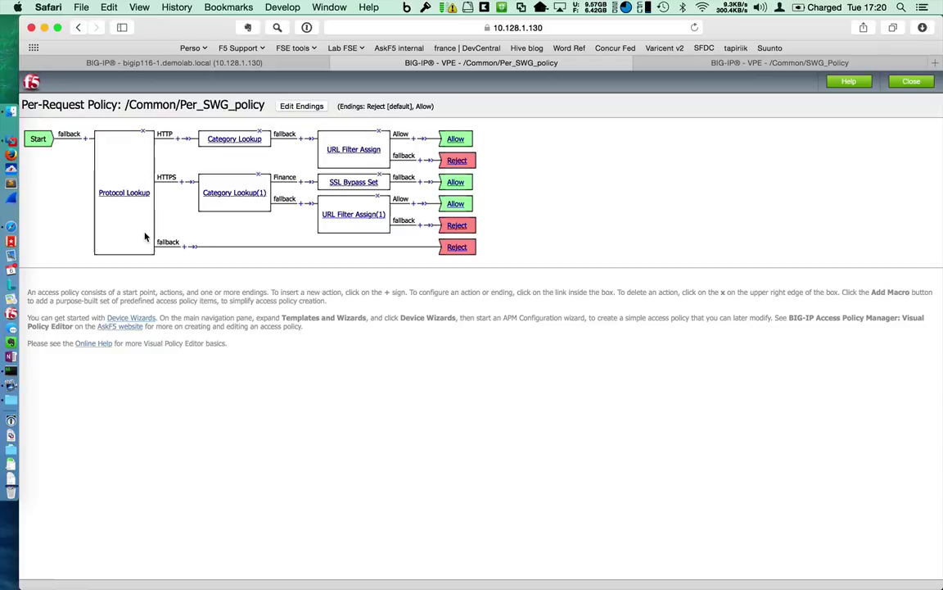
mouse_move(146, 237)
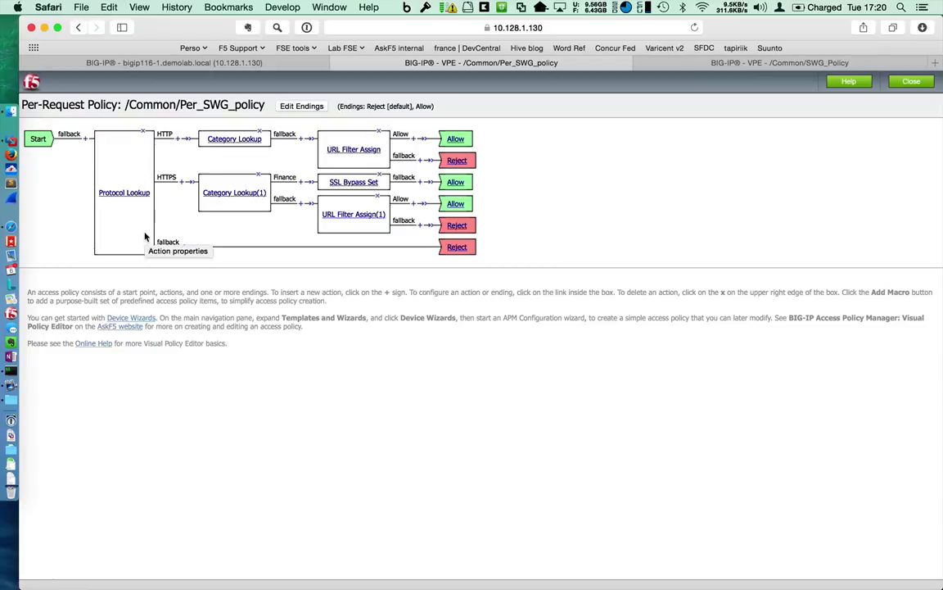
mouse_move(154, 157)
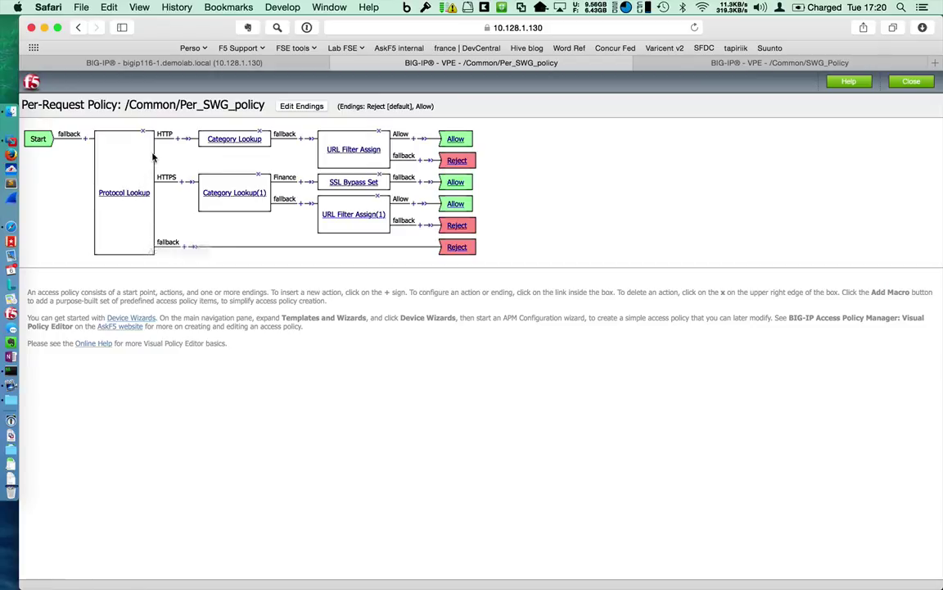
mouse_move(204, 155)
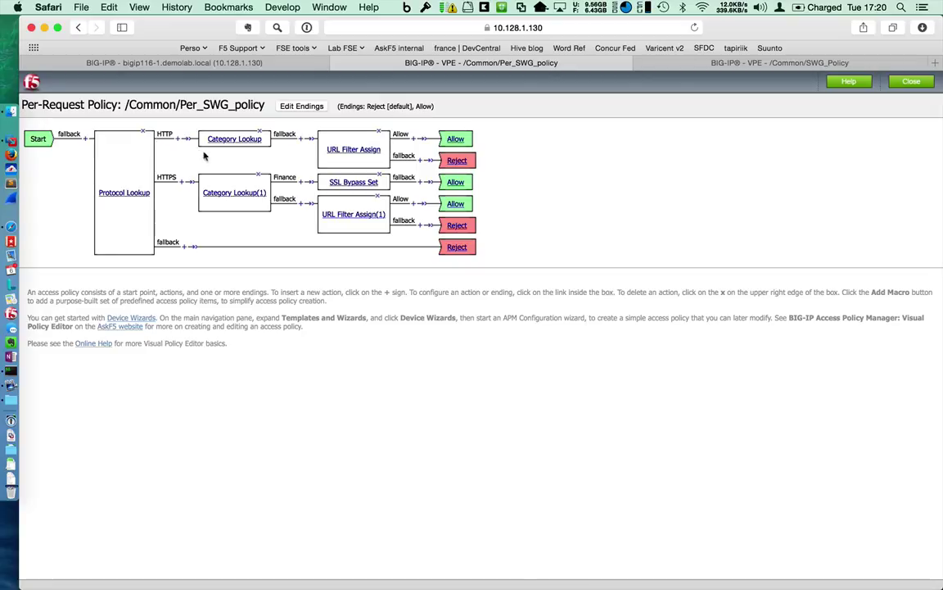
mouse_move(200, 141)
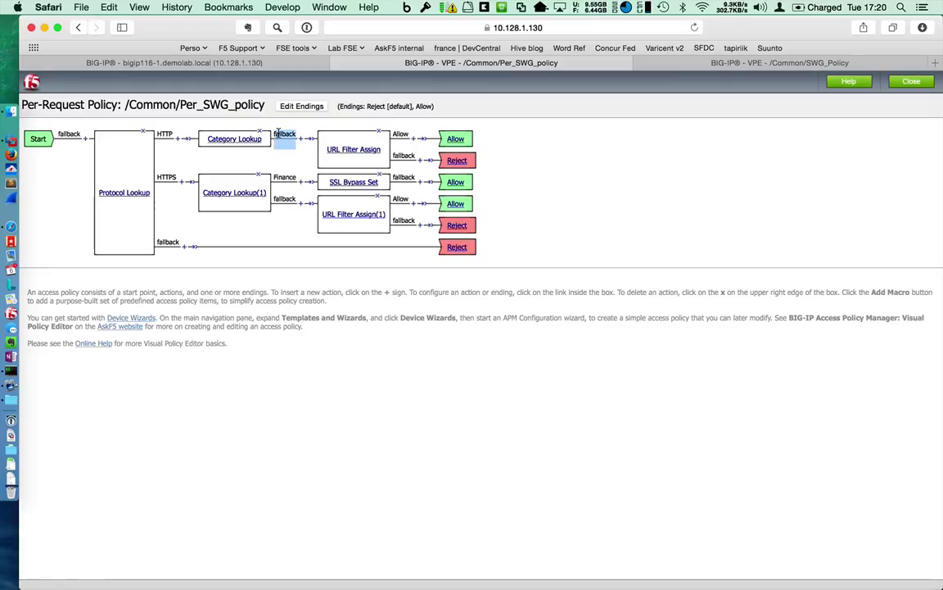
mouse_move(282, 159)
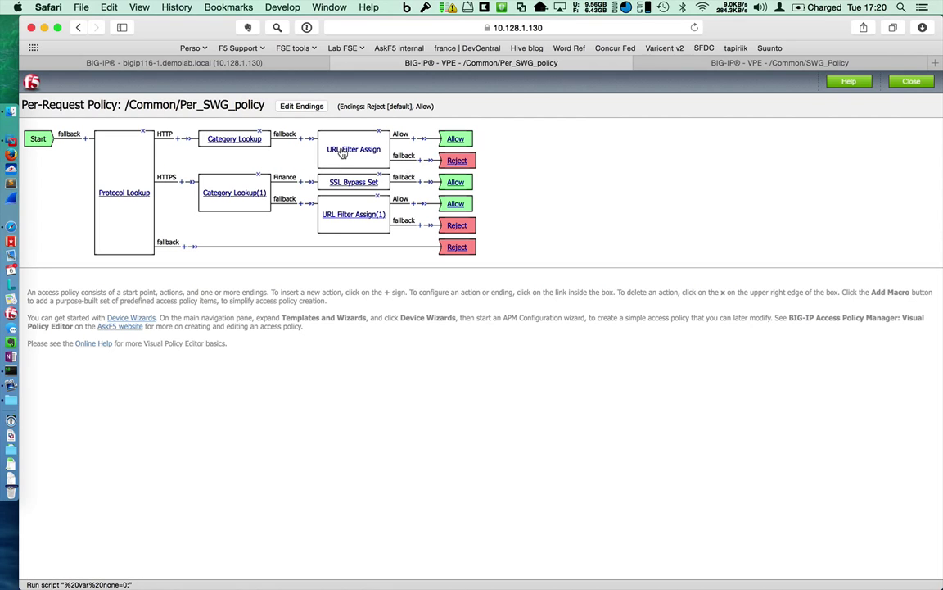
mouse_move(354, 149)
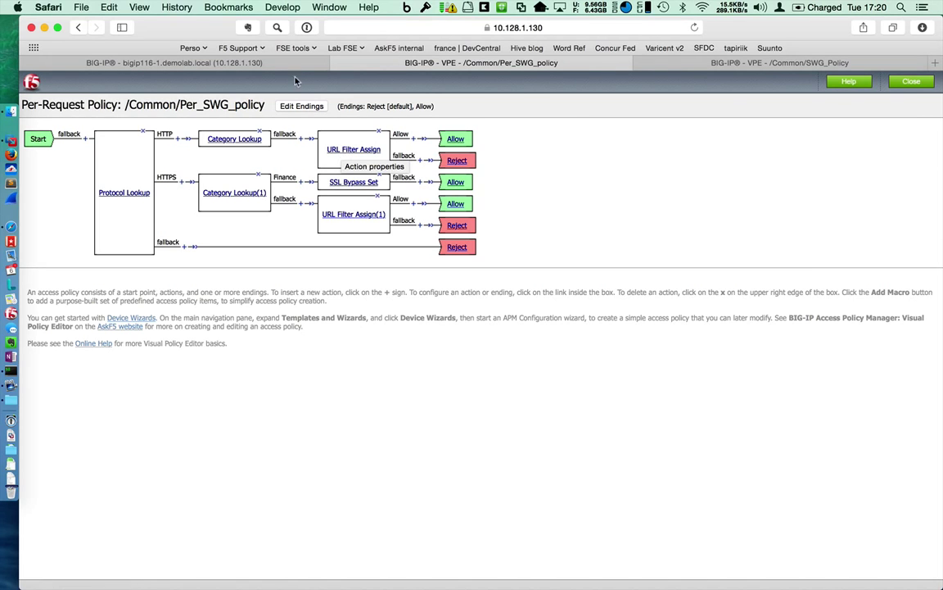
Reach the Secure Web Gateway URL Filters list and load the Block_Porn filter
left_click(910, 82)
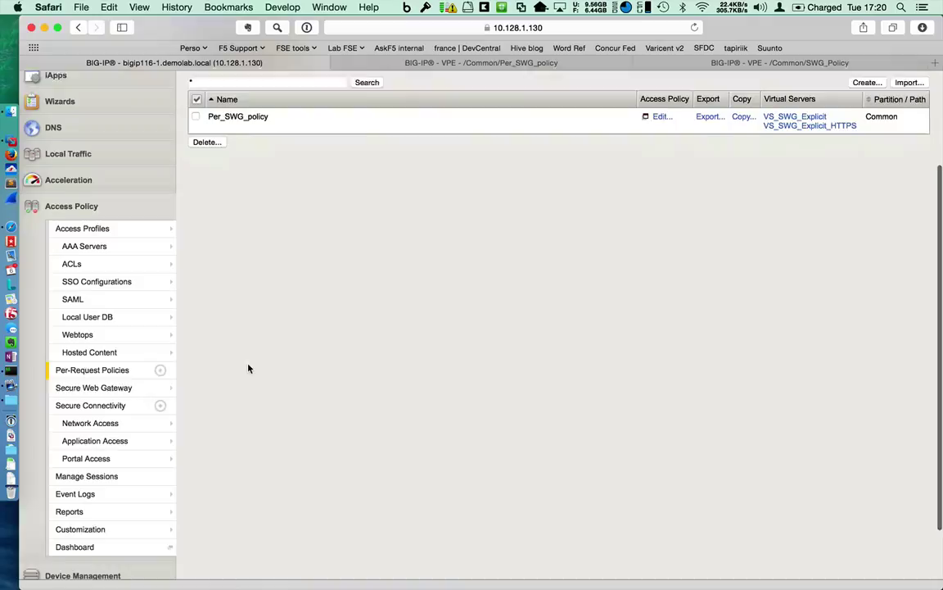
left_click(93, 386)
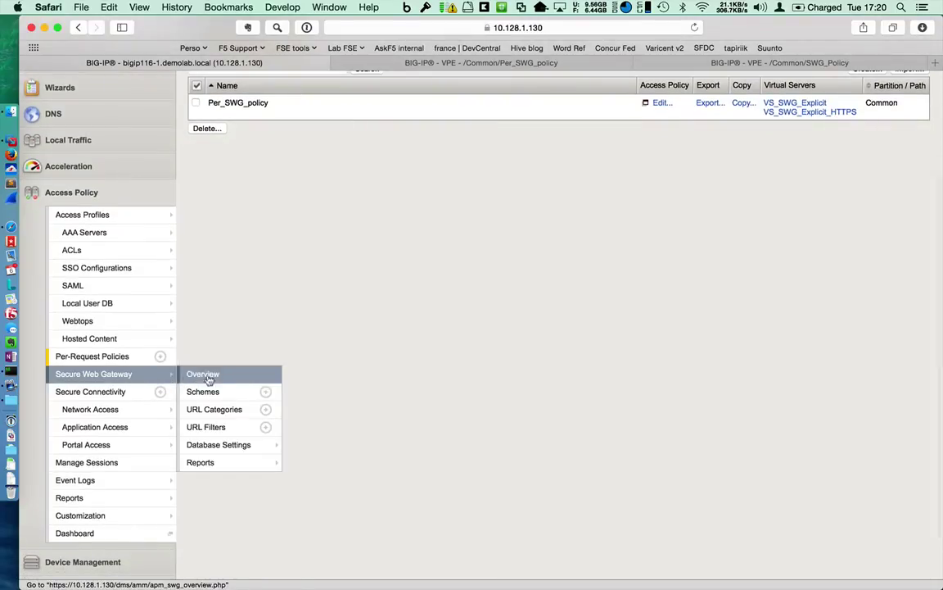
mouse_move(213, 410)
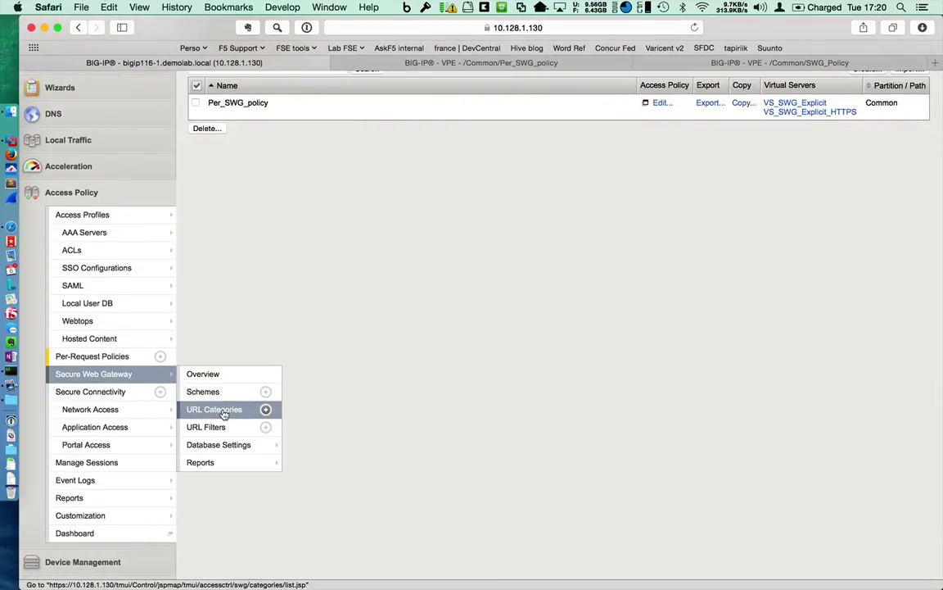
mouse_move(206, 426)
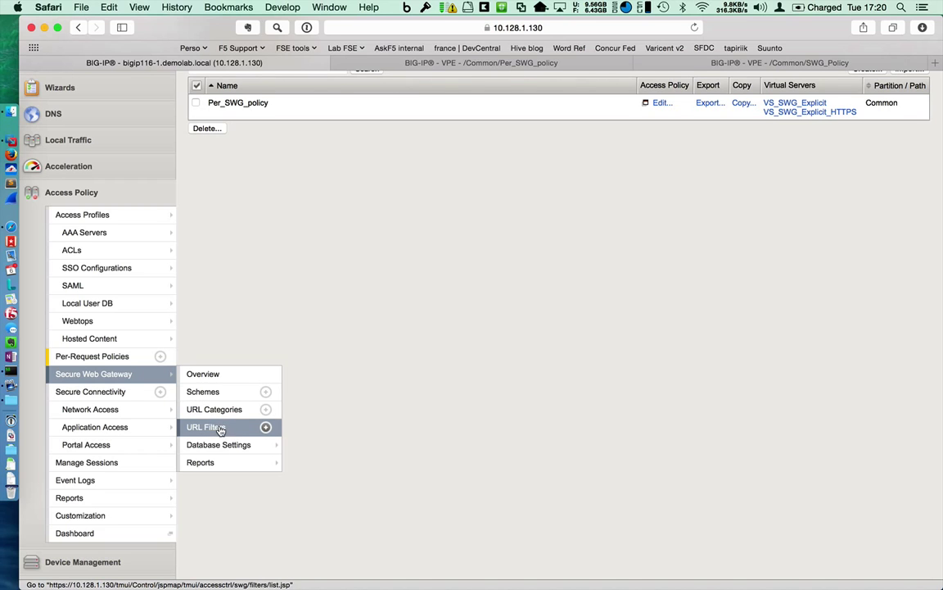
mouse_move(223, 433)
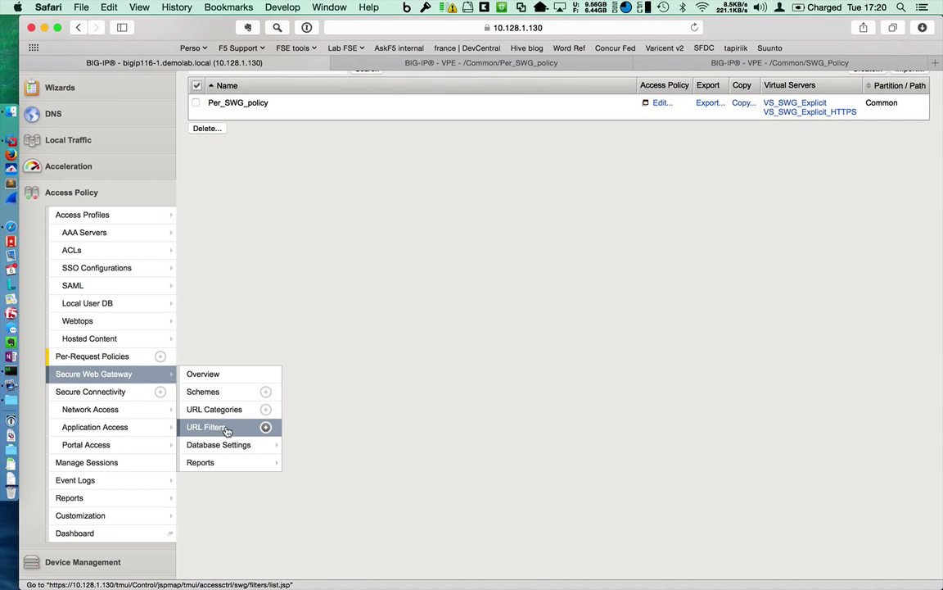
left_click(206, 426)
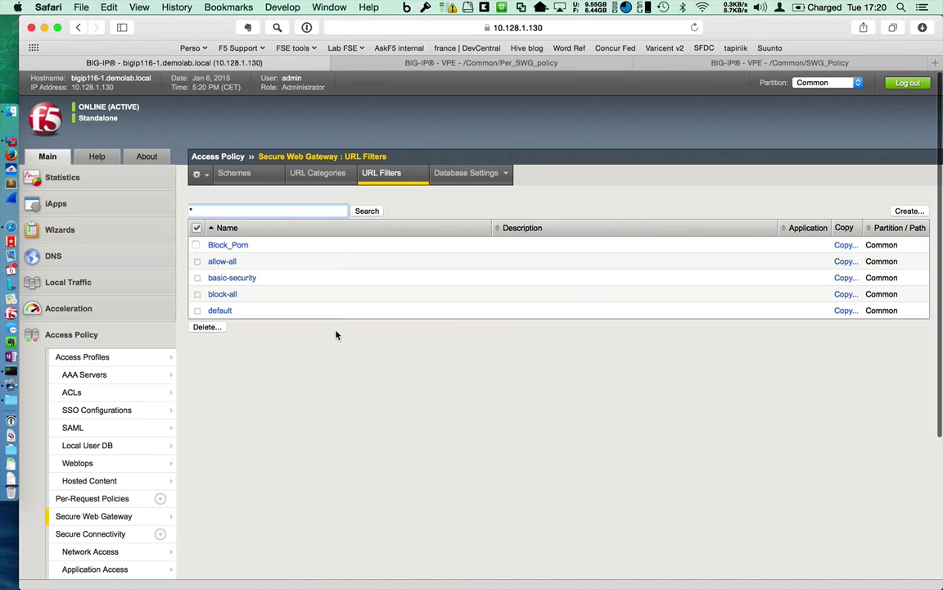
mouse_move(229, 246)
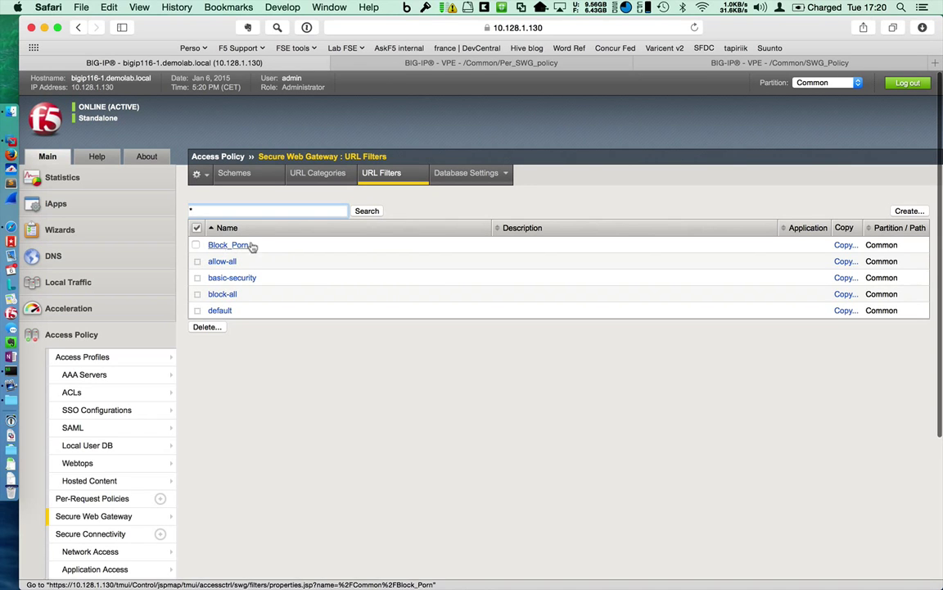
left_click(229, 244)
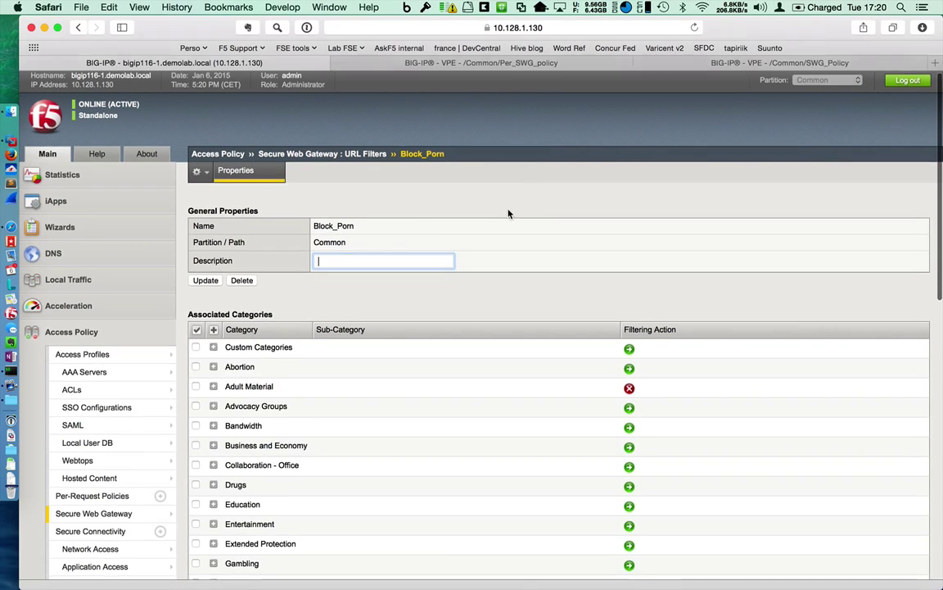
Review Block_Porn's categories, confirming Adult Material is the only blocked one
scroll("down", 3)
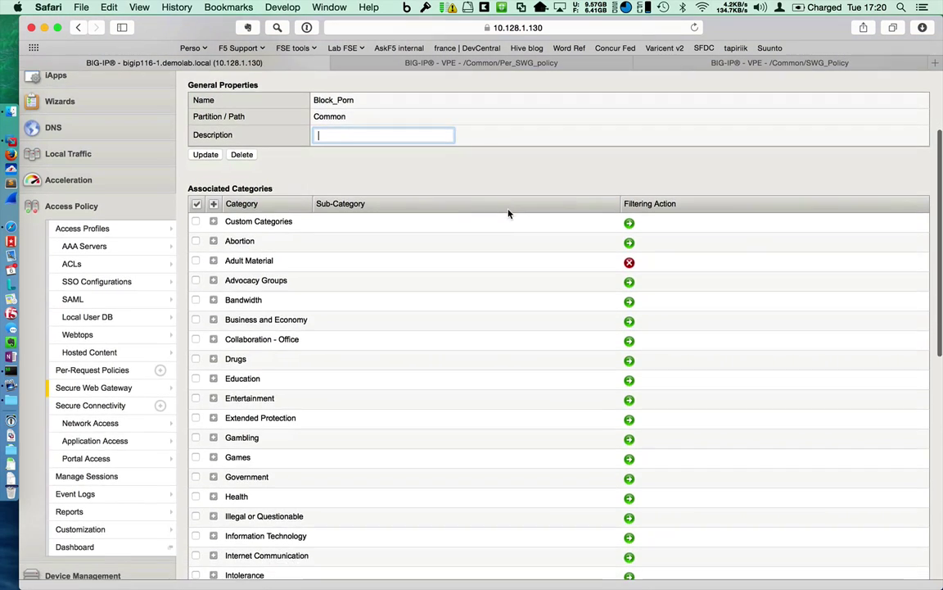
scroll("down", 3)
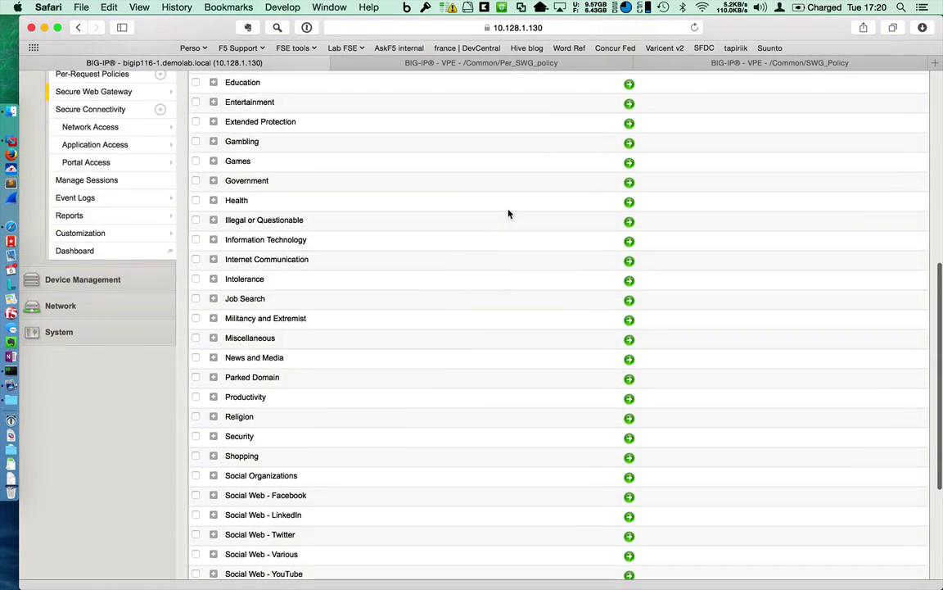
scroll("up", 3)
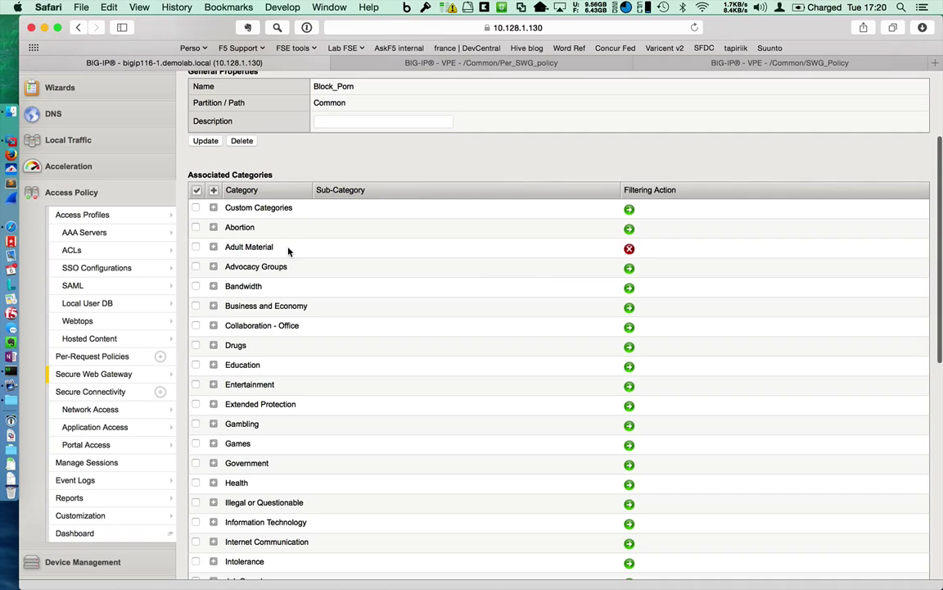
scroll("up", 3)
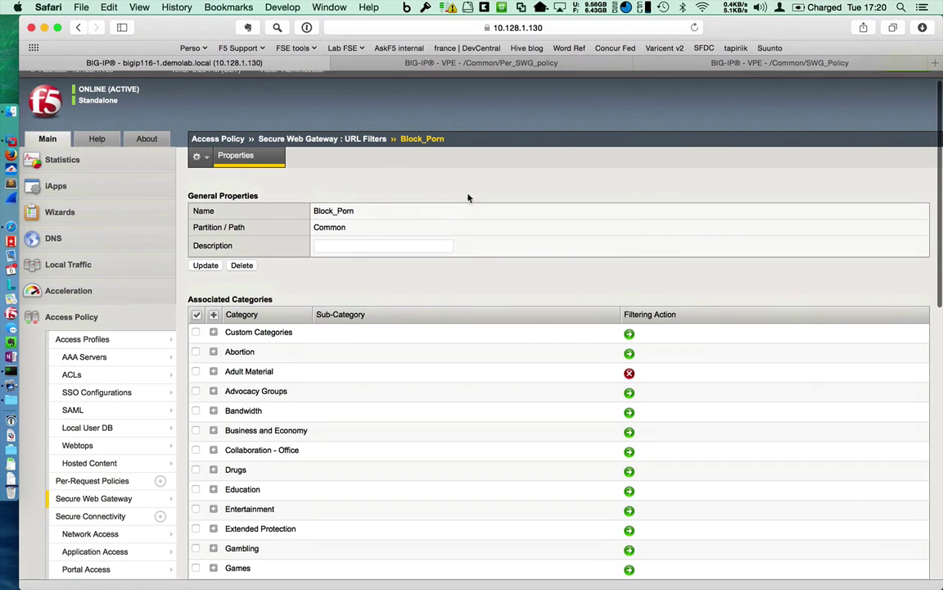
mouse_move(687, 122)
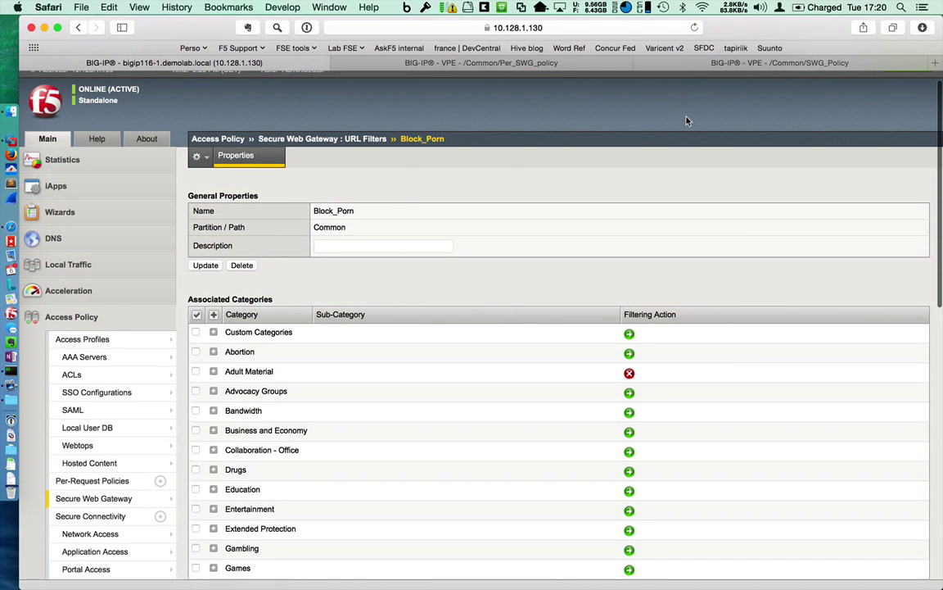
Review Category Lookup(1)'s Finance branch rule and URL Filter Assign(1) using /Common/Block_Porn, unchanged
left_click(481, 62)
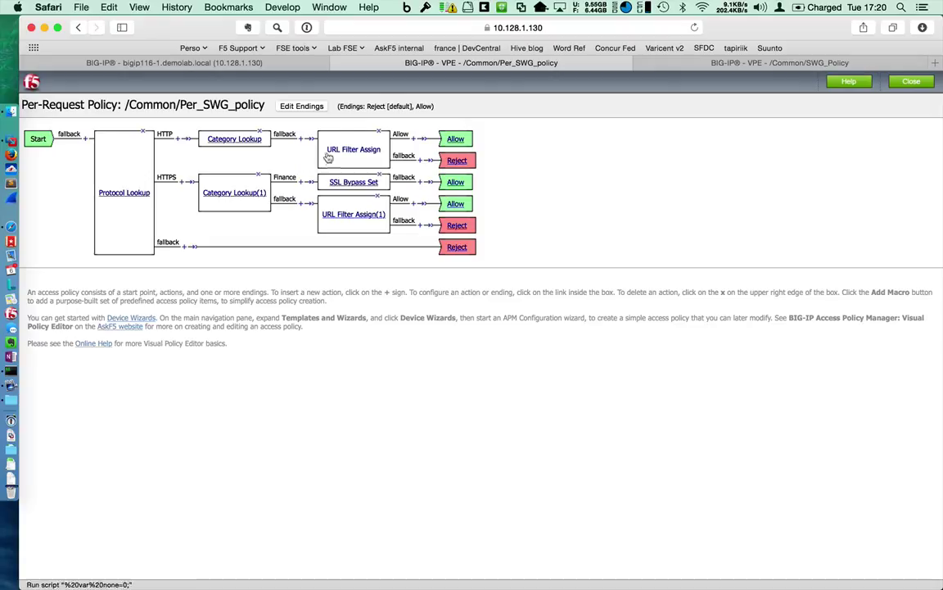
mouse_move(339, 130)
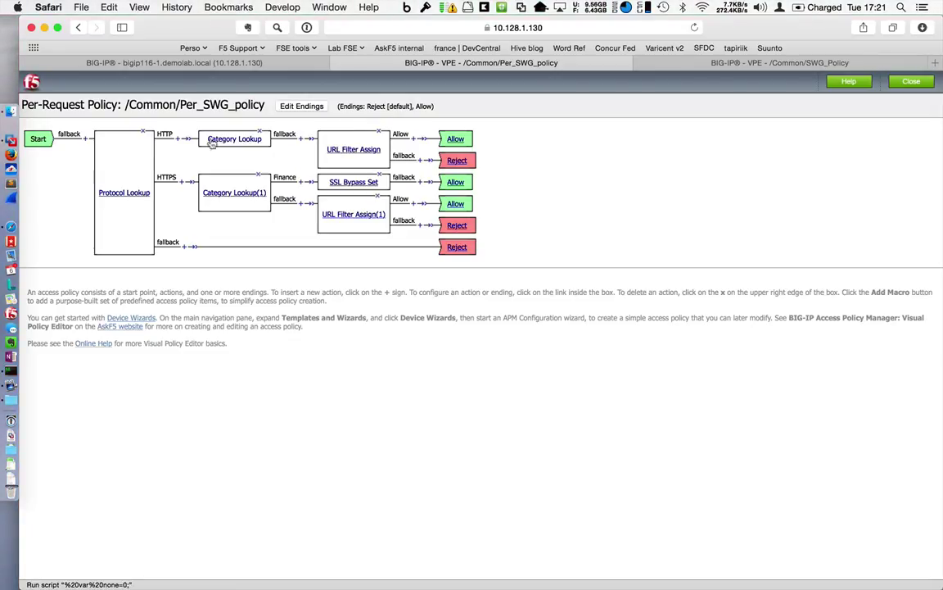
mouse_move(161, 187)
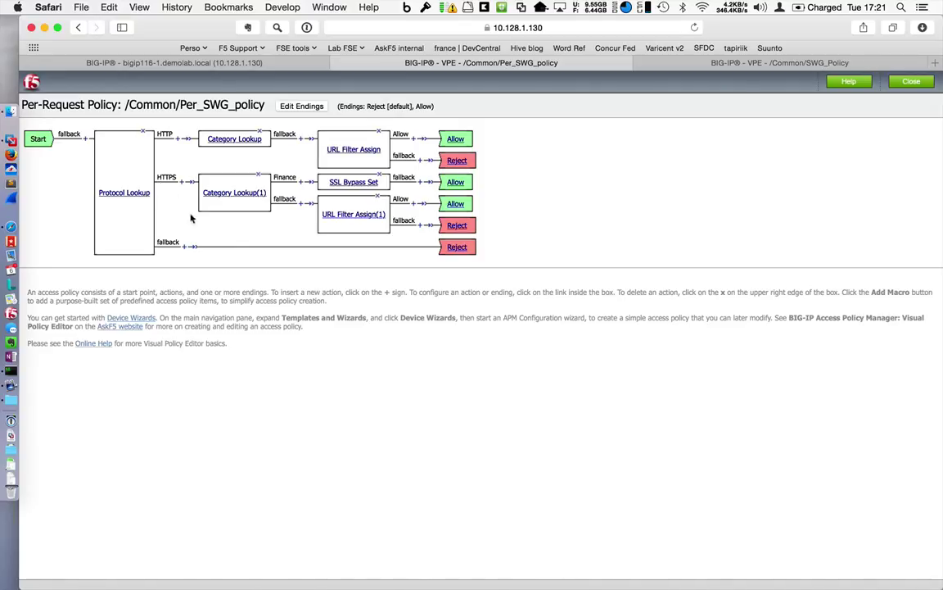
mouse_move(259, 242)
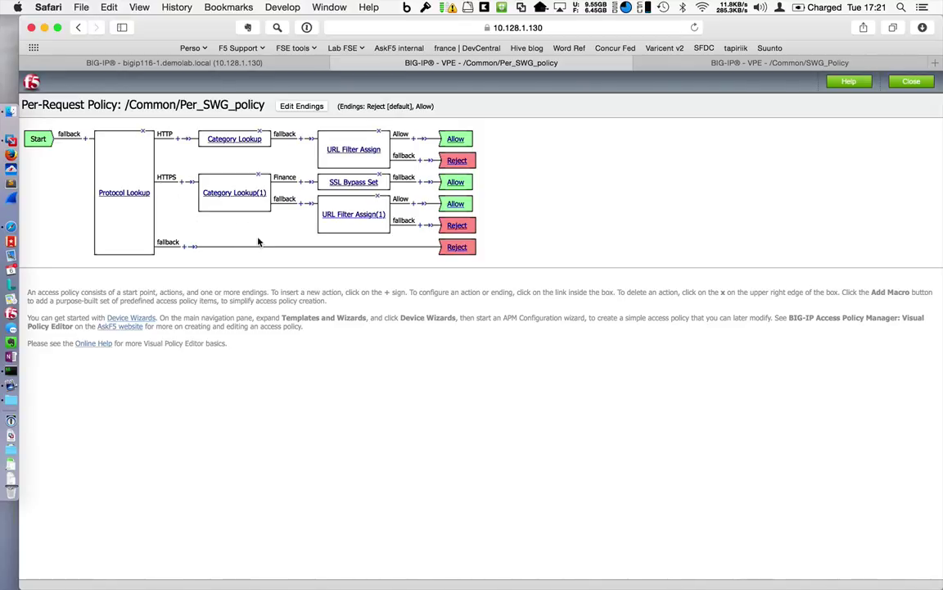
mouse_move(282, 236)
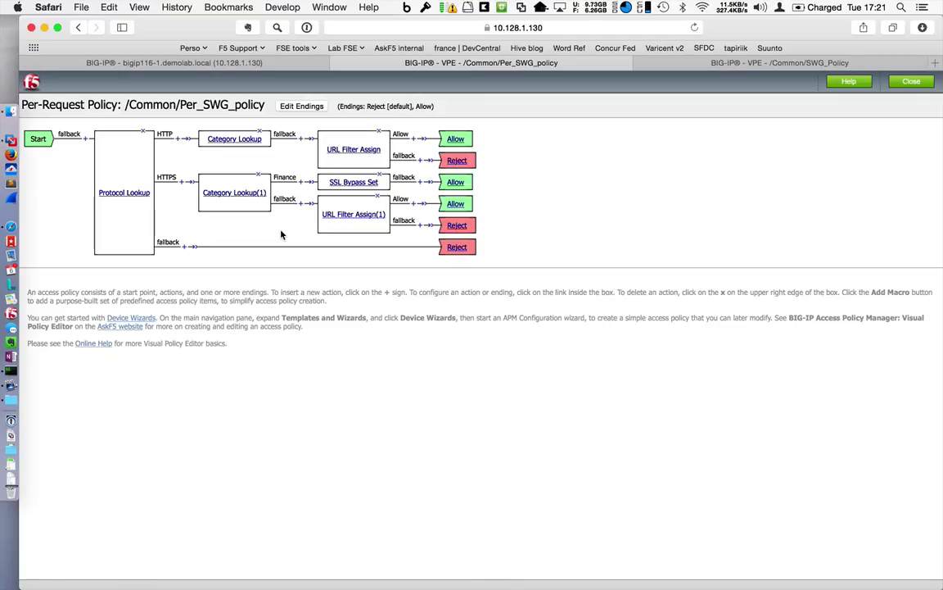
mouse_move(287, 186)
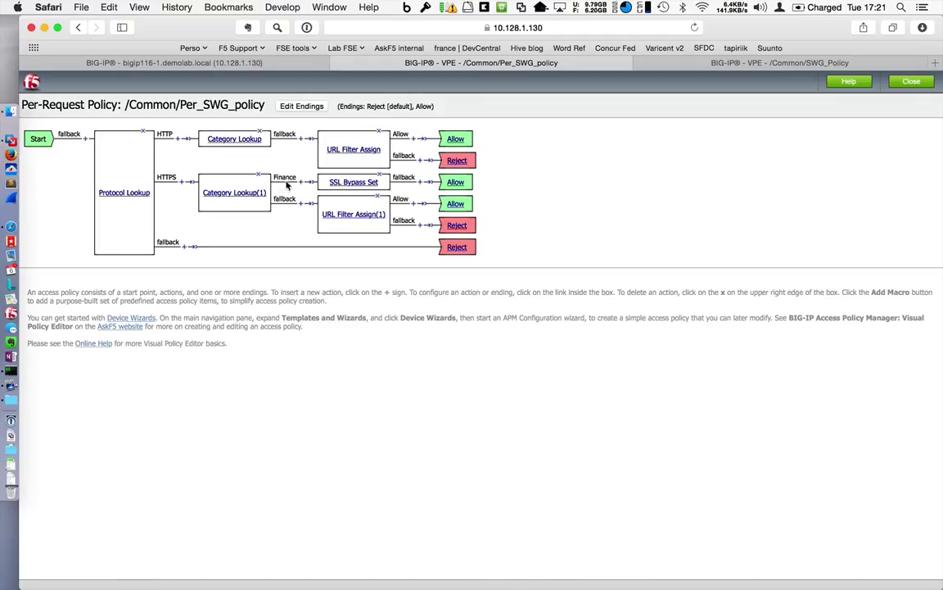
left_click(234, 194)
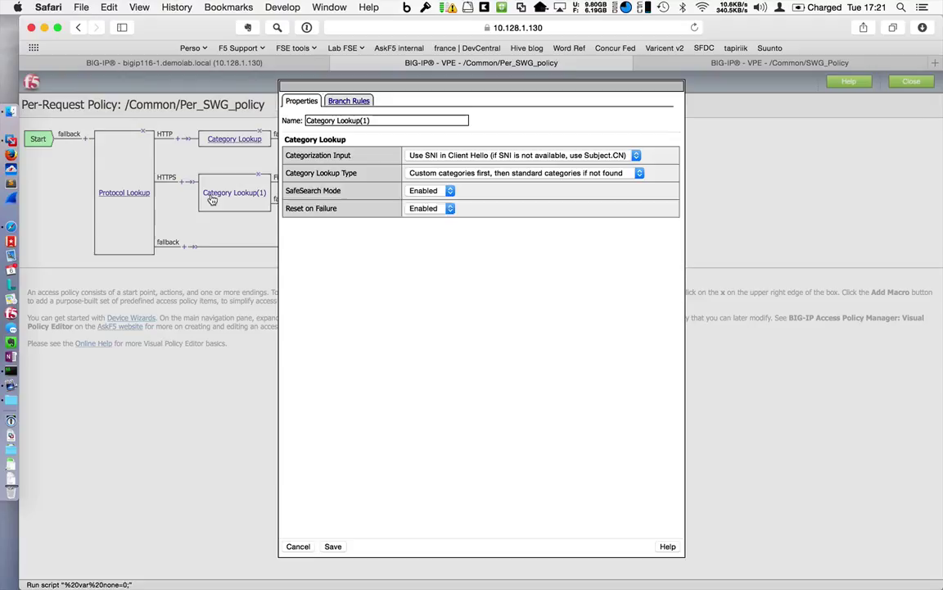
left_click(348, 99)
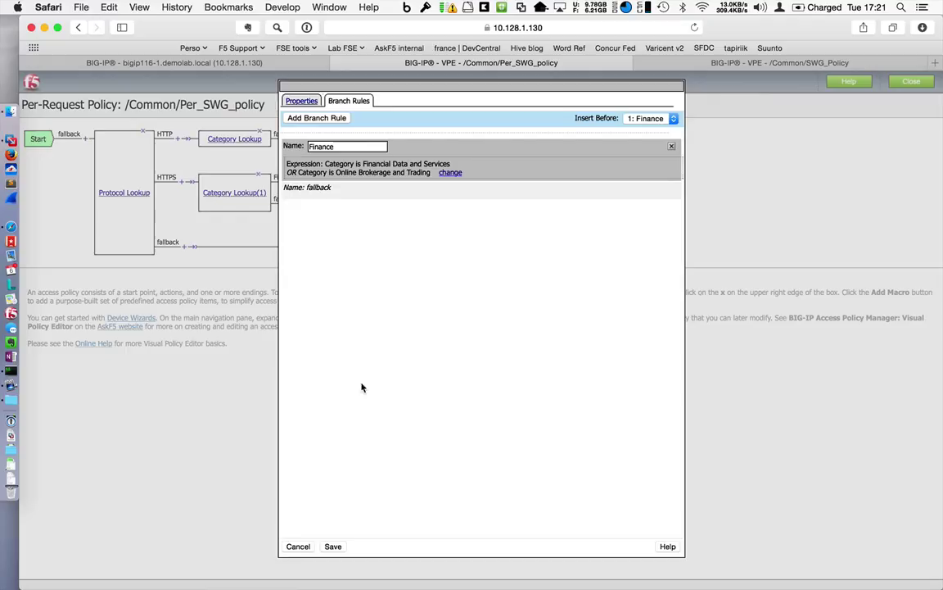
mouse_move(344, 432)
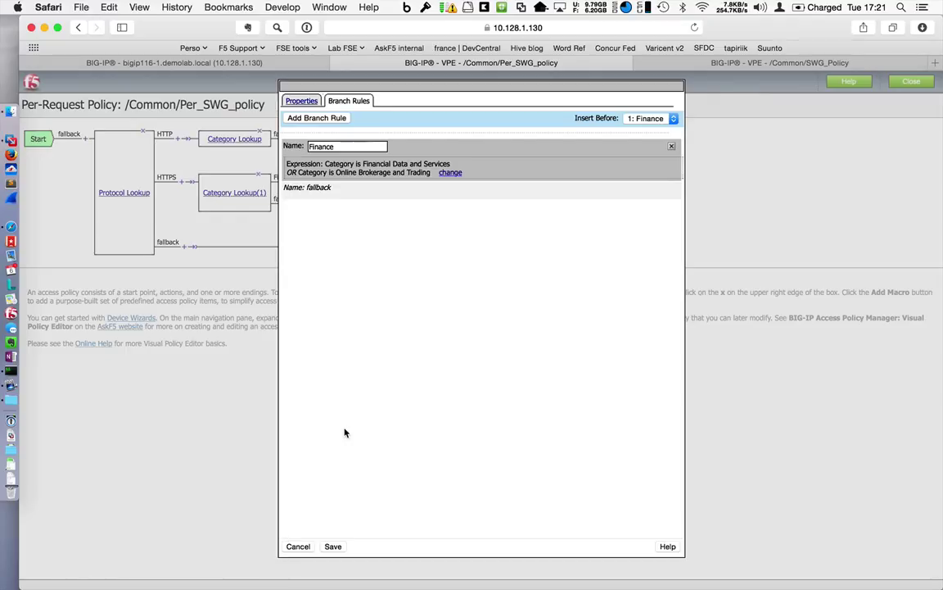
mouse_move(318, 510)
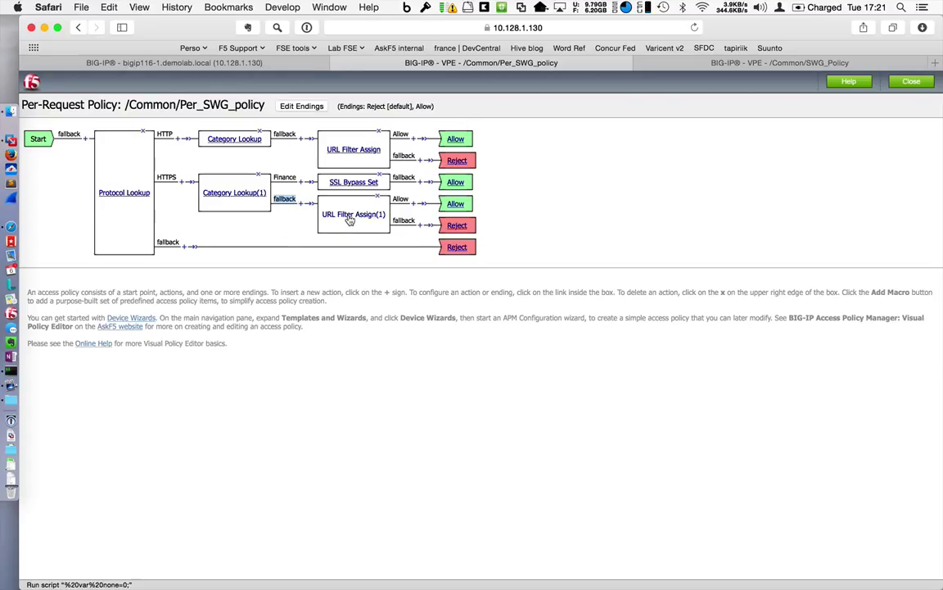
left_click(354, 213)
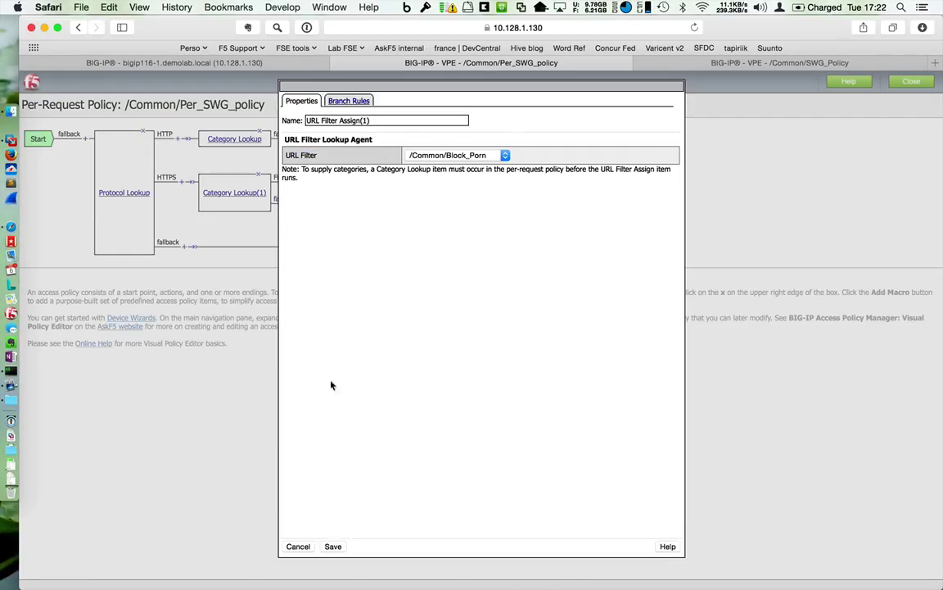
left_click(332, 547)
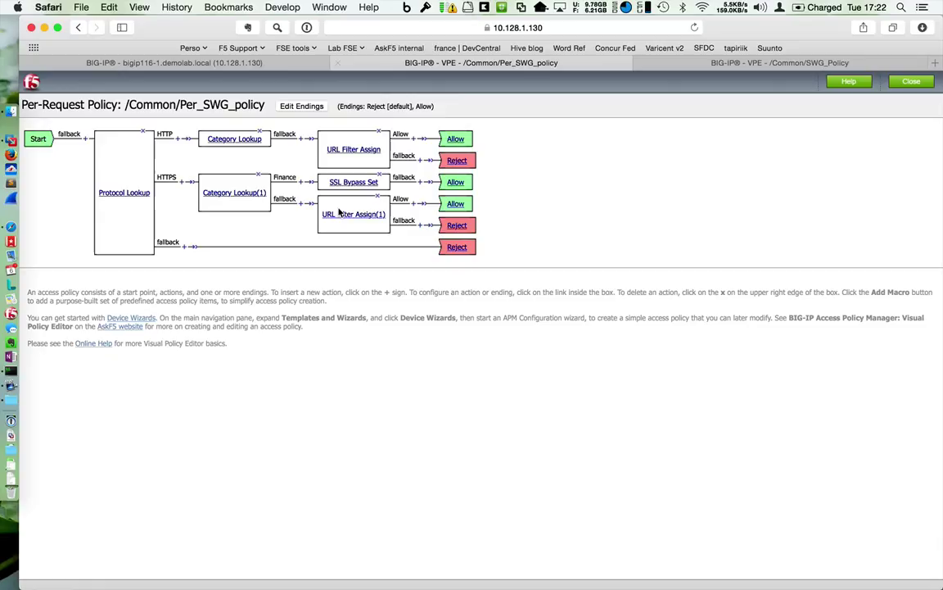
mouse_move(352, 236)
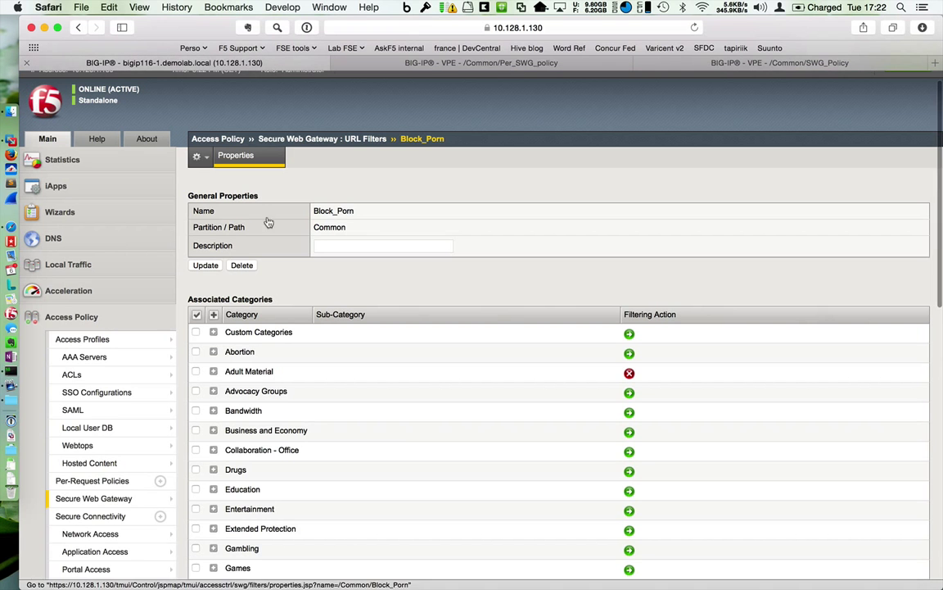
Name the new application service SWG_Explicit and base it on f5.secure_web_gateway.v1.1.0
scroll("down", 3)
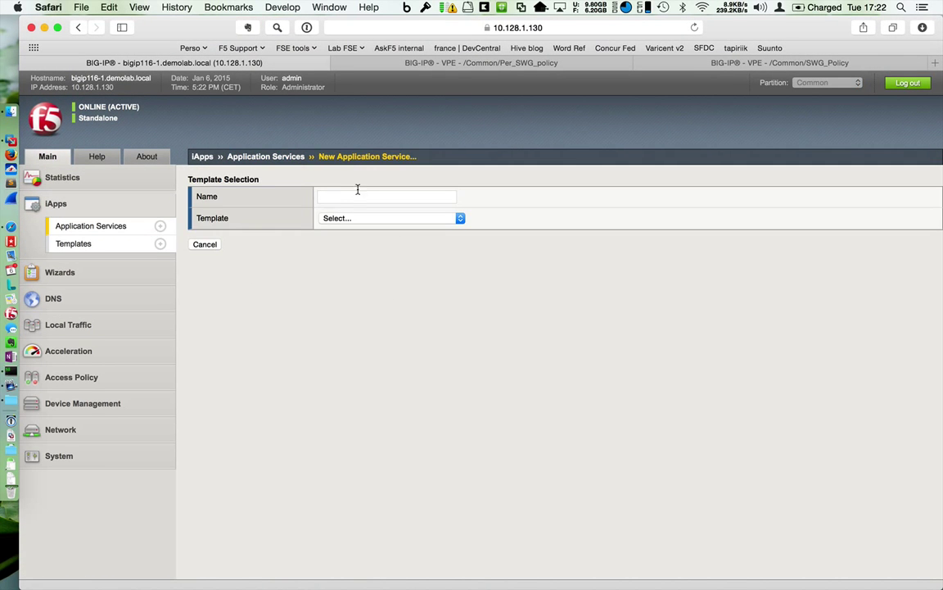
type("SWG_Explicit")
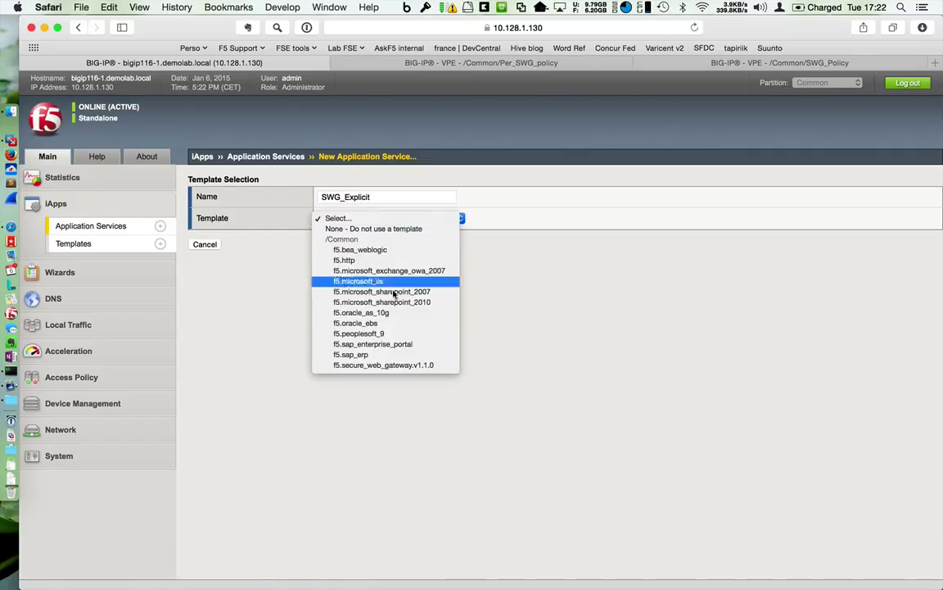
left_click(383, 364)
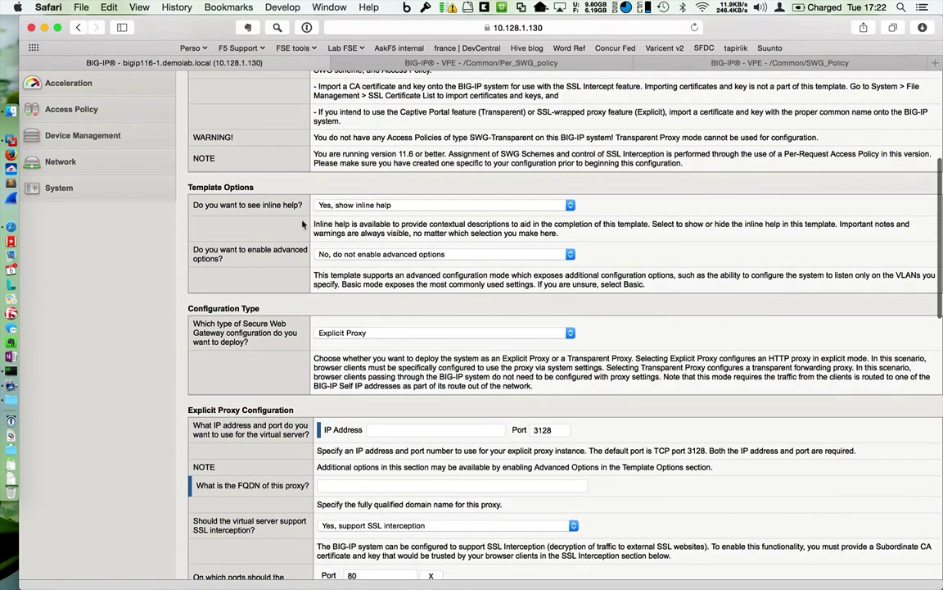
Set the explicit proxy listener IP to 10.128.10.121 and FQDN to proxy.demolab.local
scroll("down", 3)
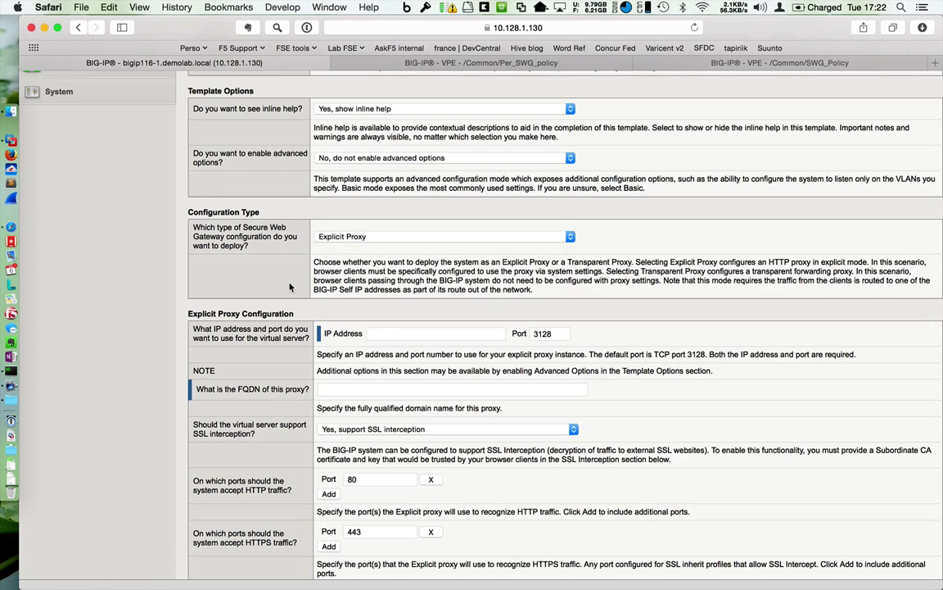
type("10.128.")
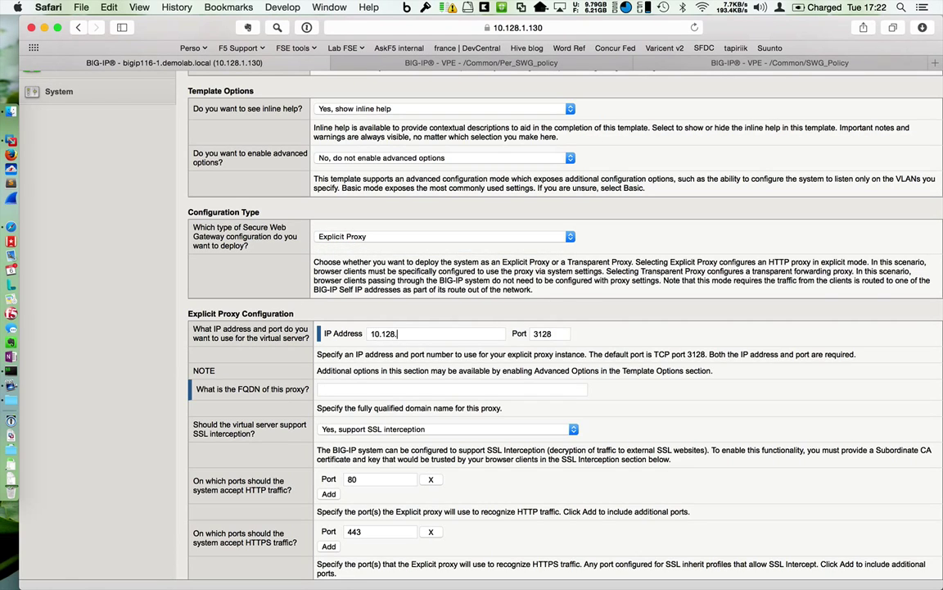
type("10.121")
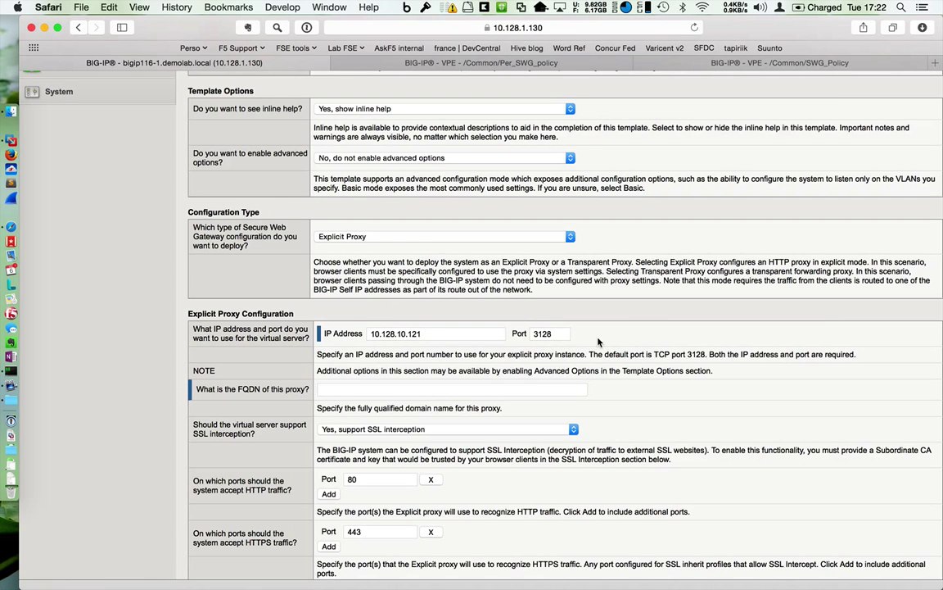
scroll("down", 3)
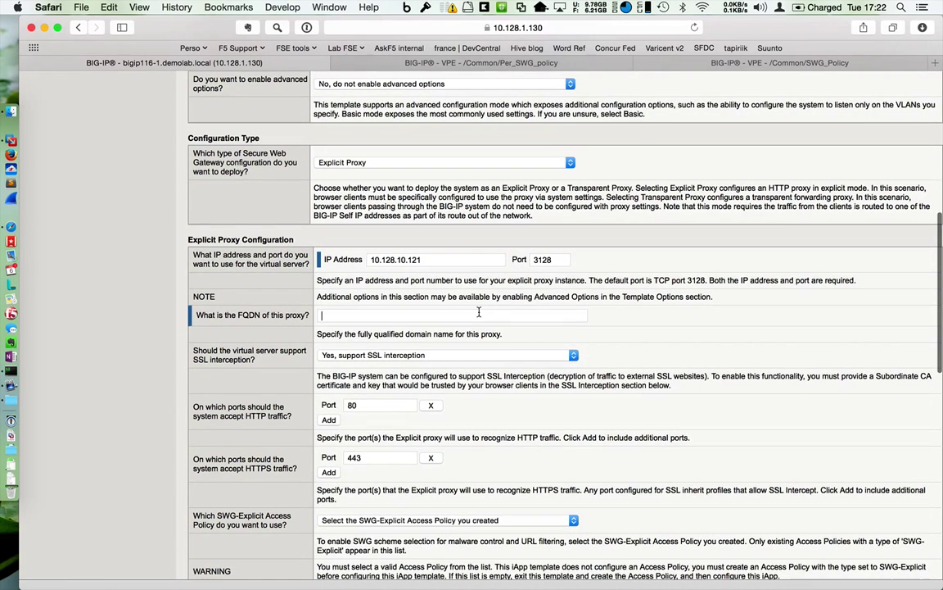
type("proxy.demol")
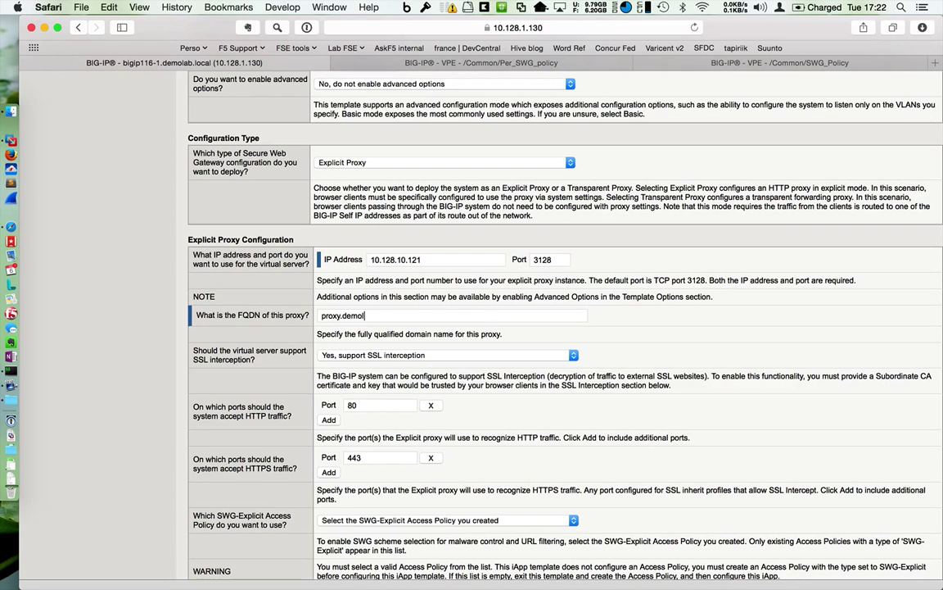
type("ab.local")
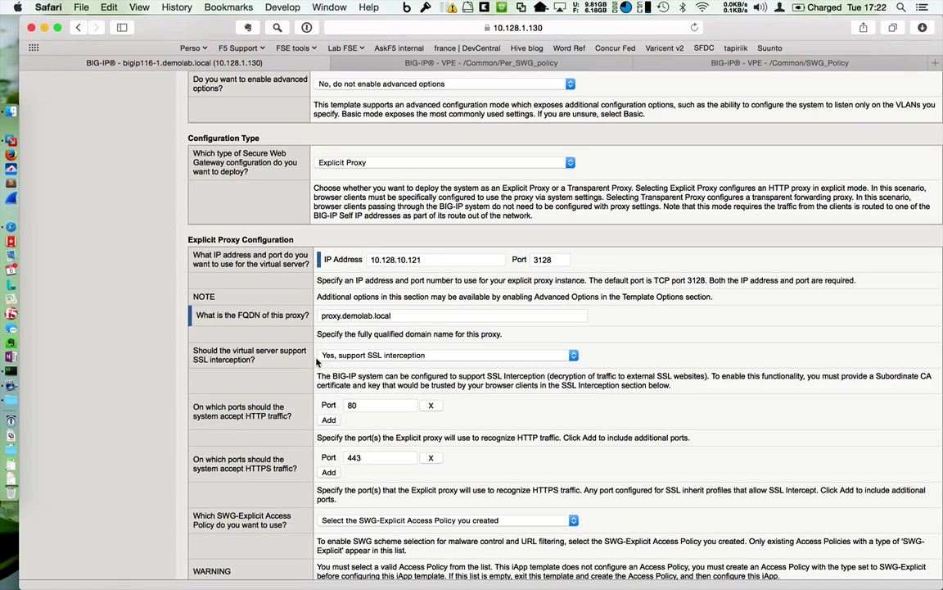
Move down the template form to the access policy choices showing SWG_Policy
scroll("down", 3)
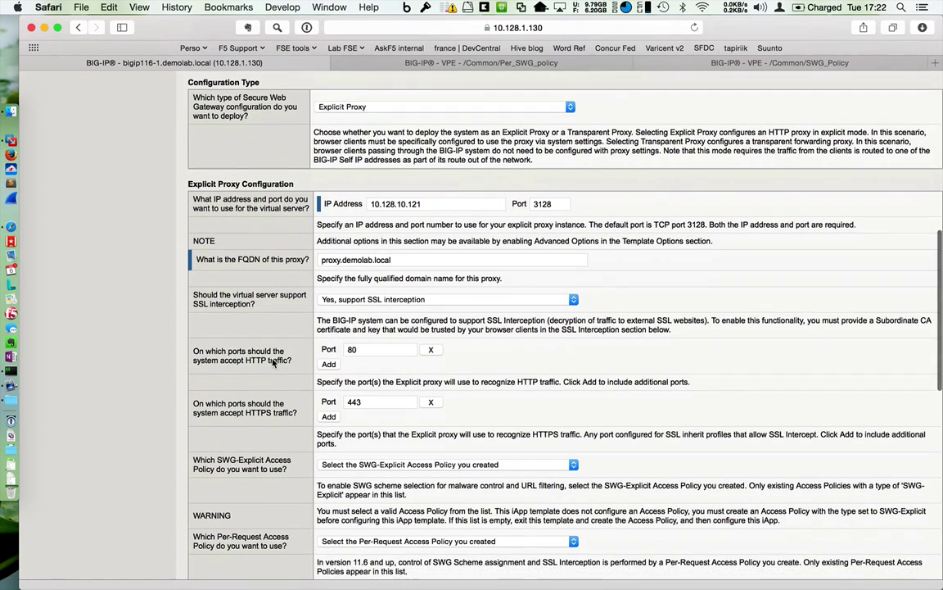
scroll("down", 3)
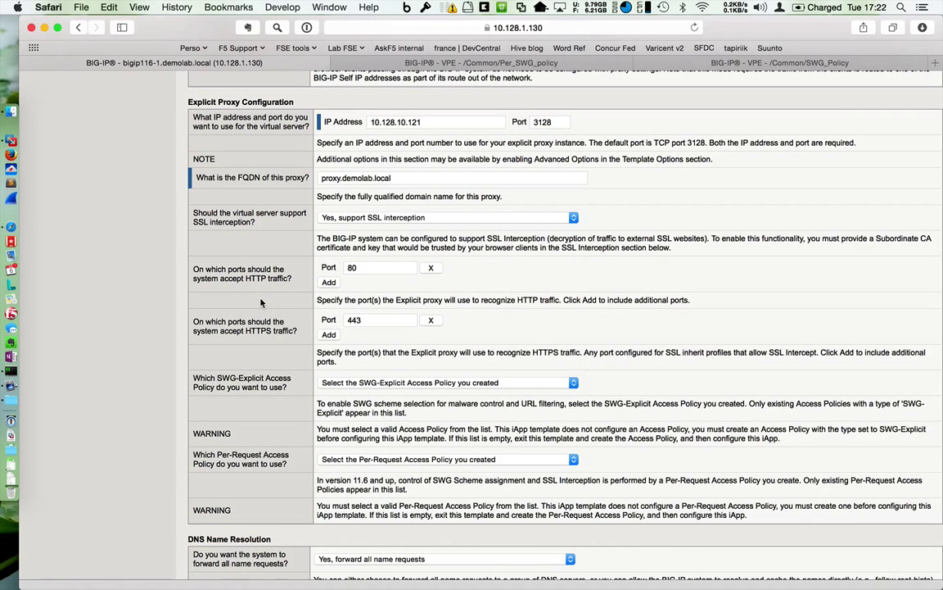
scroll("down", 3)
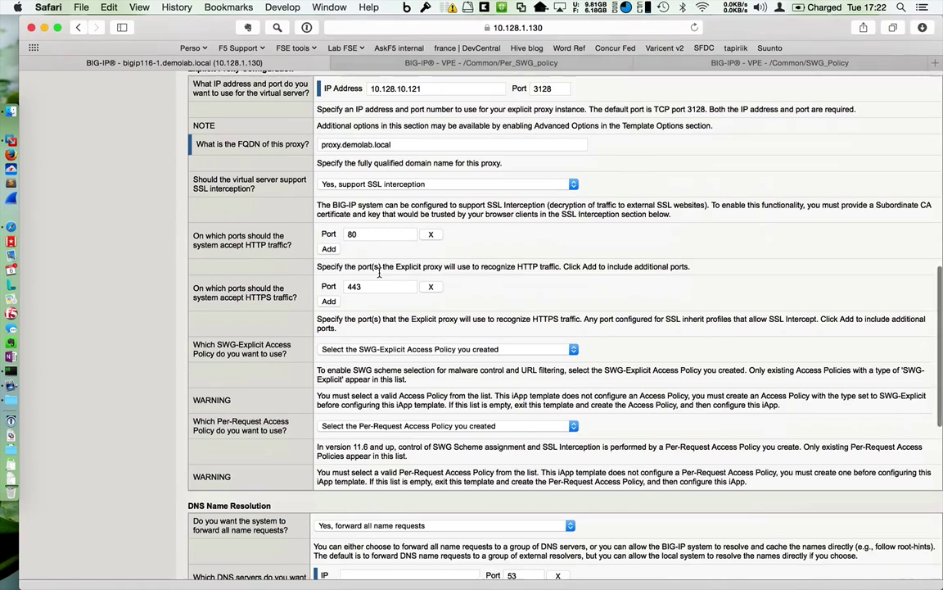
scroll("down", 3)
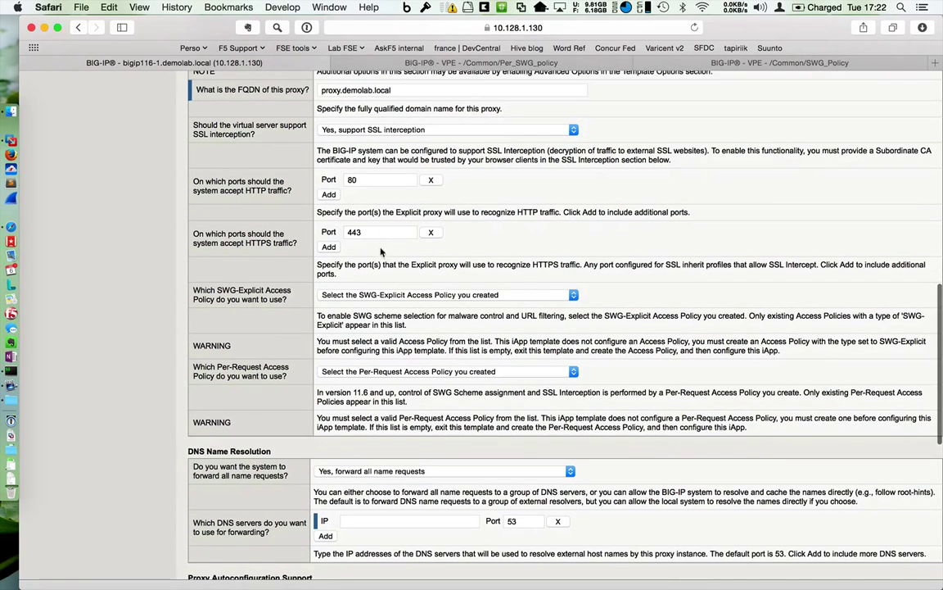
scroll("down", 3)
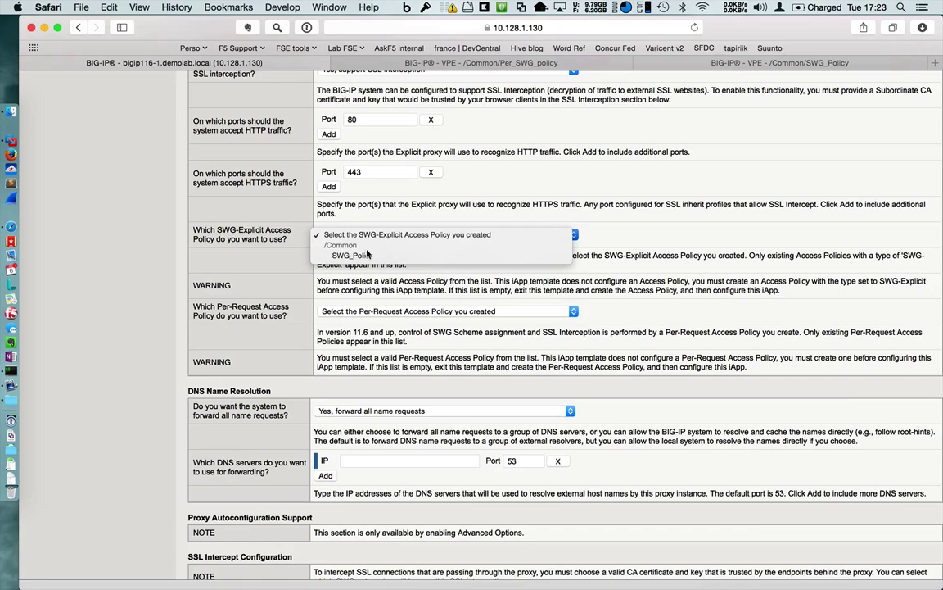
Assign SWG_Policy as the explicit access policy and Per_SWG_policy as the per-request policy
left_click(350, 255)
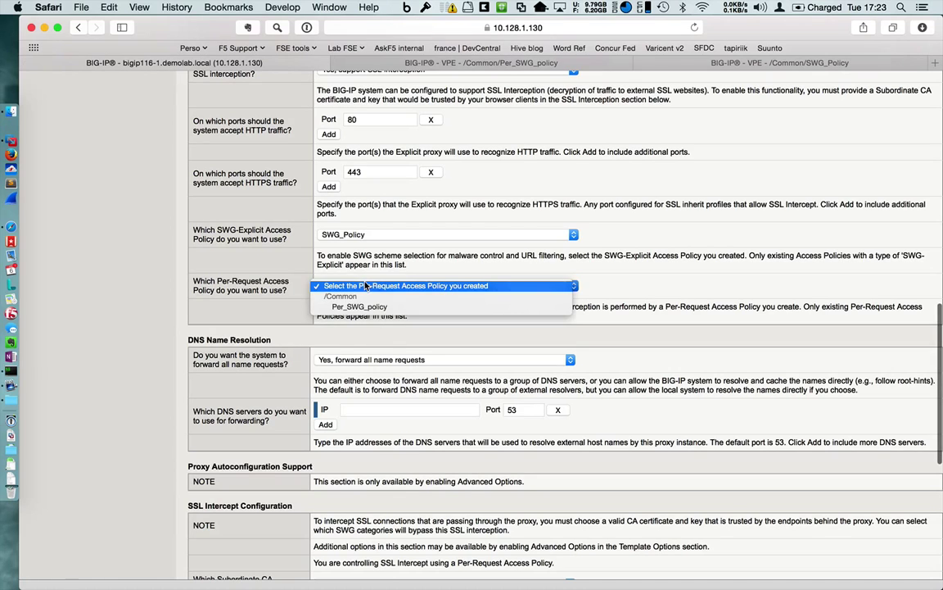
left_click(358, 306)
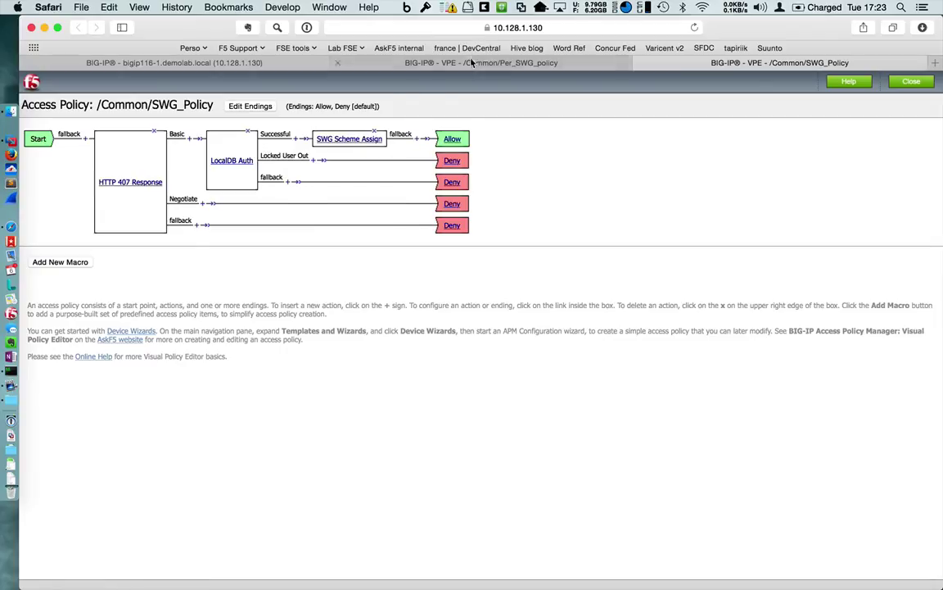
left_click(481, 62)
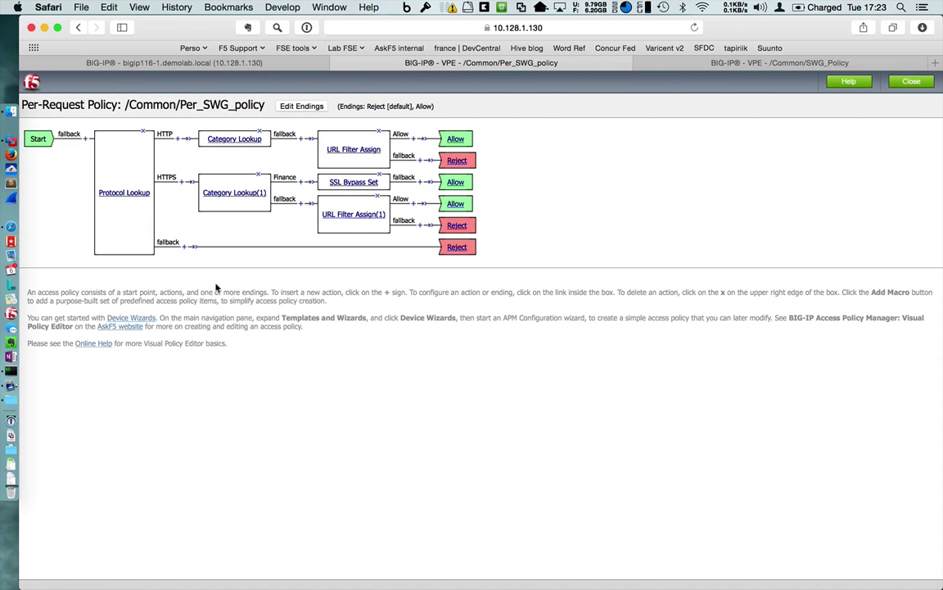
left_click(482, 62)
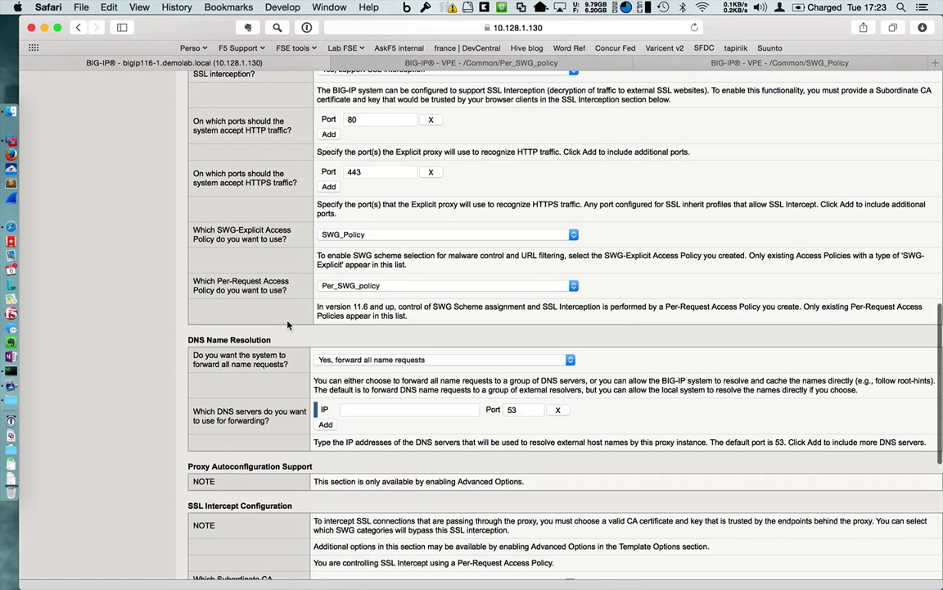
Set DNS to resolve all name requests directly and select the subordinate CA certificate for SSL interception
scroll("down", 3)
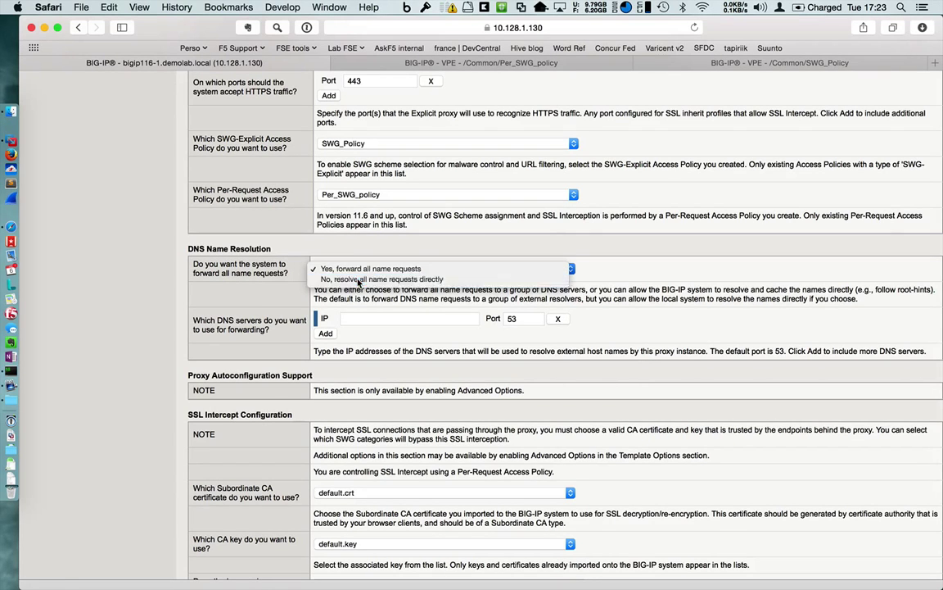
left_click(383, 278)
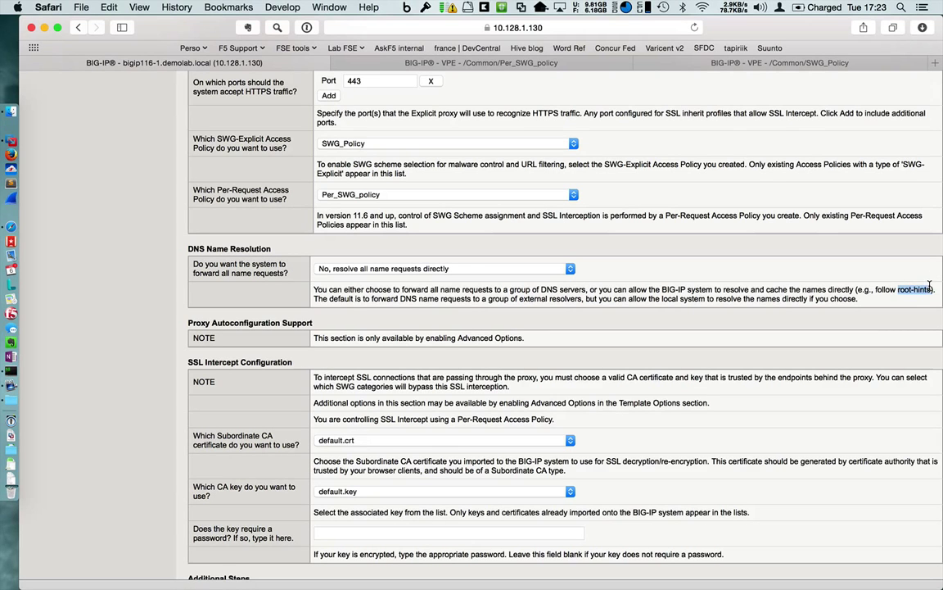
scroll("down", 3)
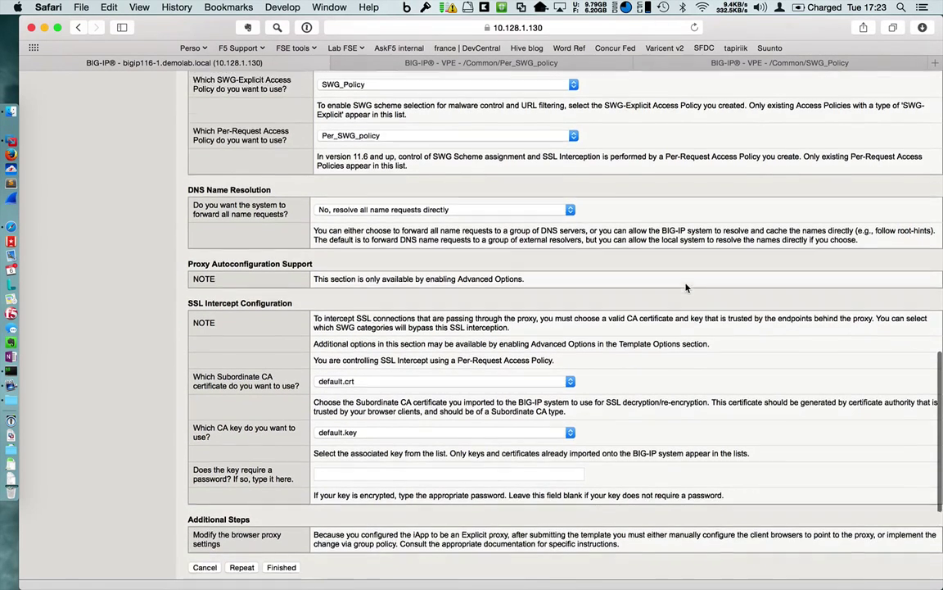
left_click(570, 380)
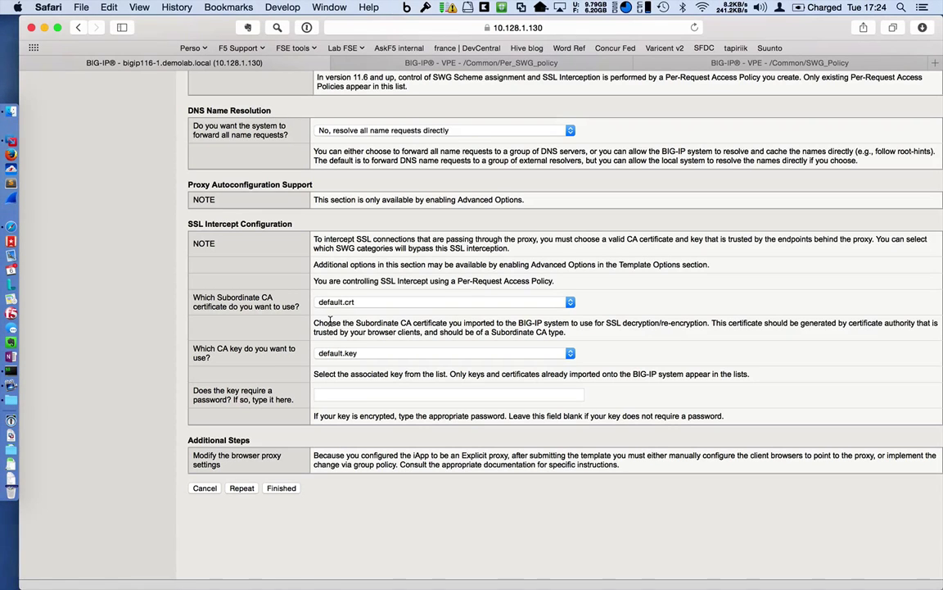
left_click(570, 302)
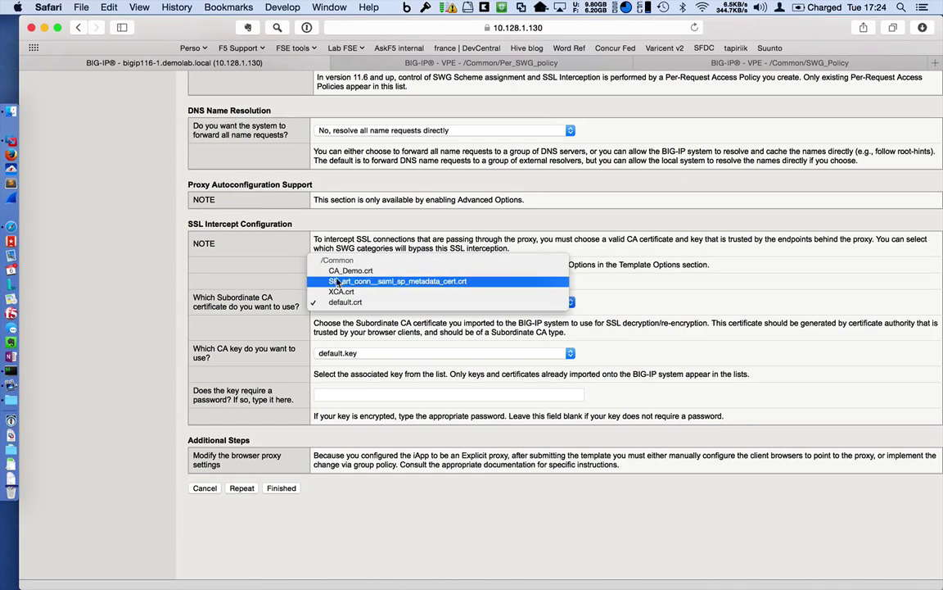
left_click(351, 271)
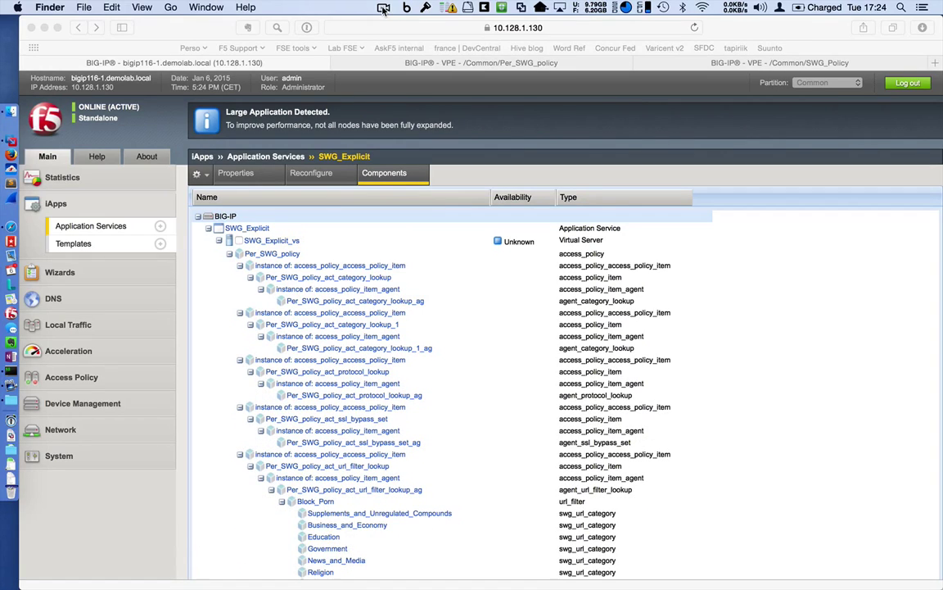
Review SWG_Explicit's generated components, then list the virtual servers including SWG_Explicit_vs on 10.128.10.121:3128
scroll("down", 3)
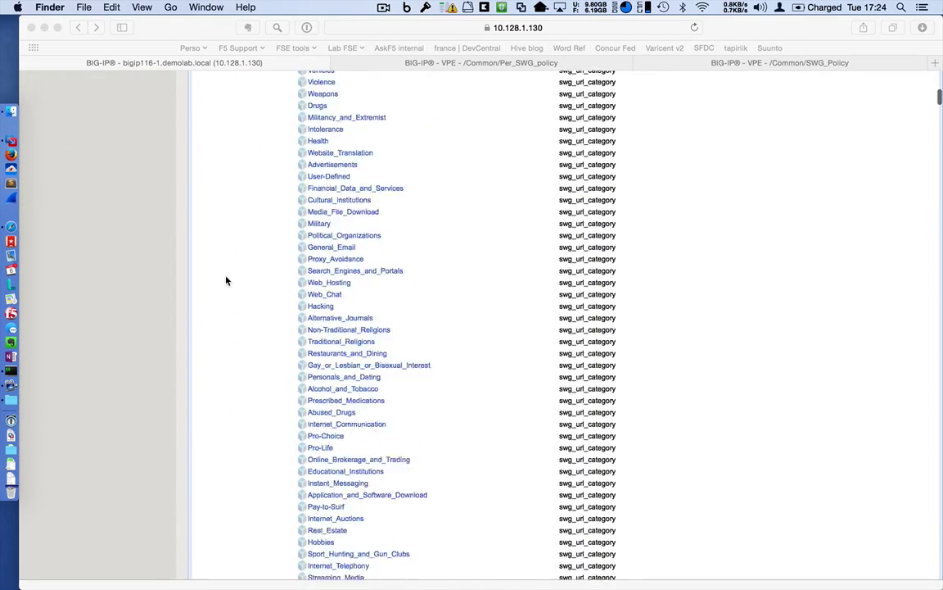
scroll("down", 3)
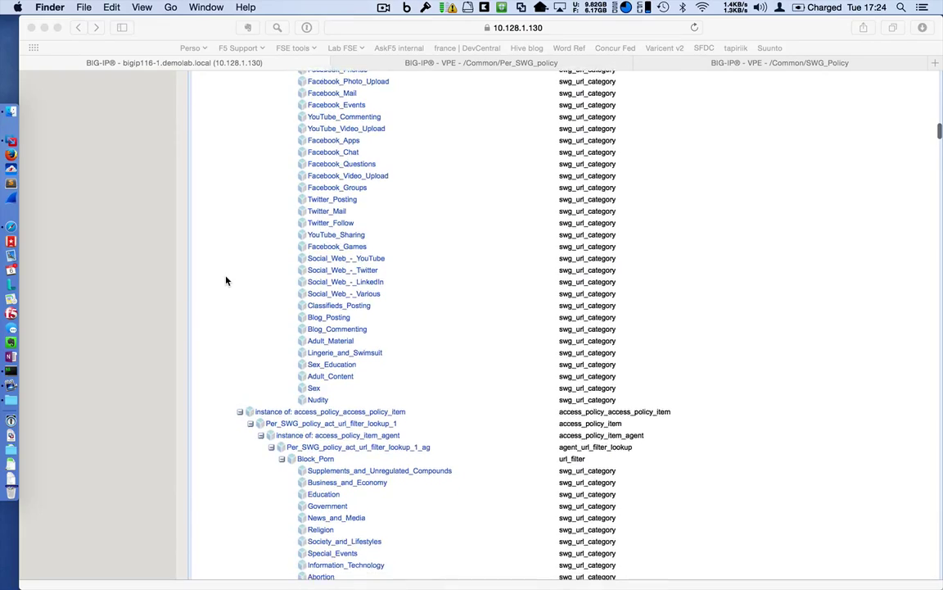
scroll("up", 3)
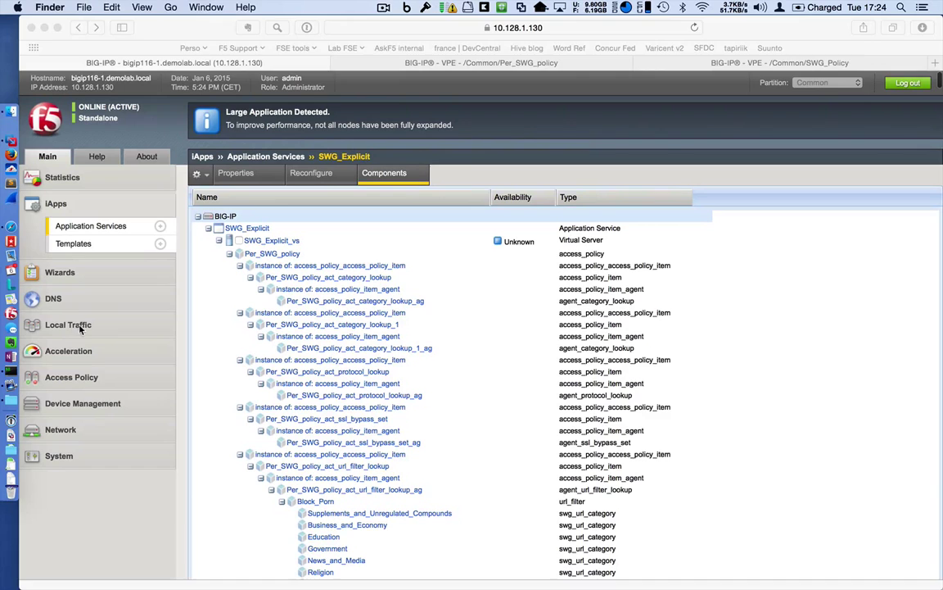
left_click(68, 325)
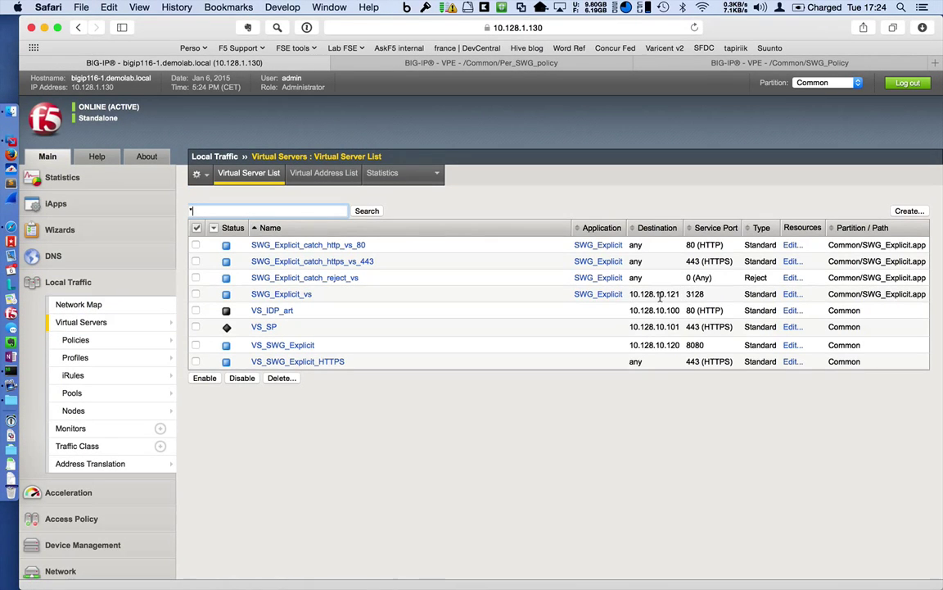
mouse_move(597, 295)
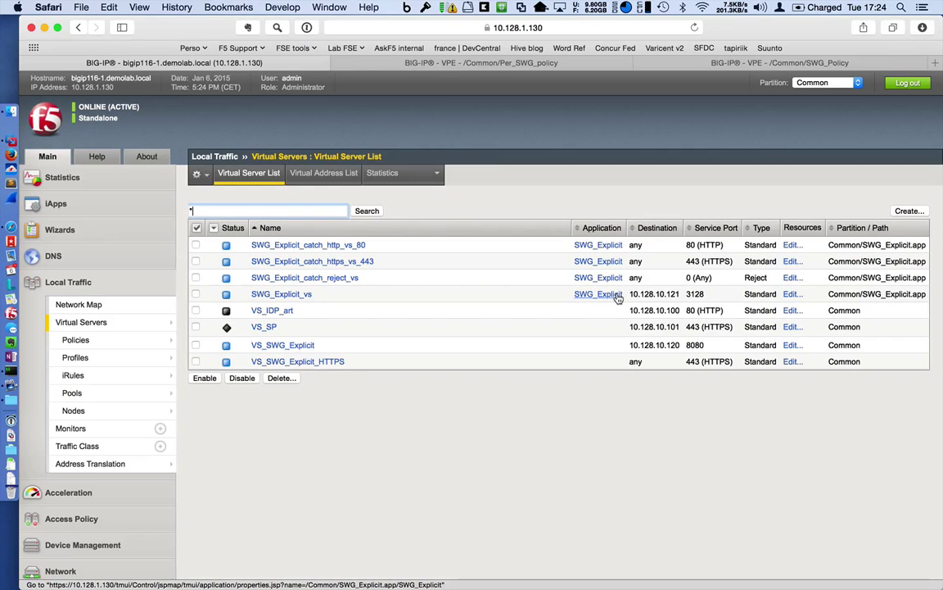
mouse_move(311, 298)
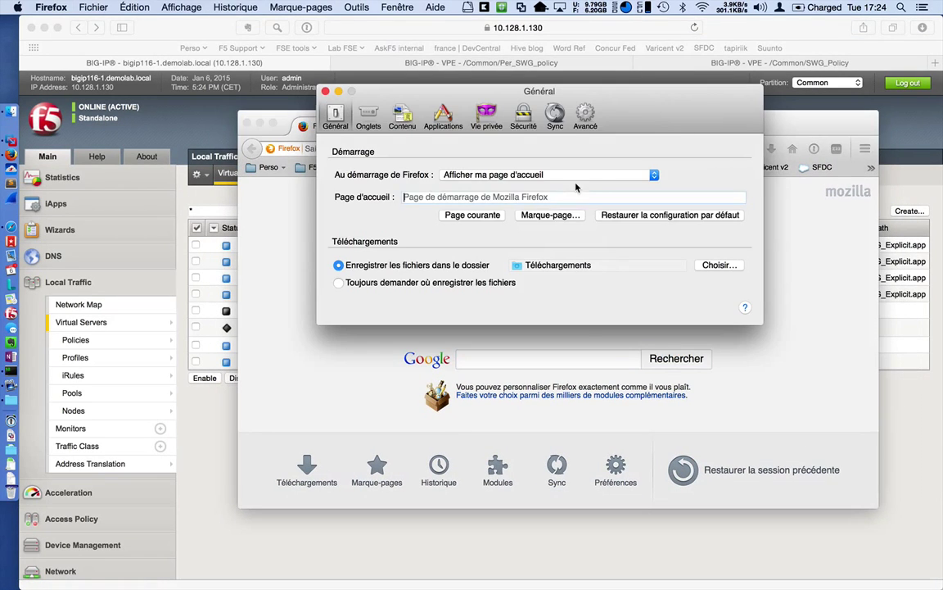
Set Firefox's manual proxy to 10.128.10.121 port 3128 for all protocols and confirm
left_click(587, 115)
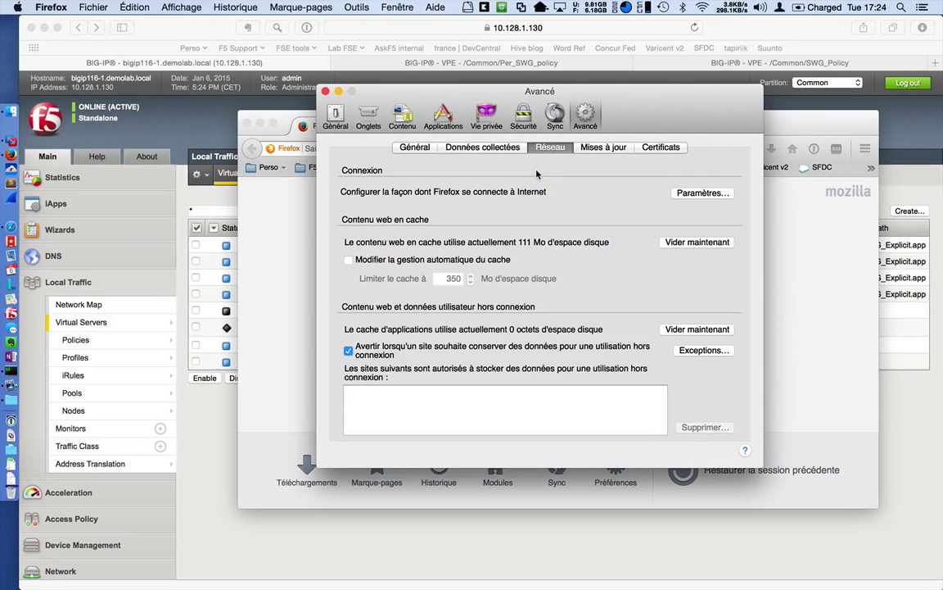
left_click(701, 193)
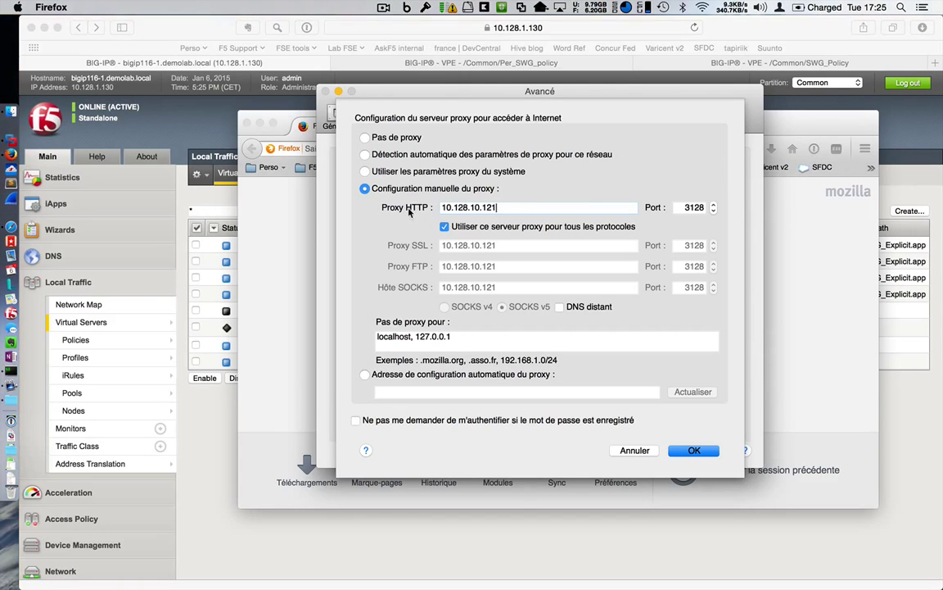
left_click(384, 7)
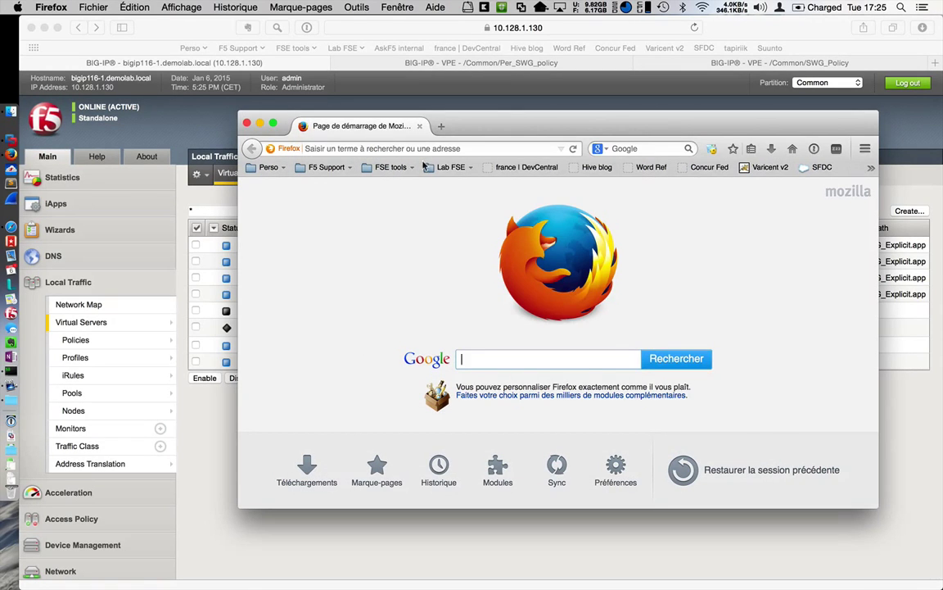
type("w")
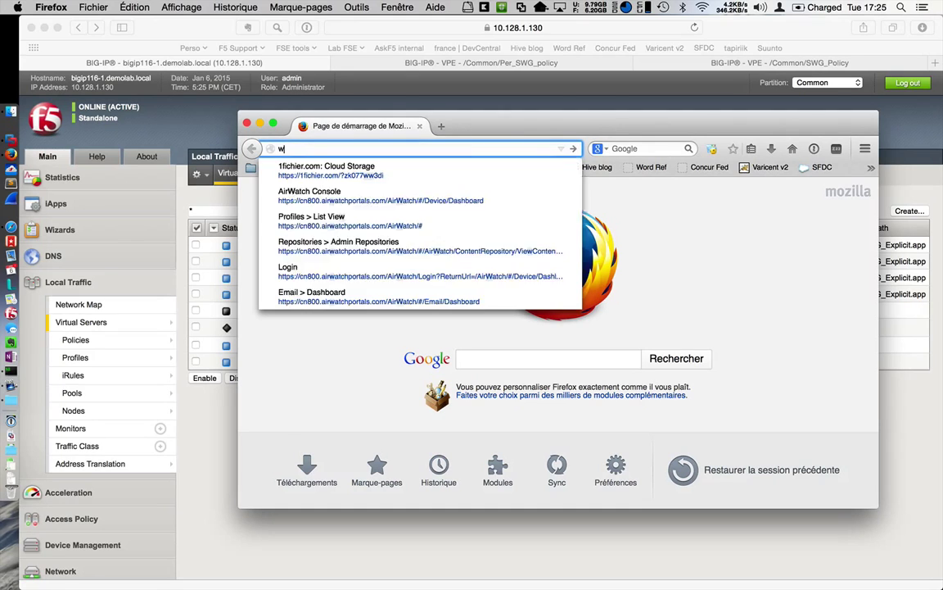
type("ww.")
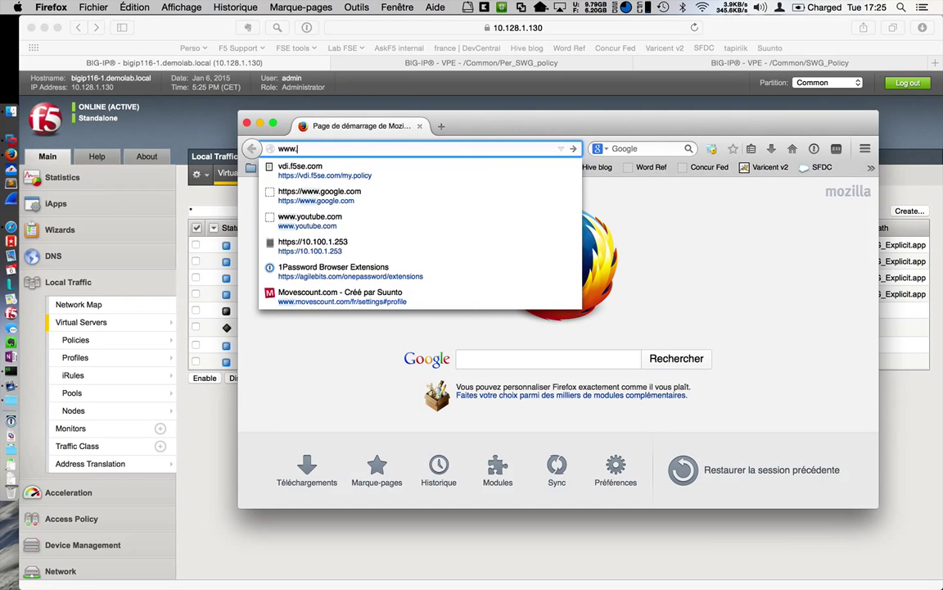
left_click(309, 219)
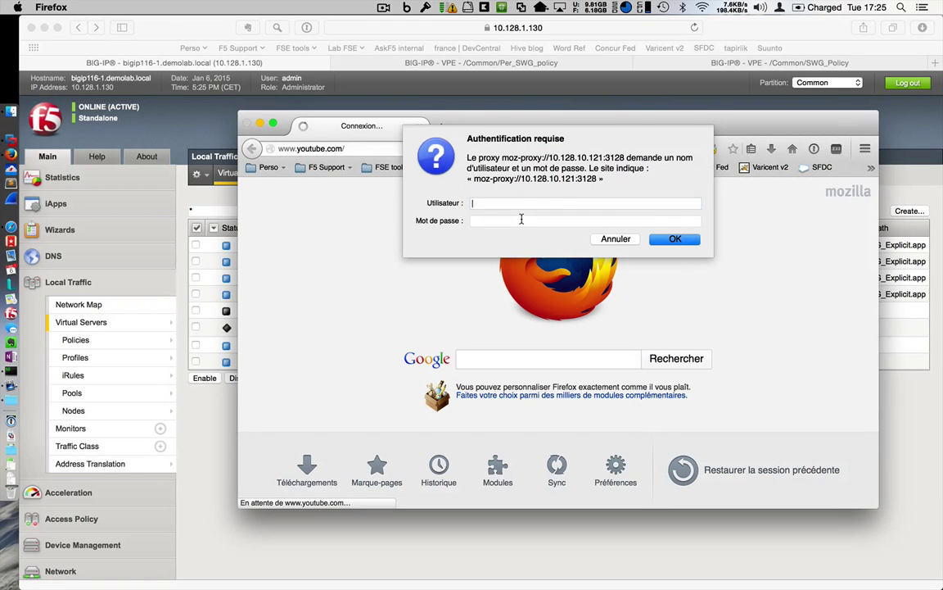
type("ma")
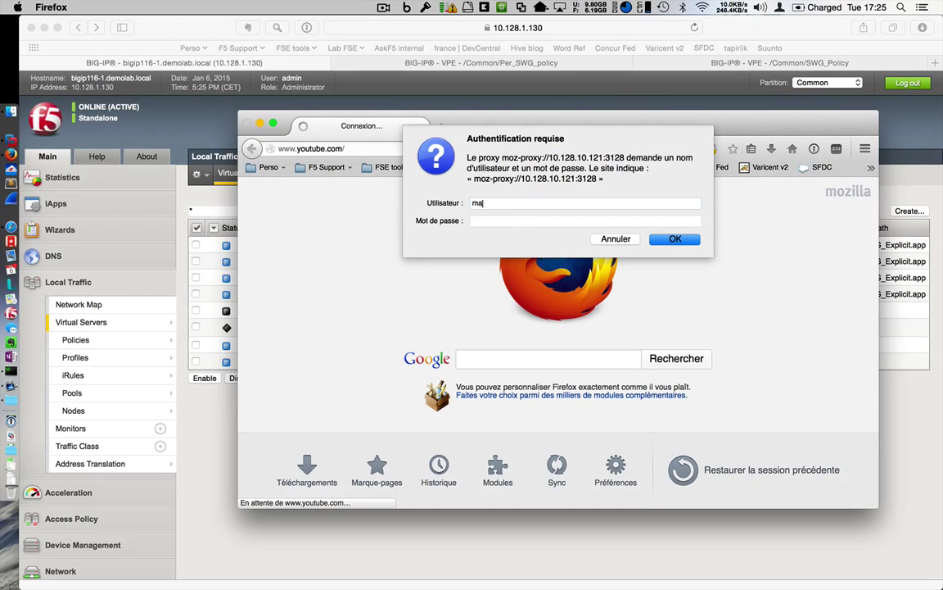
type("••••")
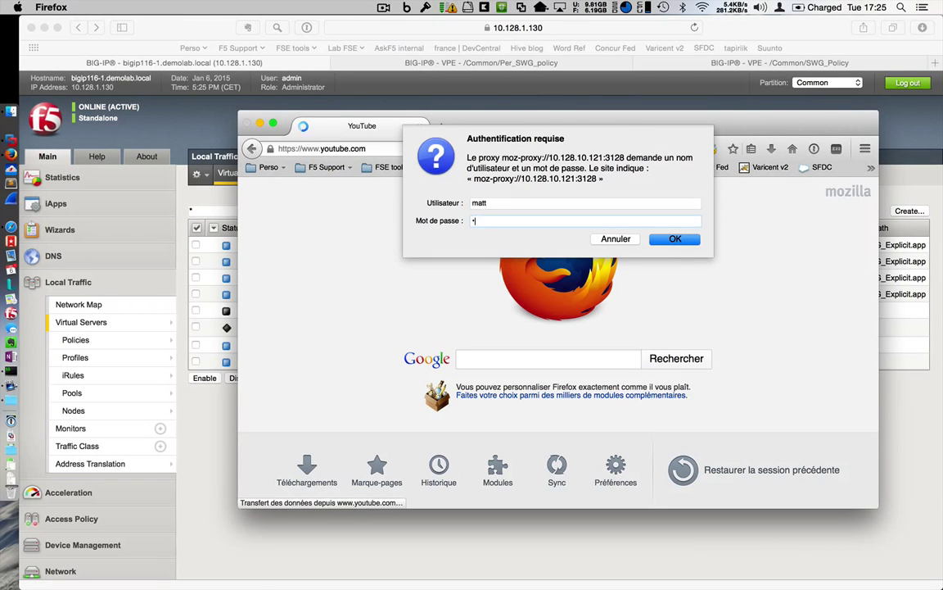
left_click(674, 239)
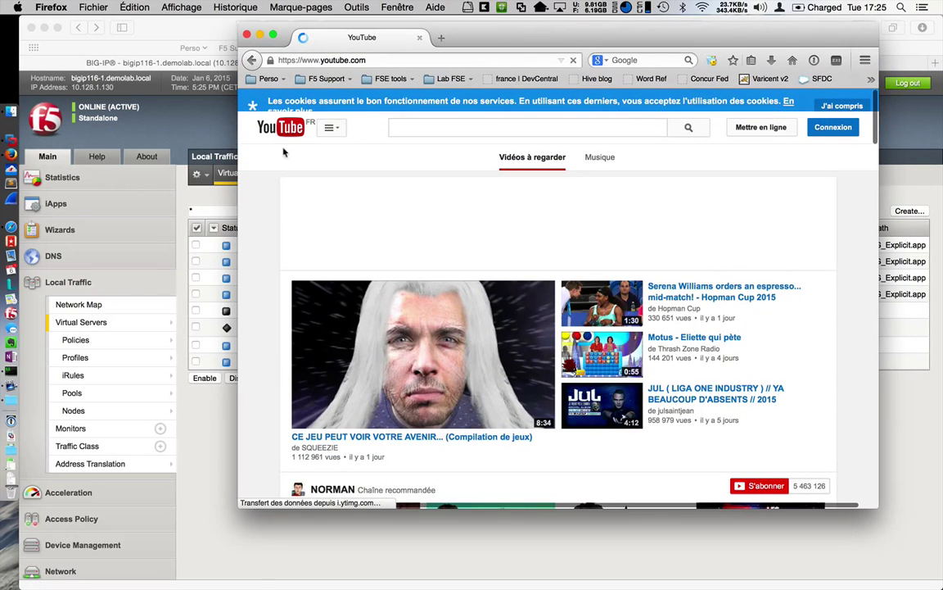
scroll("down", 3)
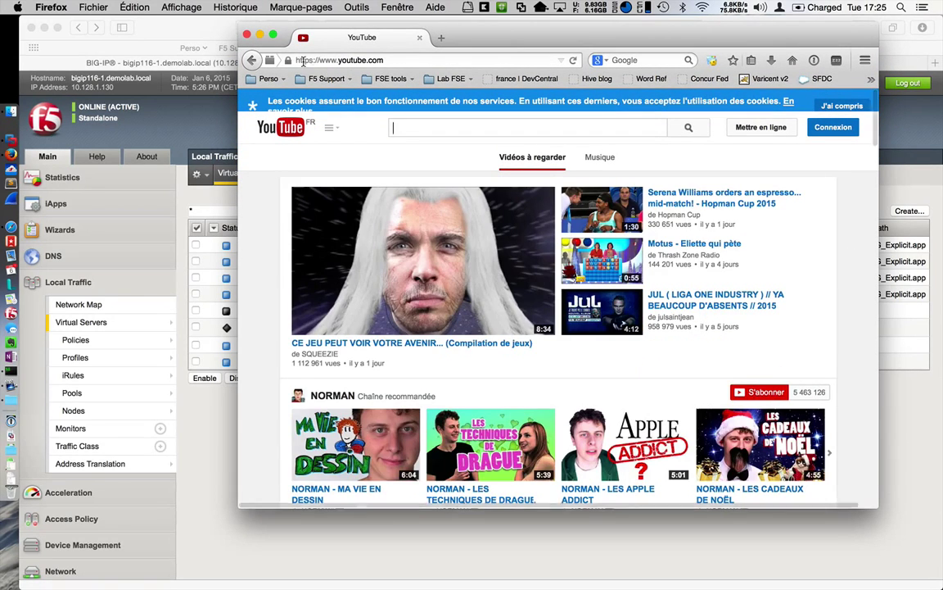
left_click(288, 59)
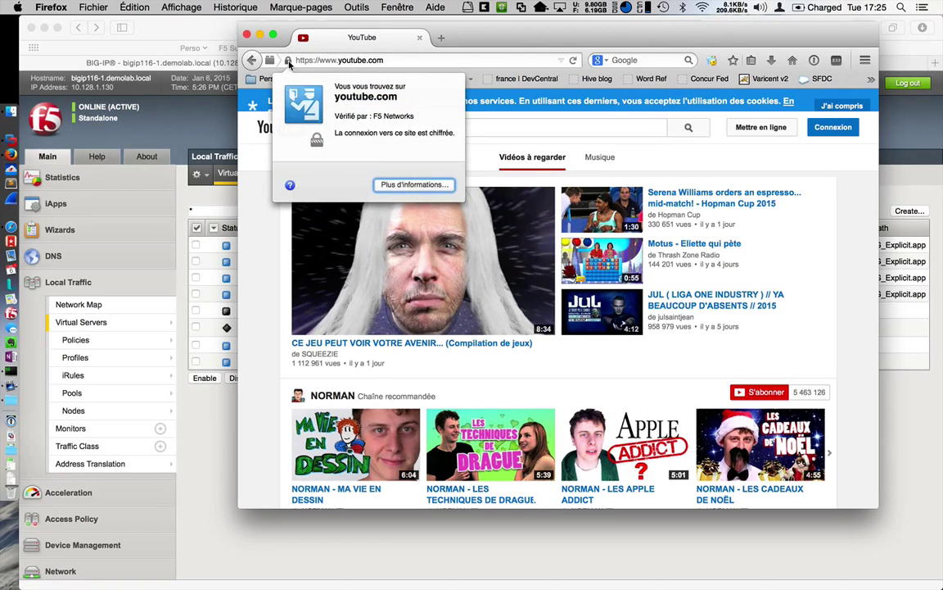
left_click(413, 183)
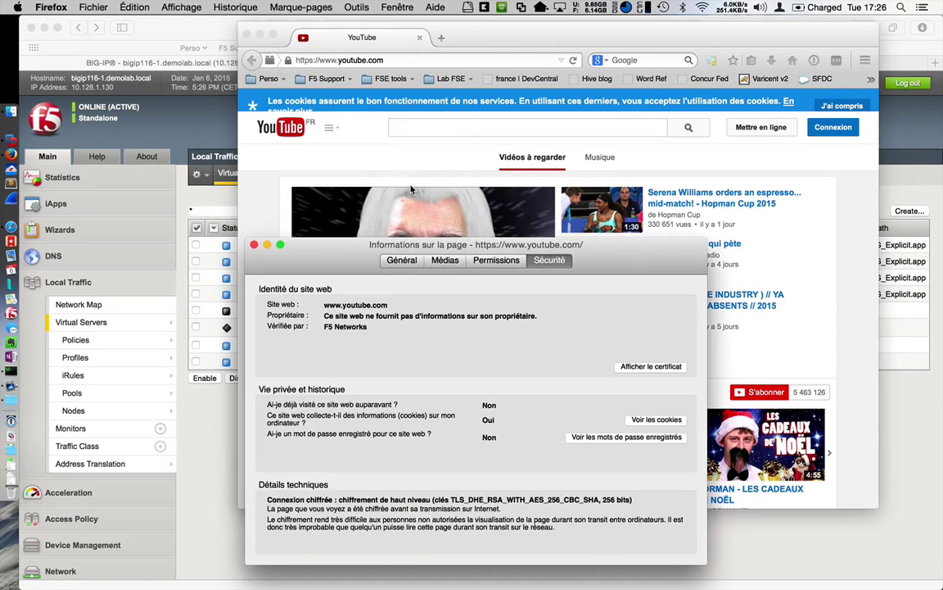
left_click(650, 367)
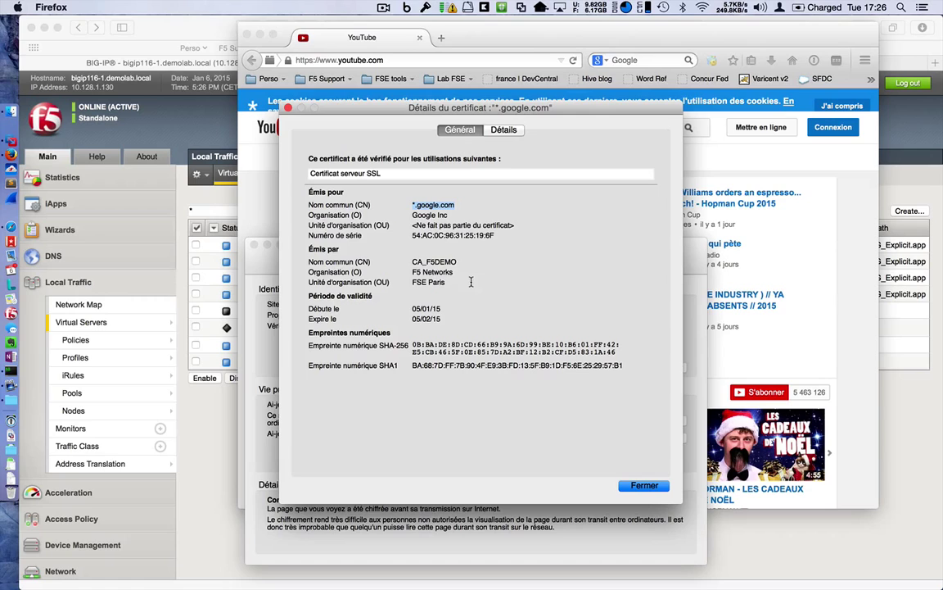
mouse_move(439, 262)
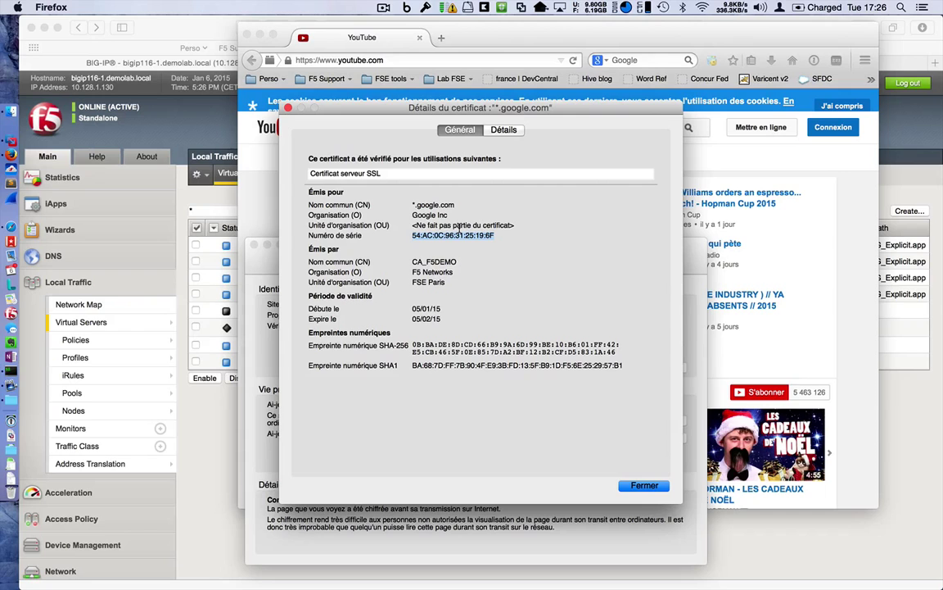
mouse_move(448, 260)
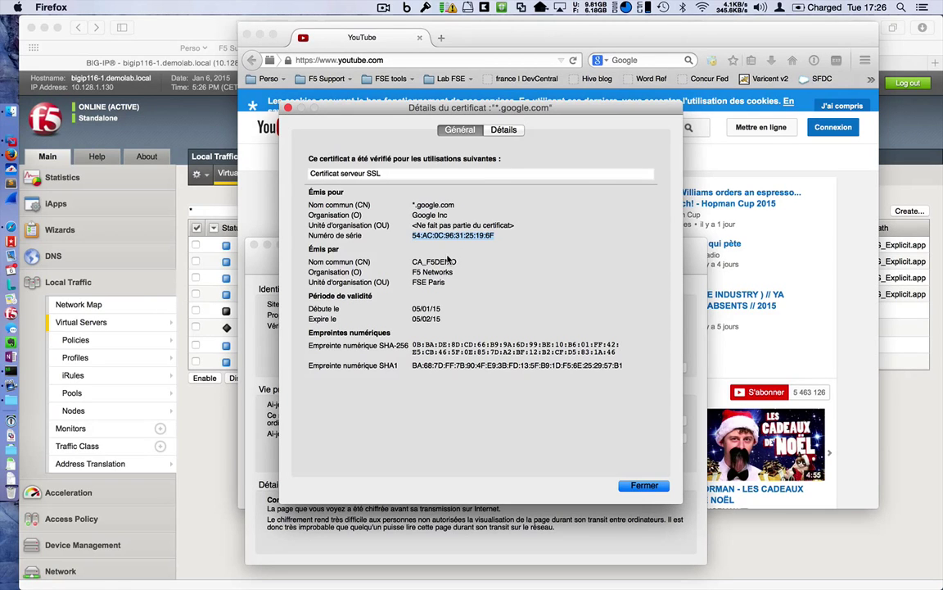
left_click(645, 484)
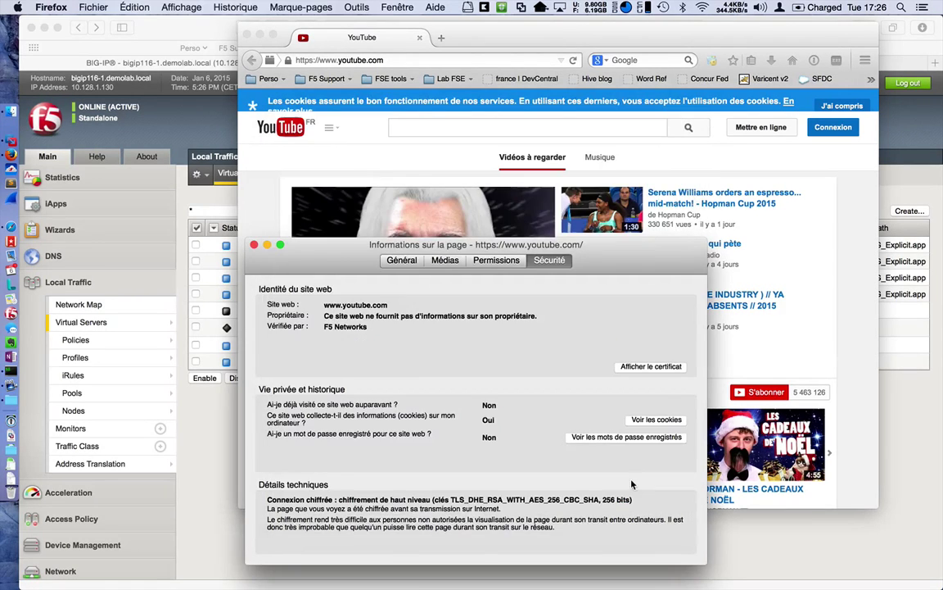
left_click(254, 246)
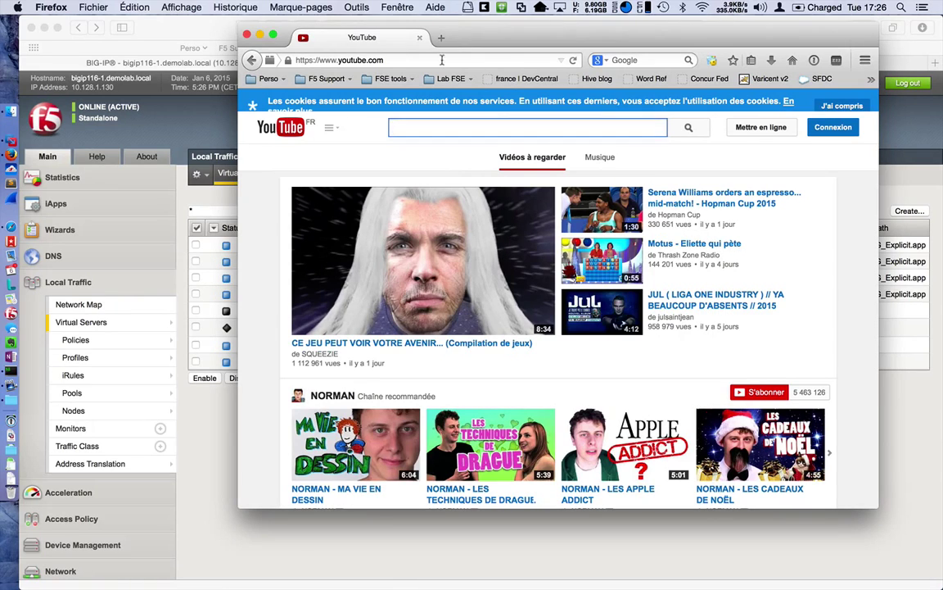
type("www.")
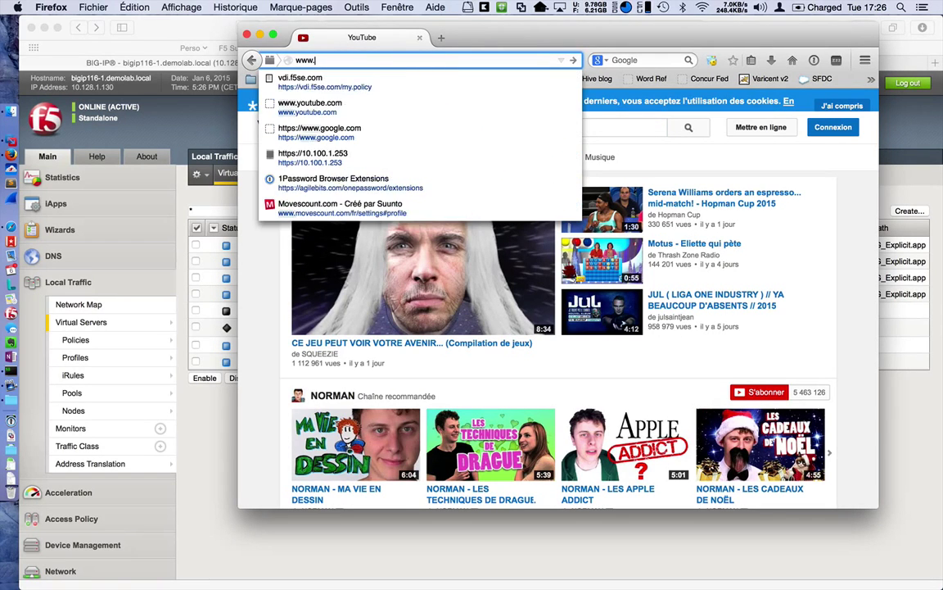
left_click(320, 128)
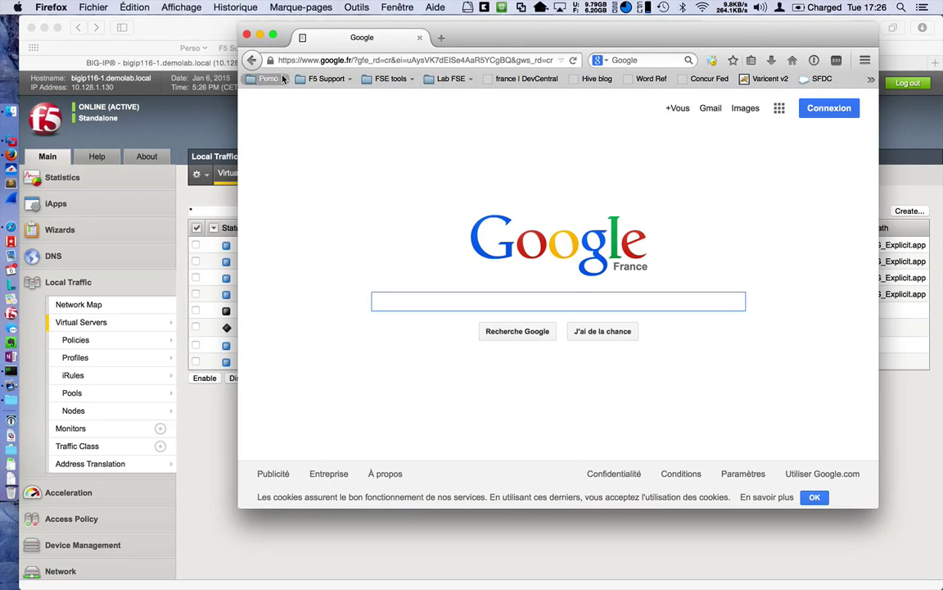
left_click(270, 59)
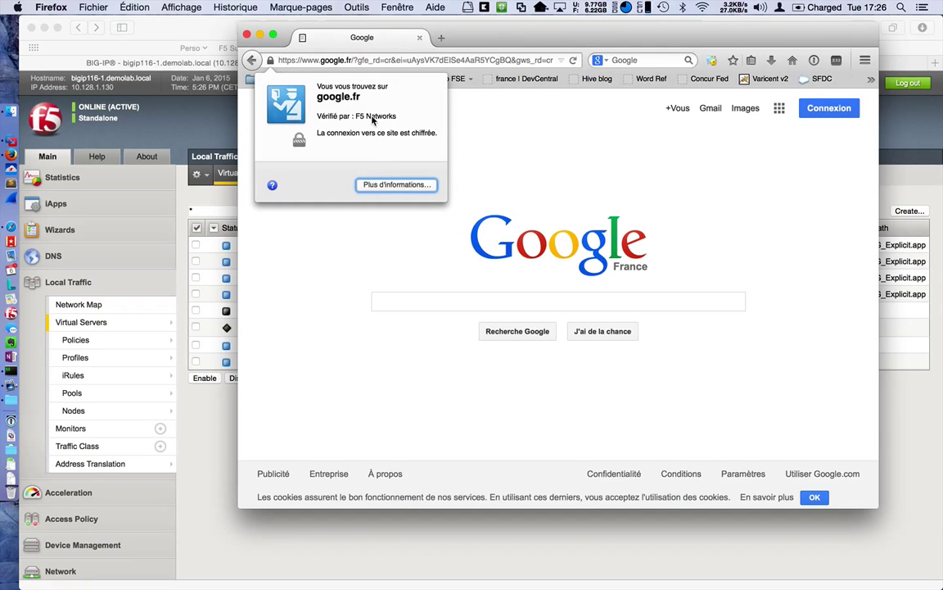
left_click(396, 184)
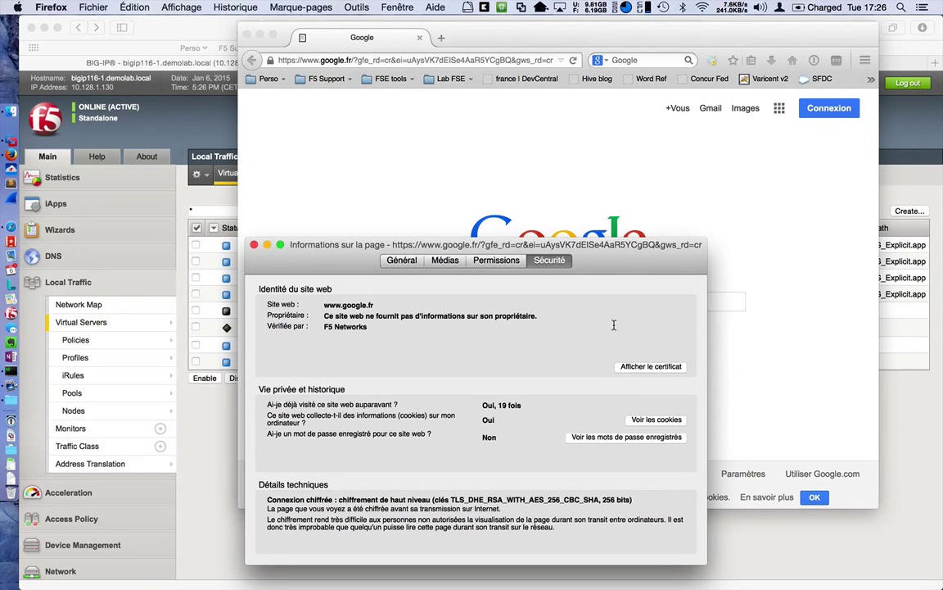
left_click(650, 367)
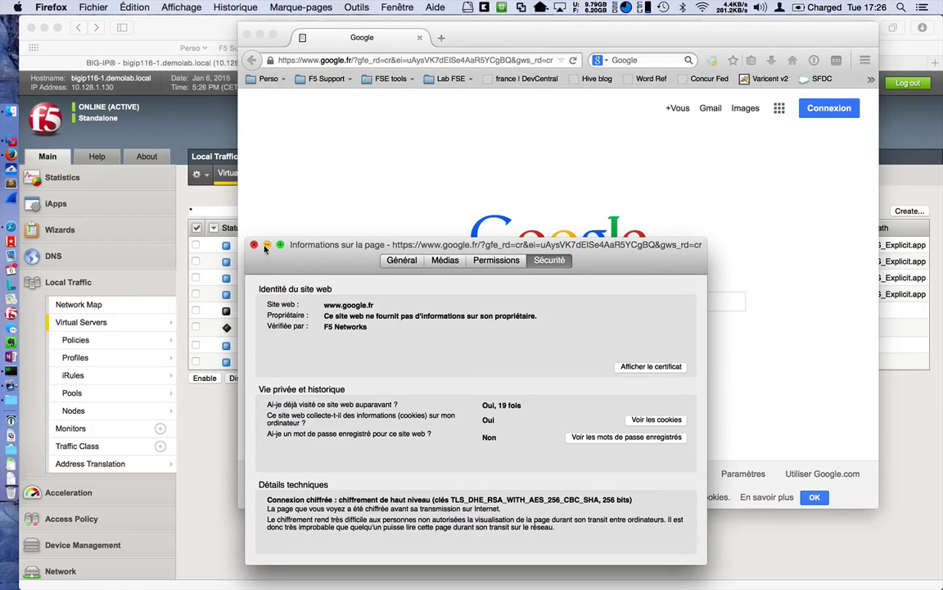
left_click(255, 246)
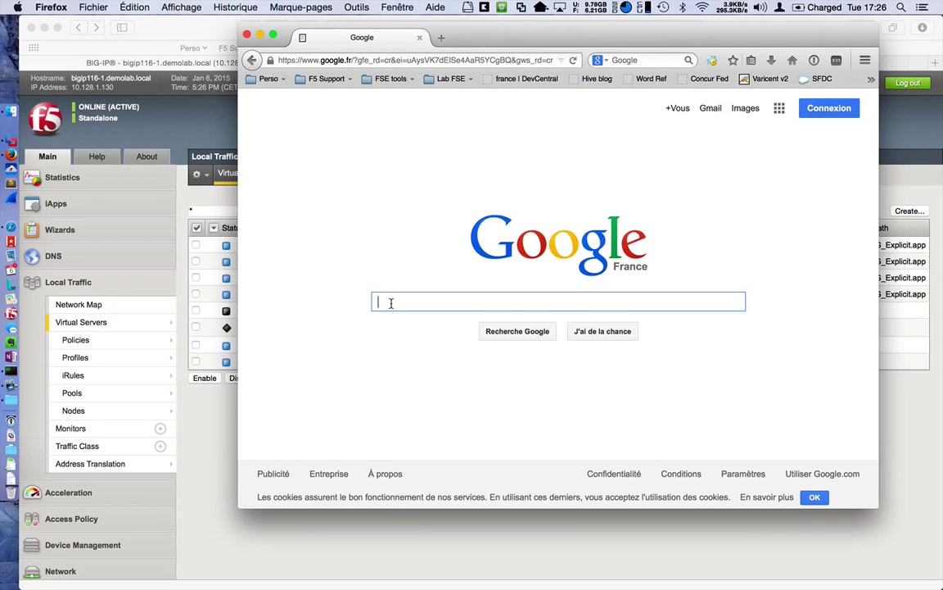
Search Google for etrade and load the E*TRADE site from the results
type("etrade")
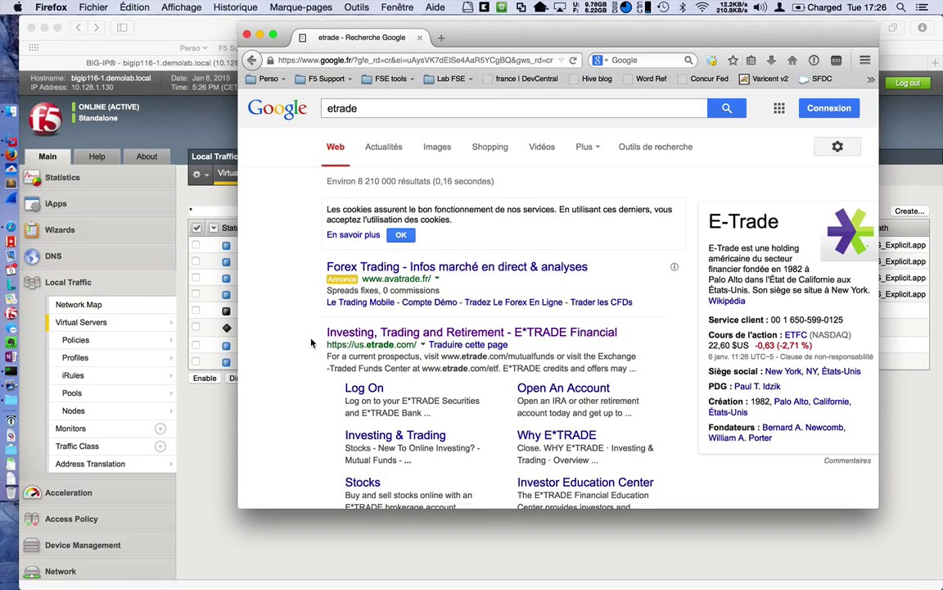
mouse_move(367, 339)
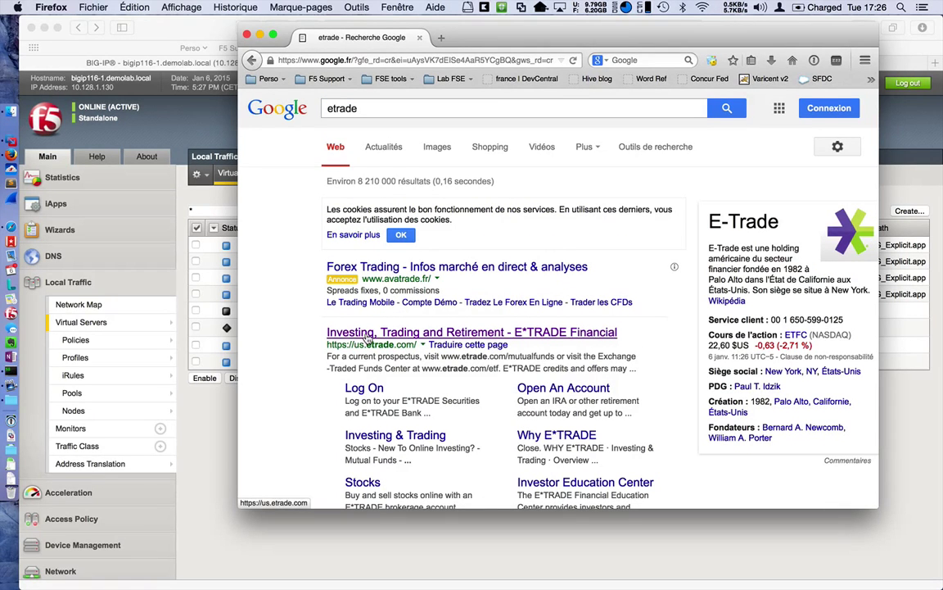
left_click(471, 331)
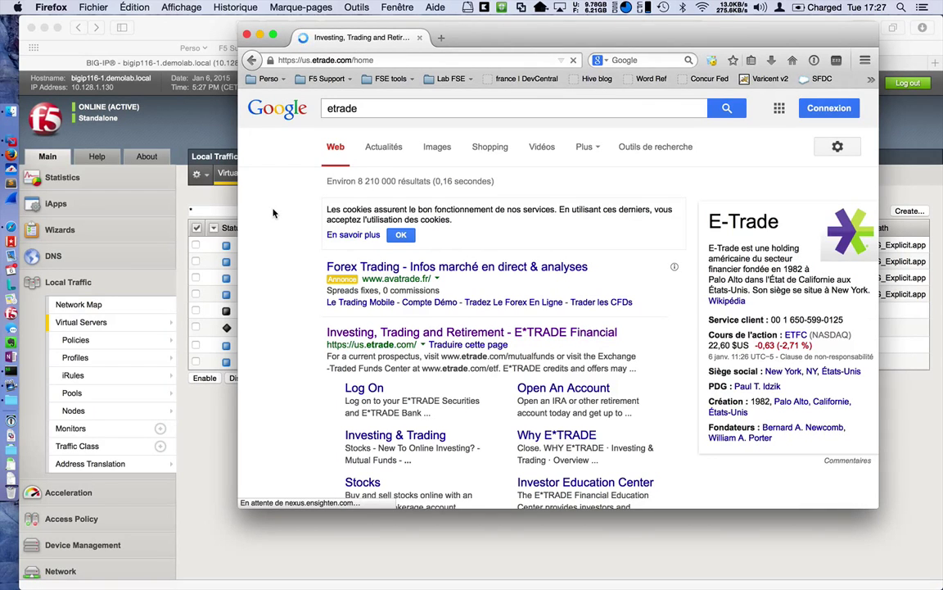
left_click(472, 331)
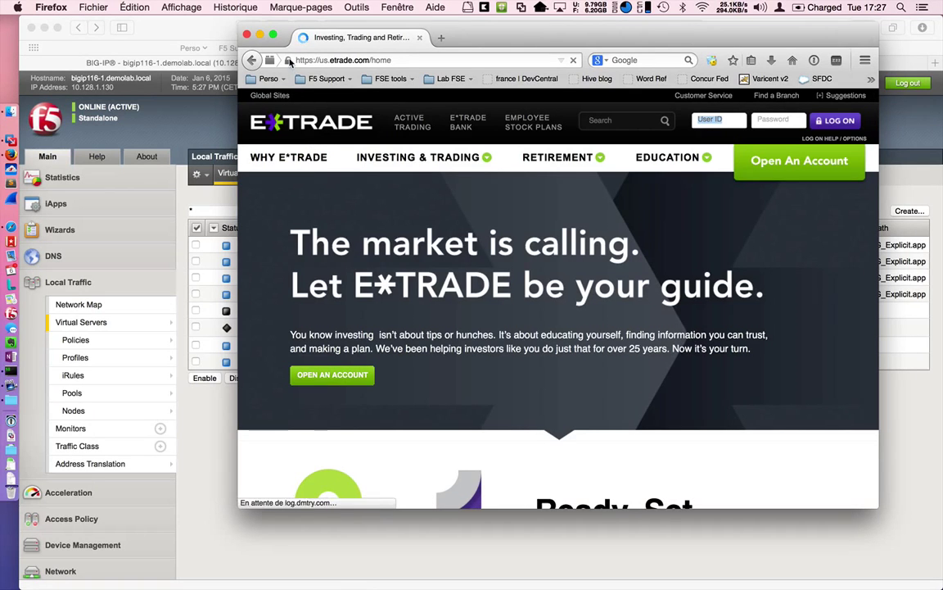
Inspect the E*TRADE certificate, verified by Symantec Corporation rather than F5, and dismiss the dialogs
left_click(288, 59)
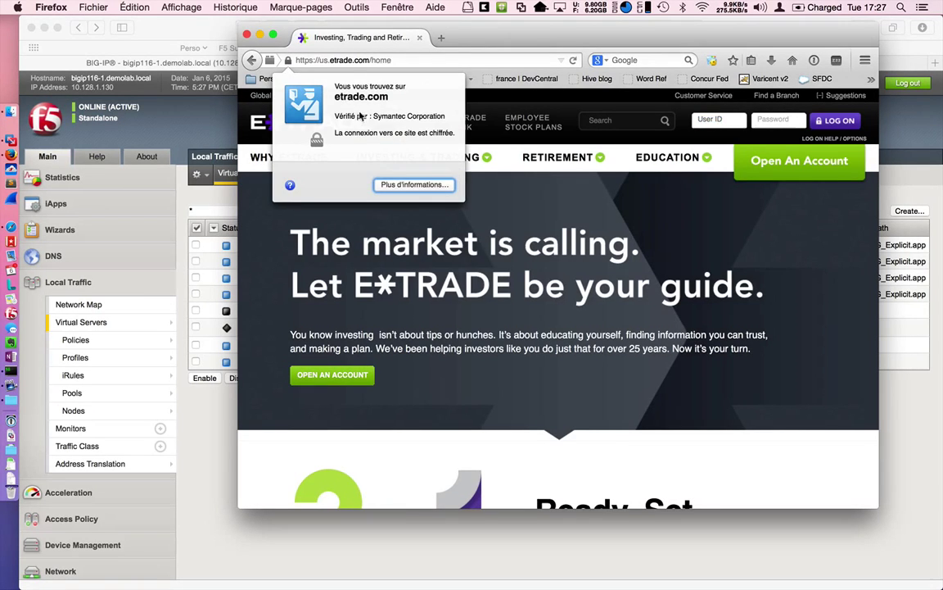
left_click(413, 183)
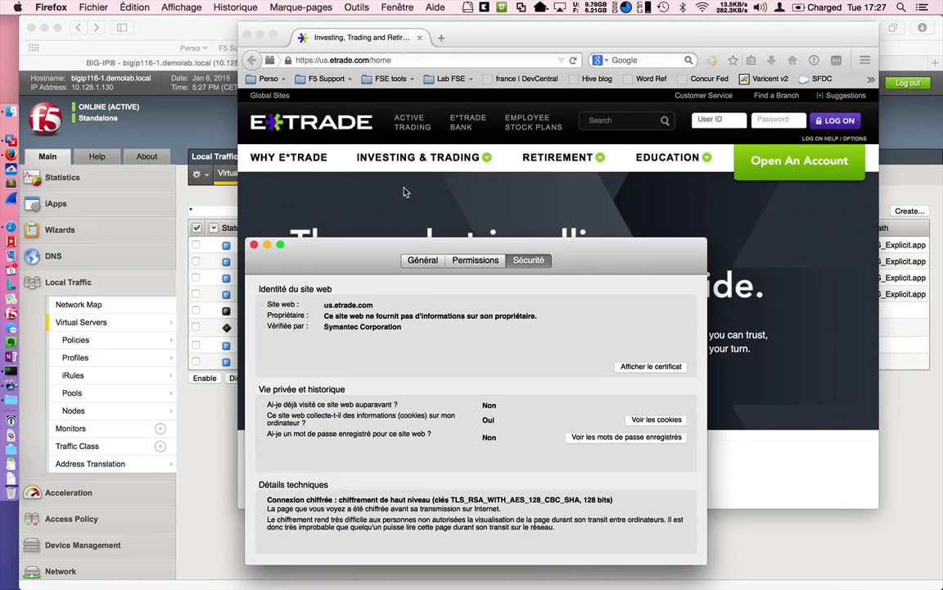
left_click(651, 367)
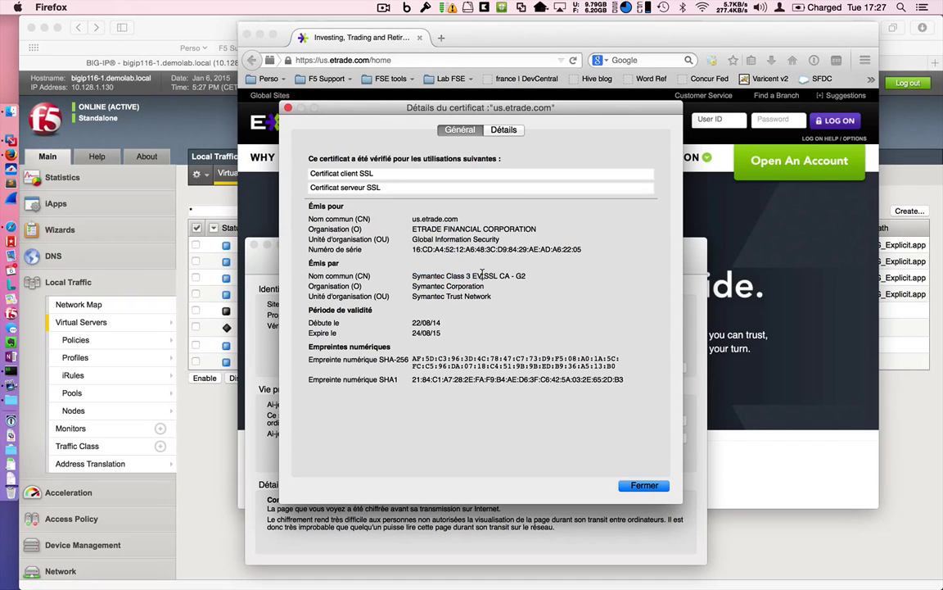
mouse_move(560, 405)
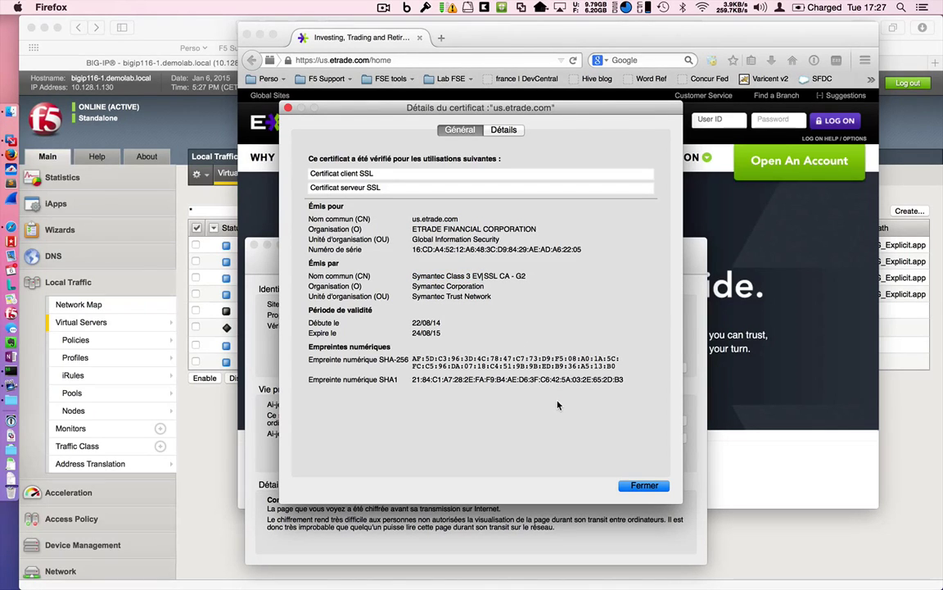
left_click(644, 485)
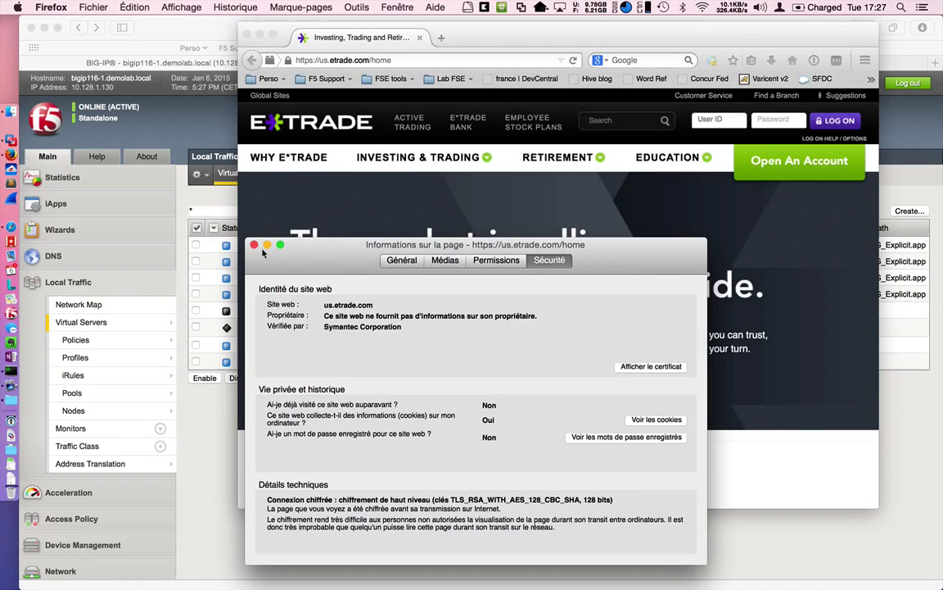
left_click(253, 244)
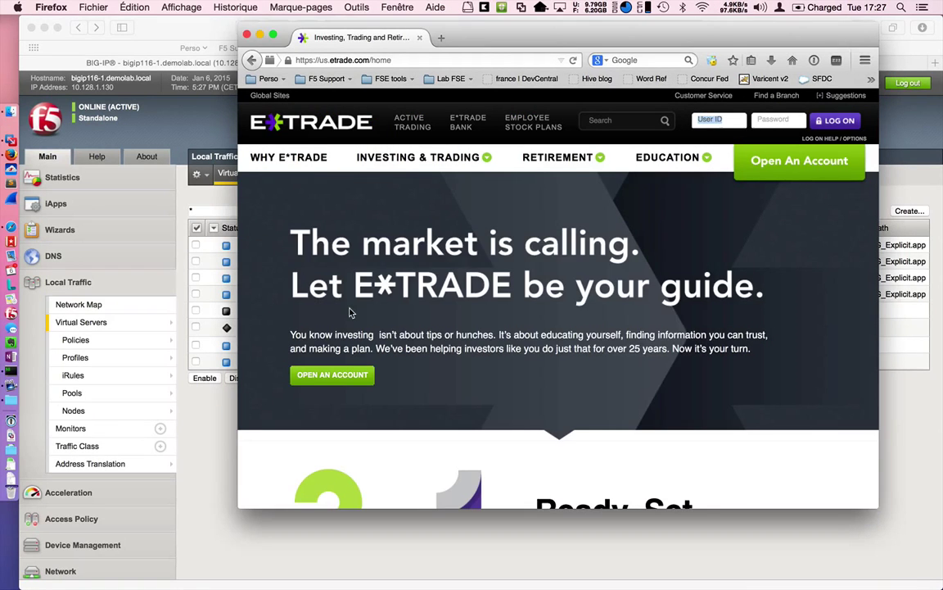
mouse_move(219, 439)
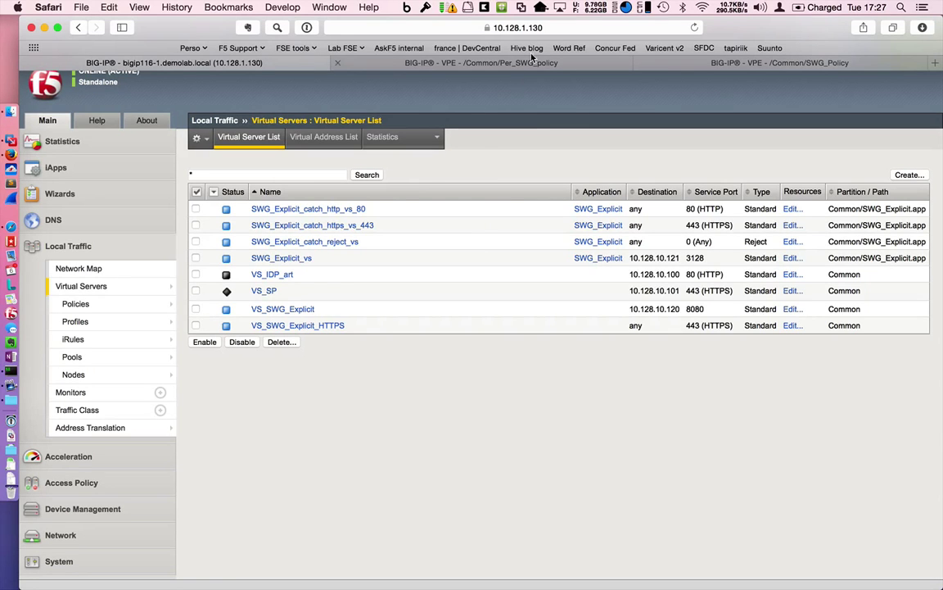
Show the SWG_Policy flow, then the Per_SWG_policy flow with its Finance SSL Bypass branch
left_click(779, 62)
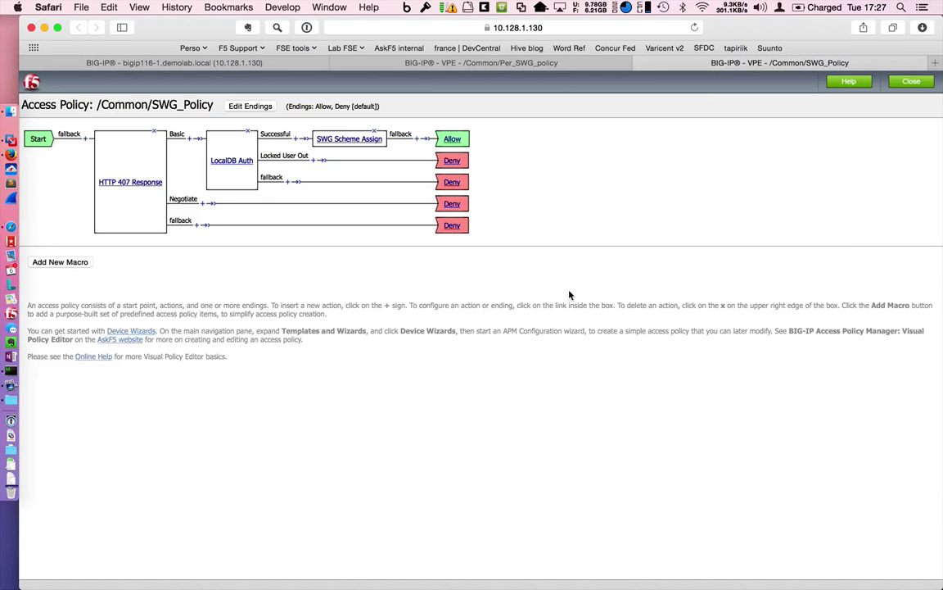
mouse_move(396, 174)
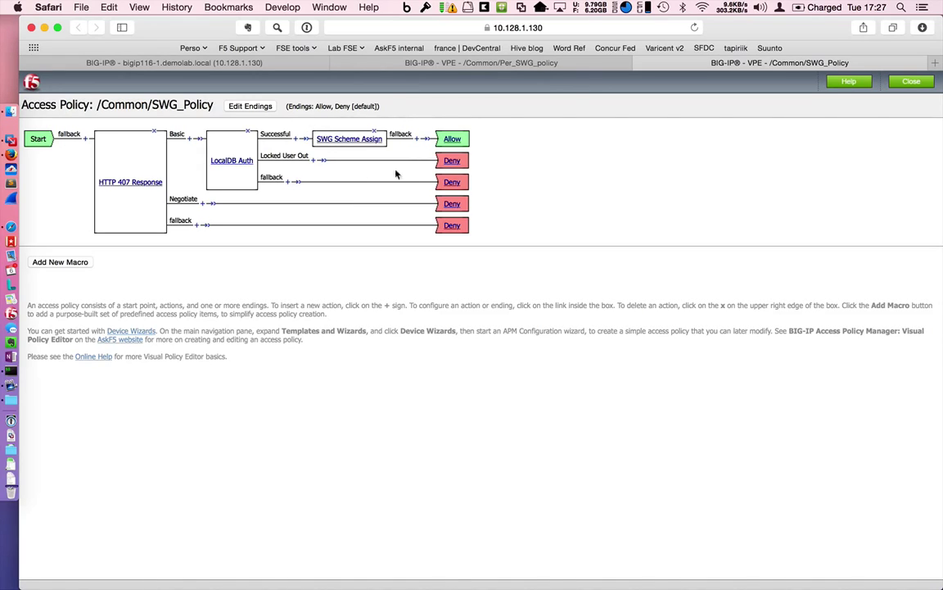
left_click(482, 62)
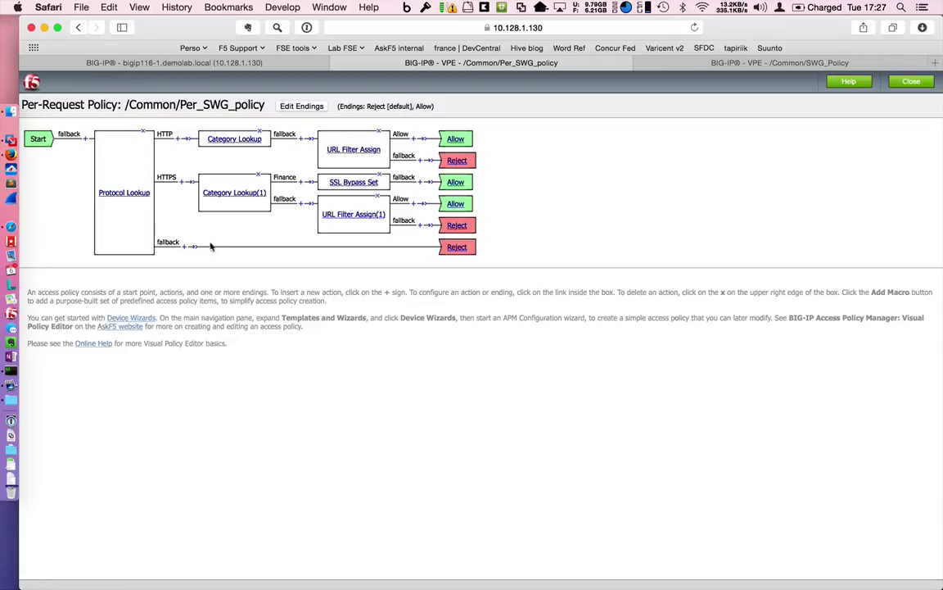
mouse_move(249, 354)
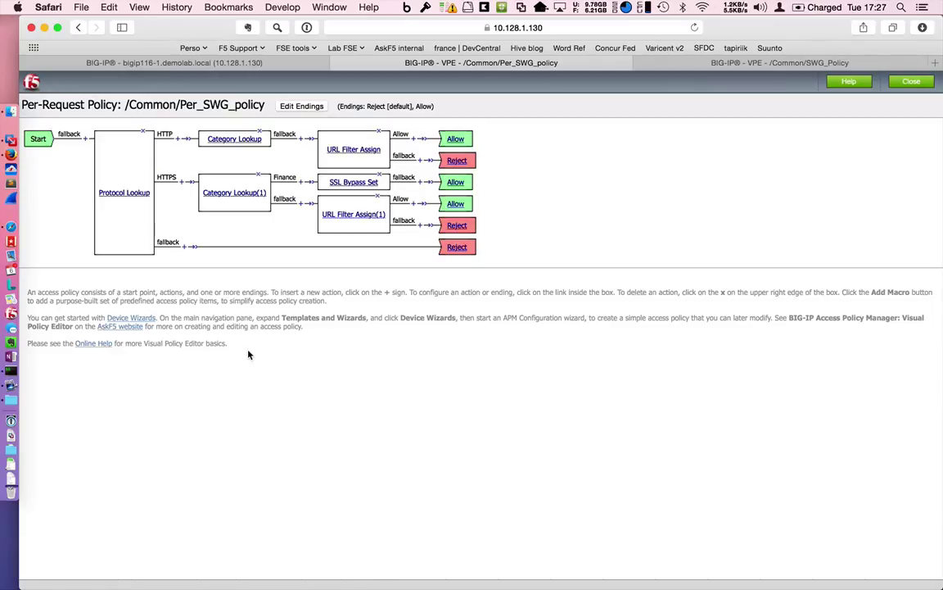
mouse_move(353, 213)
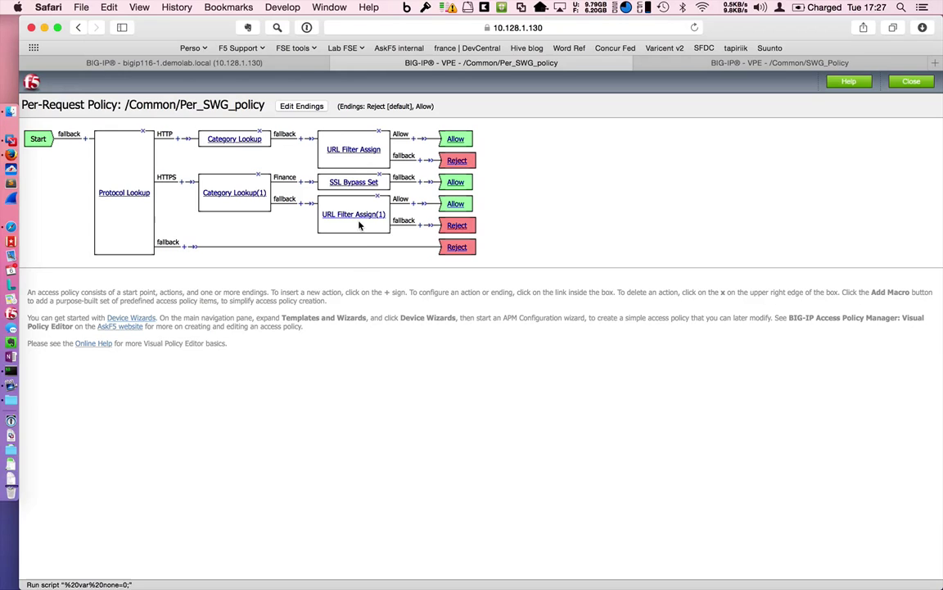